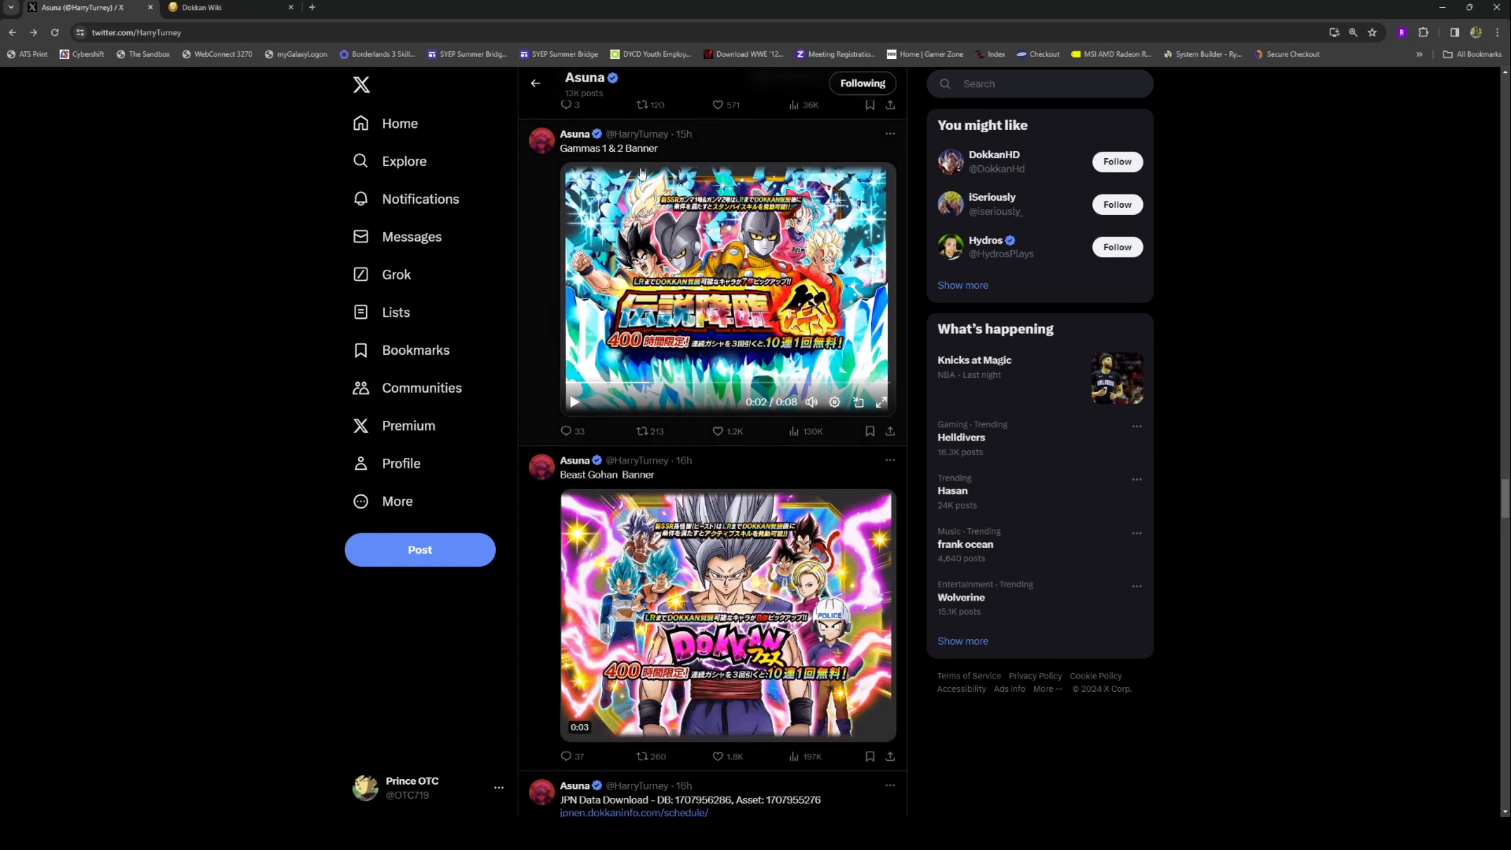
Step: Show the Dokkan Wiki global site in the dark theme with Settings open
left_click(227, 8)
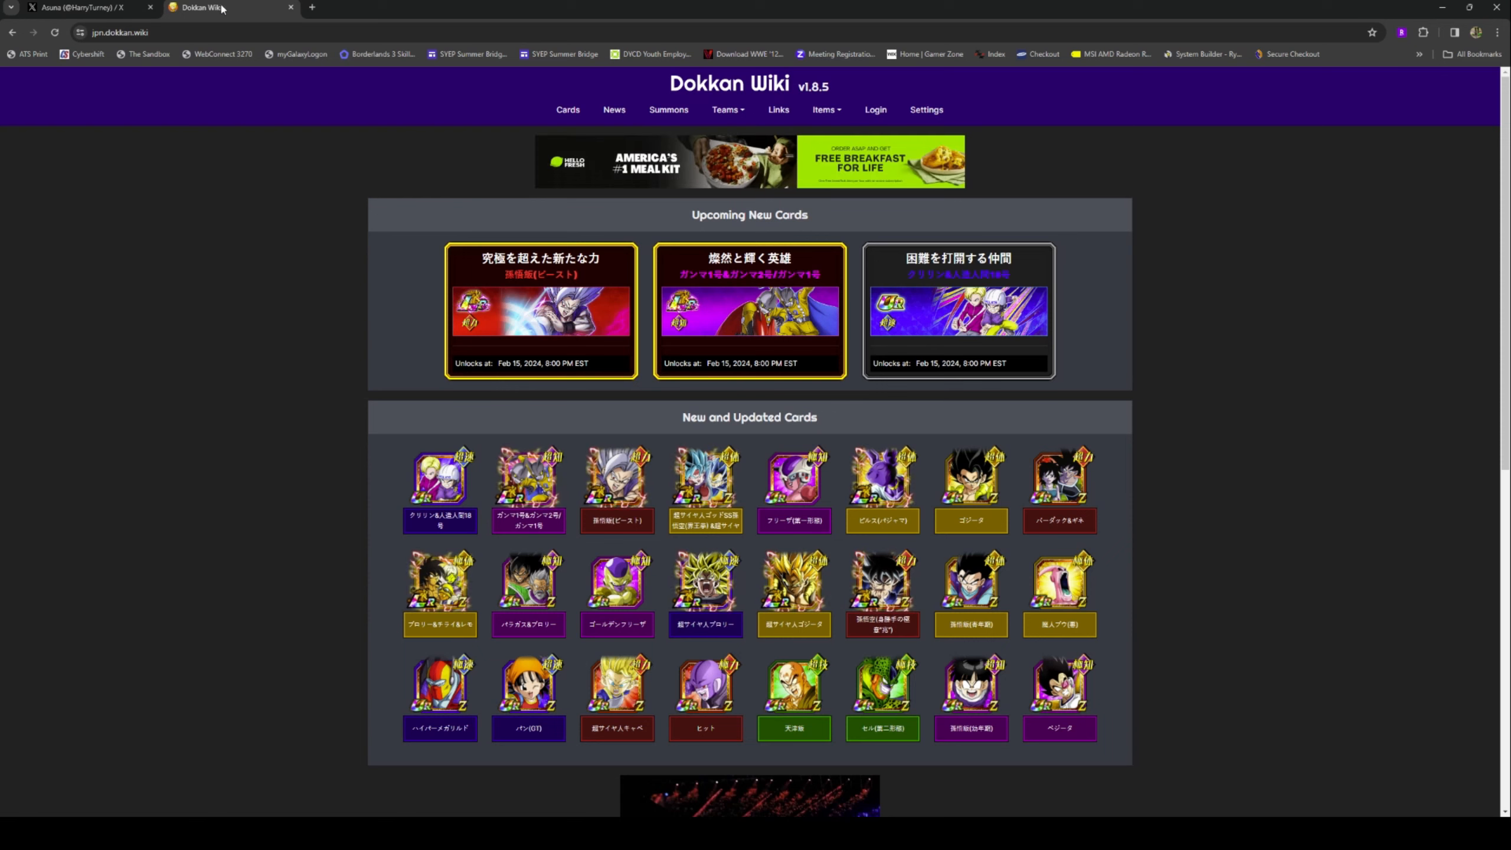
mouse_move(926, 116)
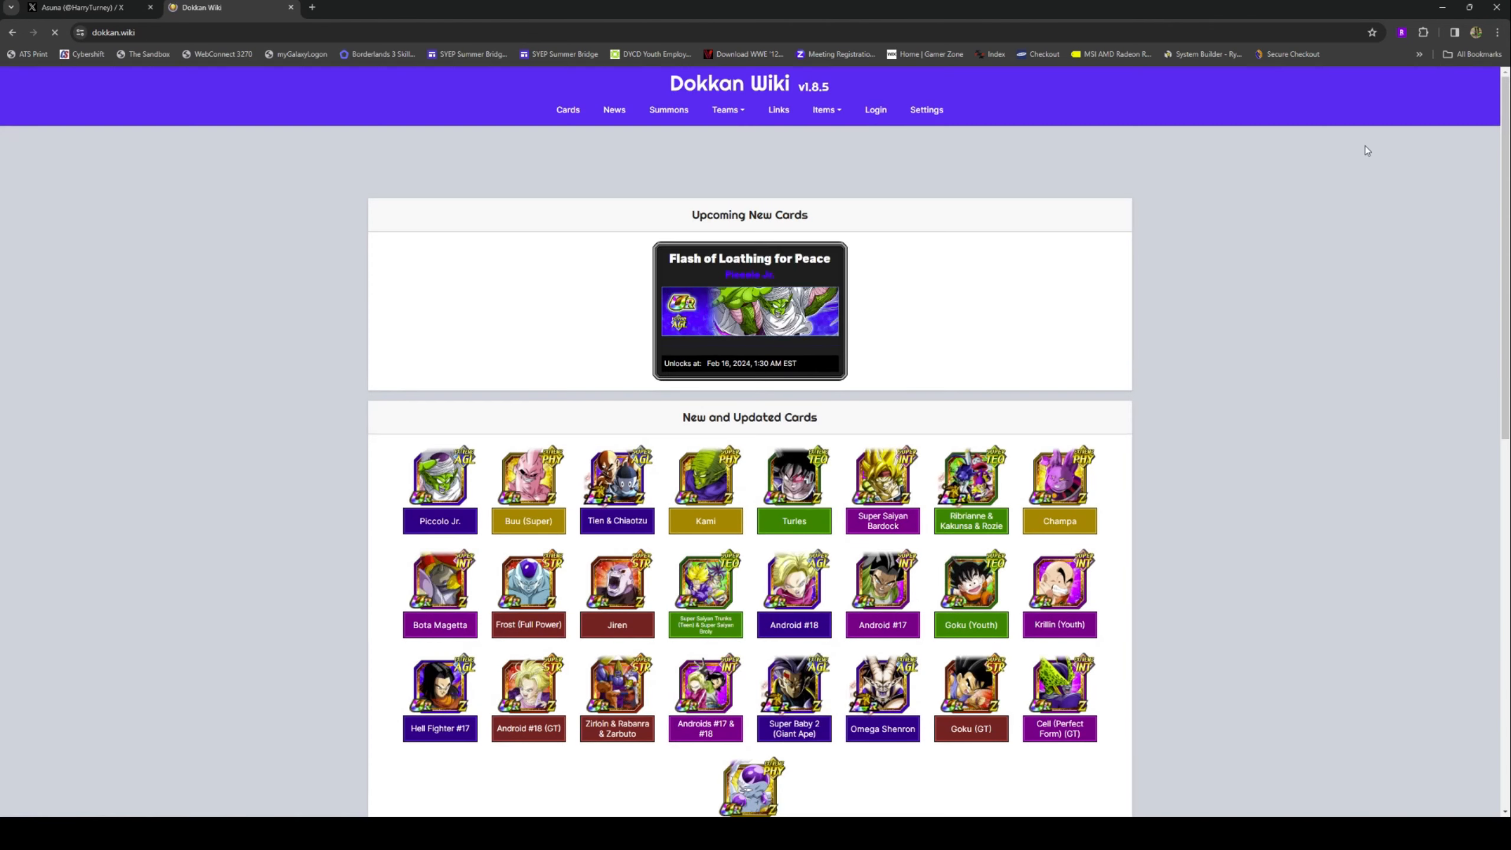
left_click(925, 109)
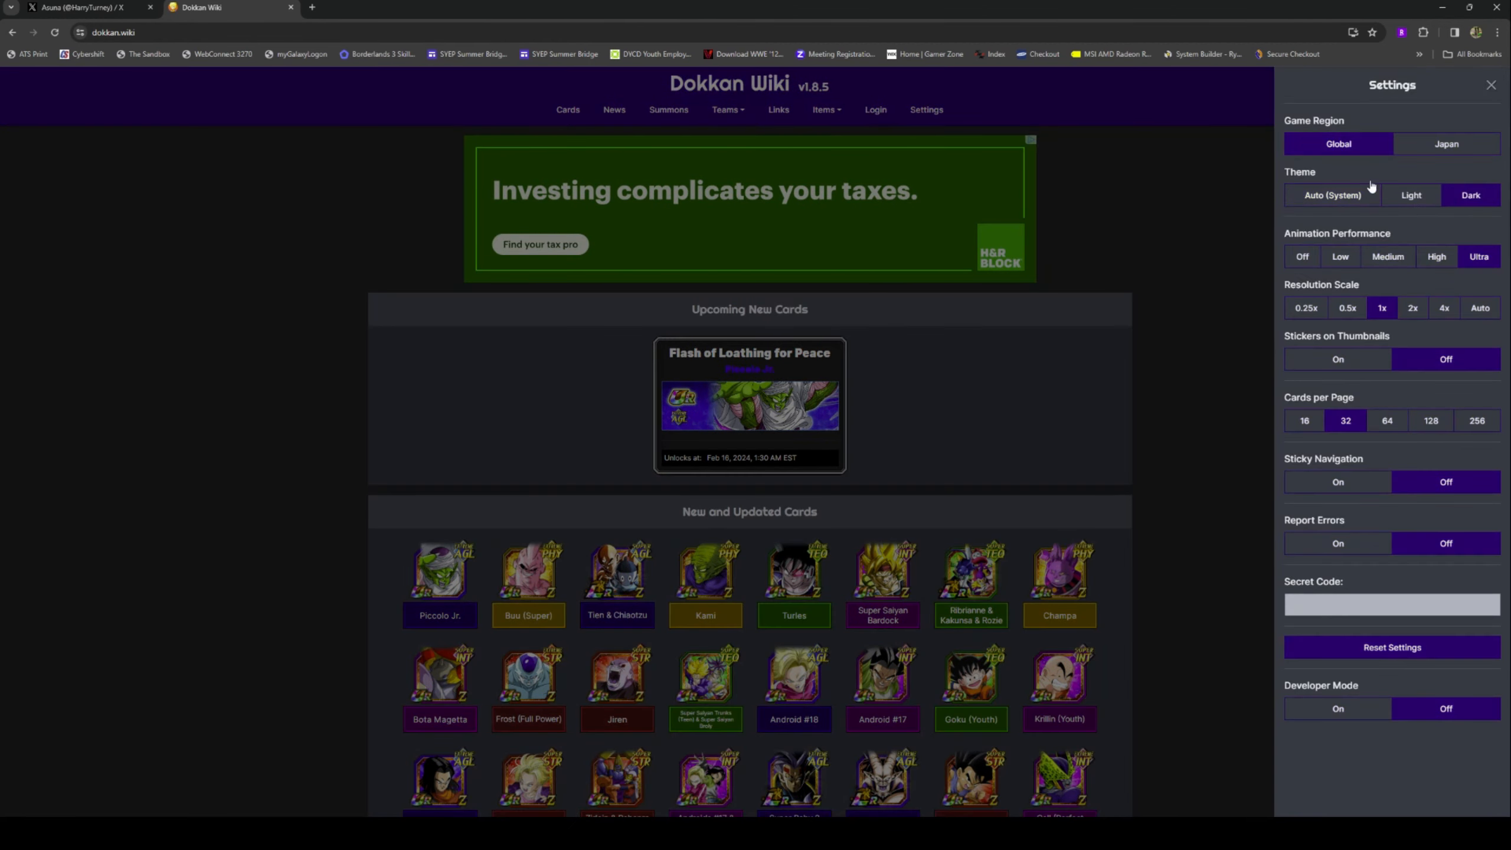
Step: On X, view the Beast Gohan Banner media full size, then close it
left_click(87, 7)
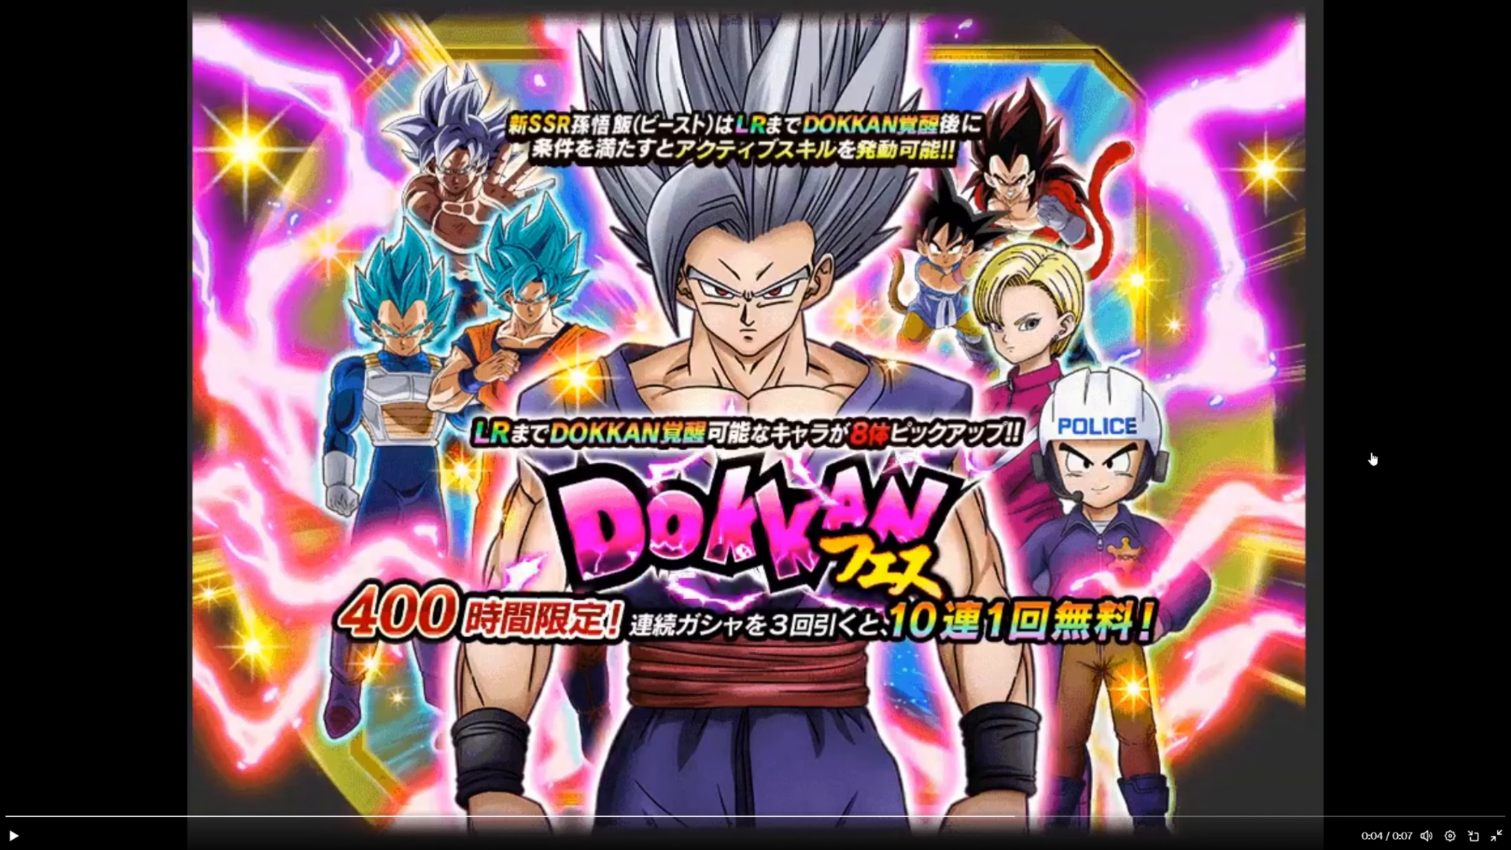
left_click(19, 835)
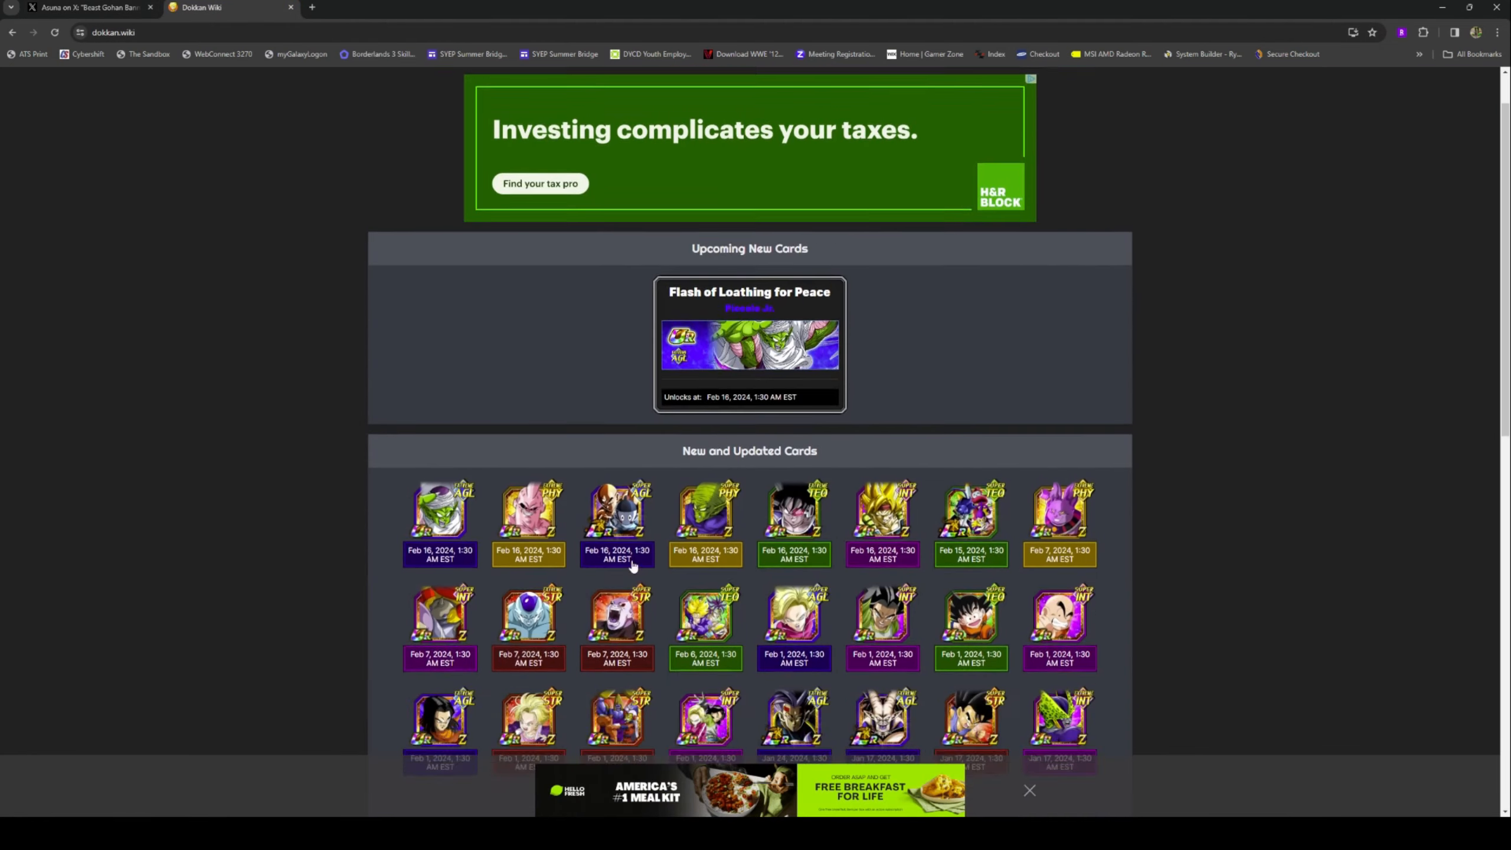
Step: Open the Goku & Vegeta card page and play its LR animation
scroll("up", 3)
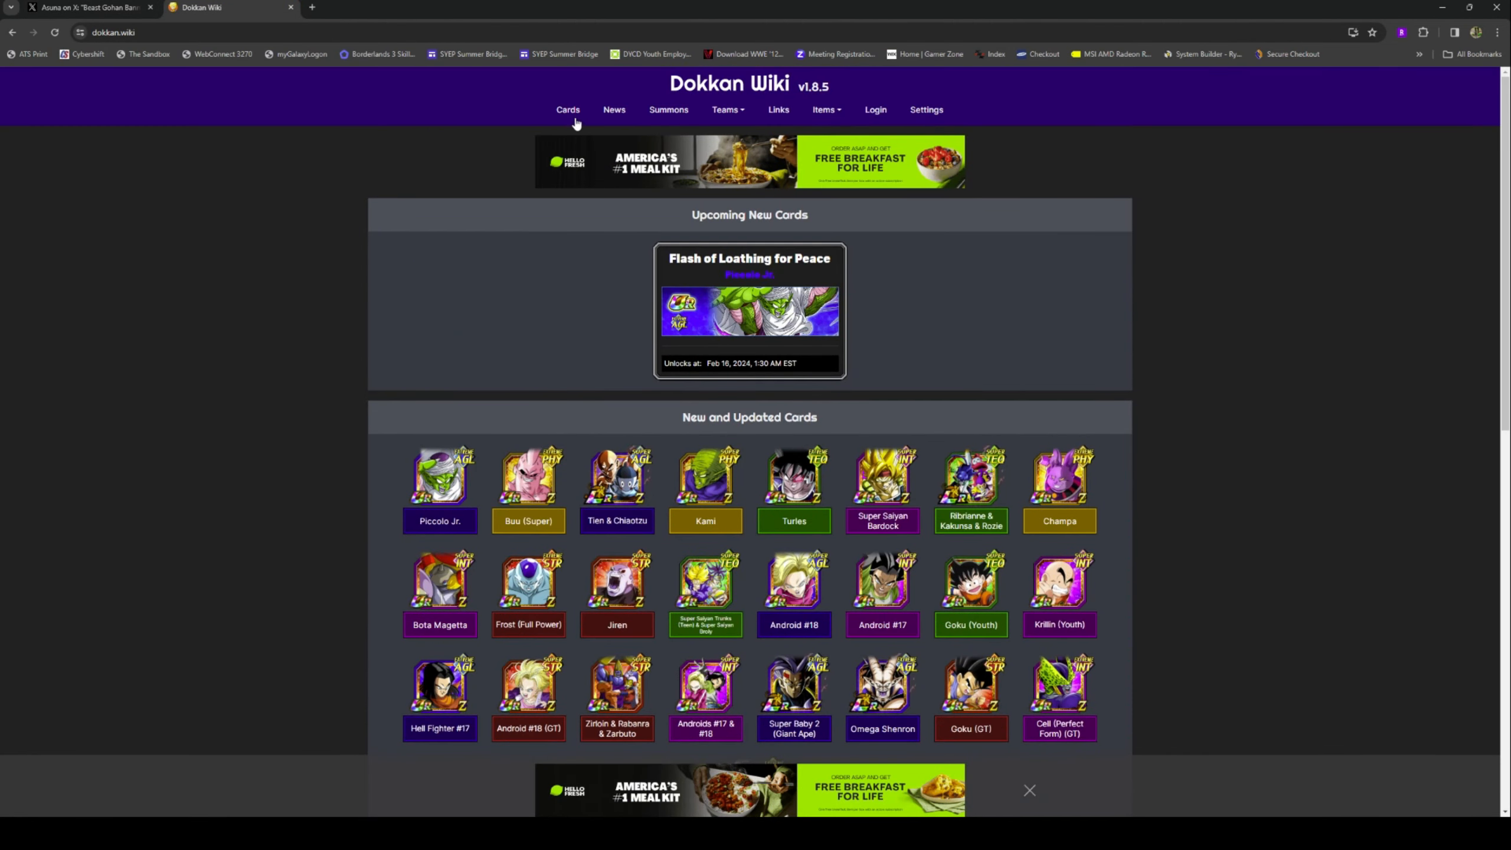
left_click(567, 109)
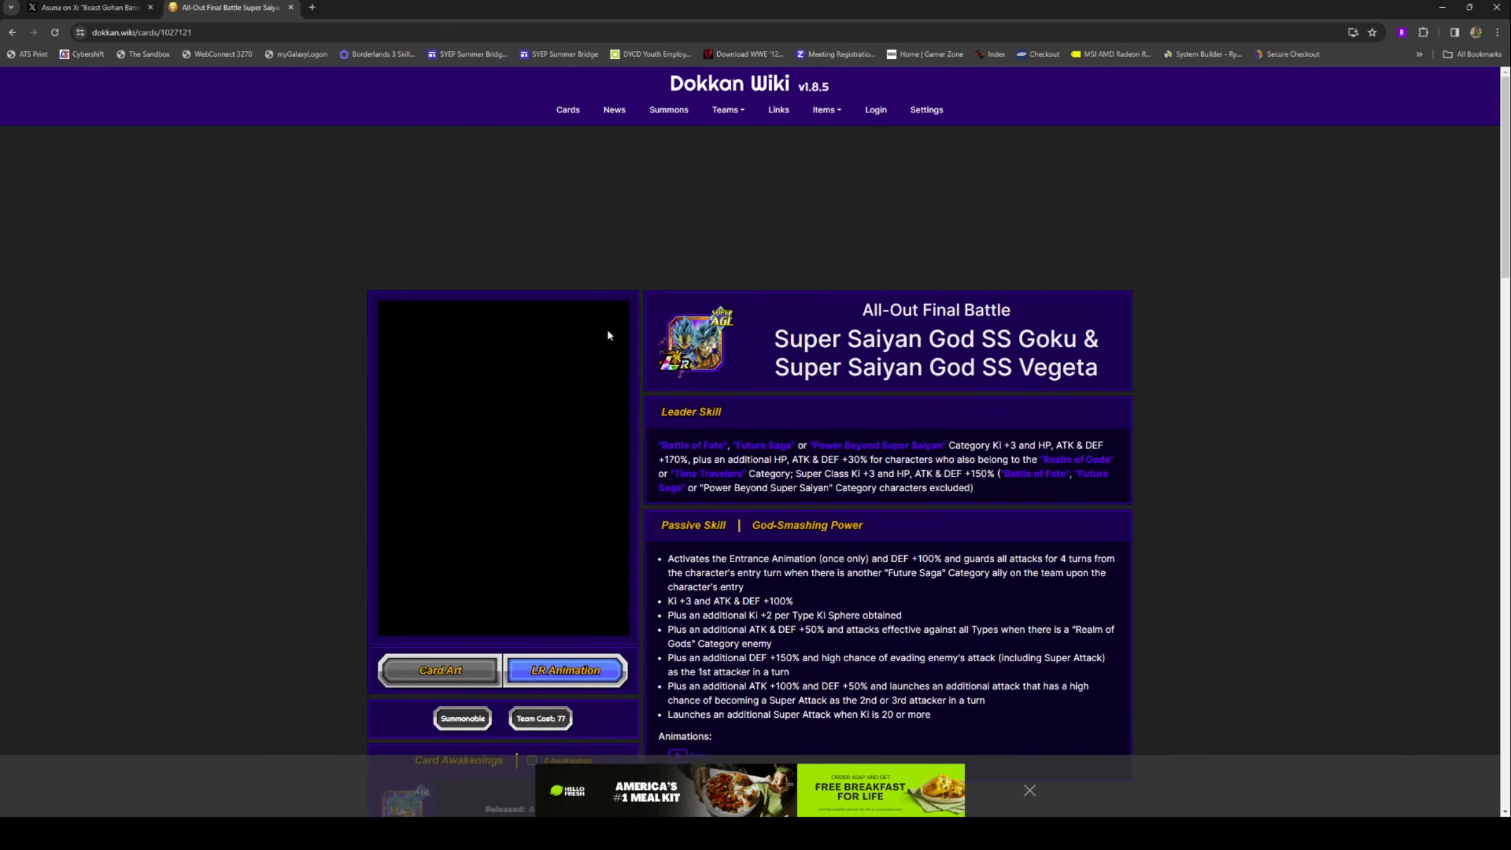
scroll("up", 3)
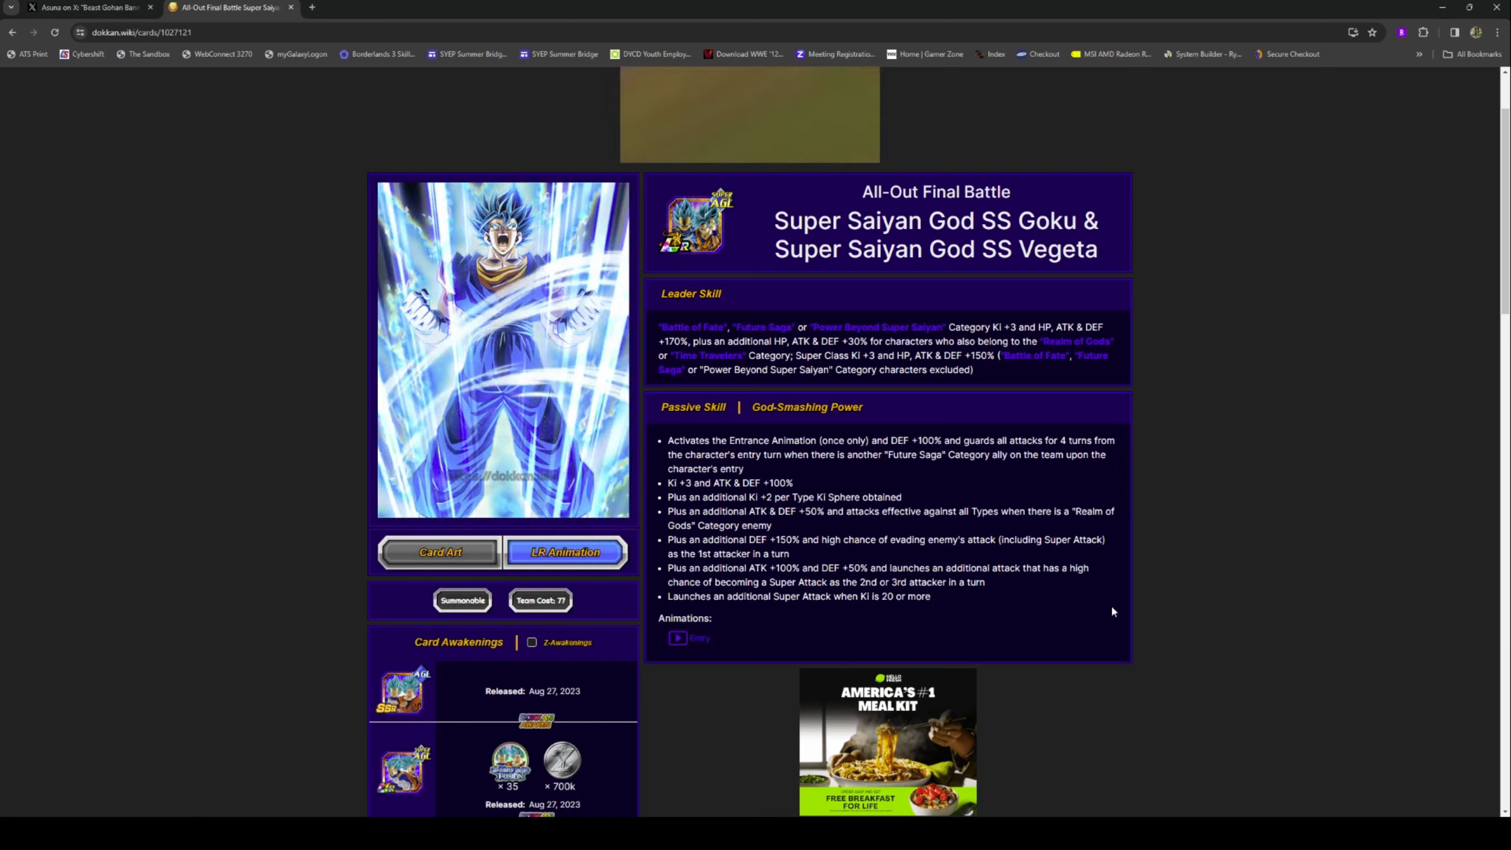
left_click(565, 552)
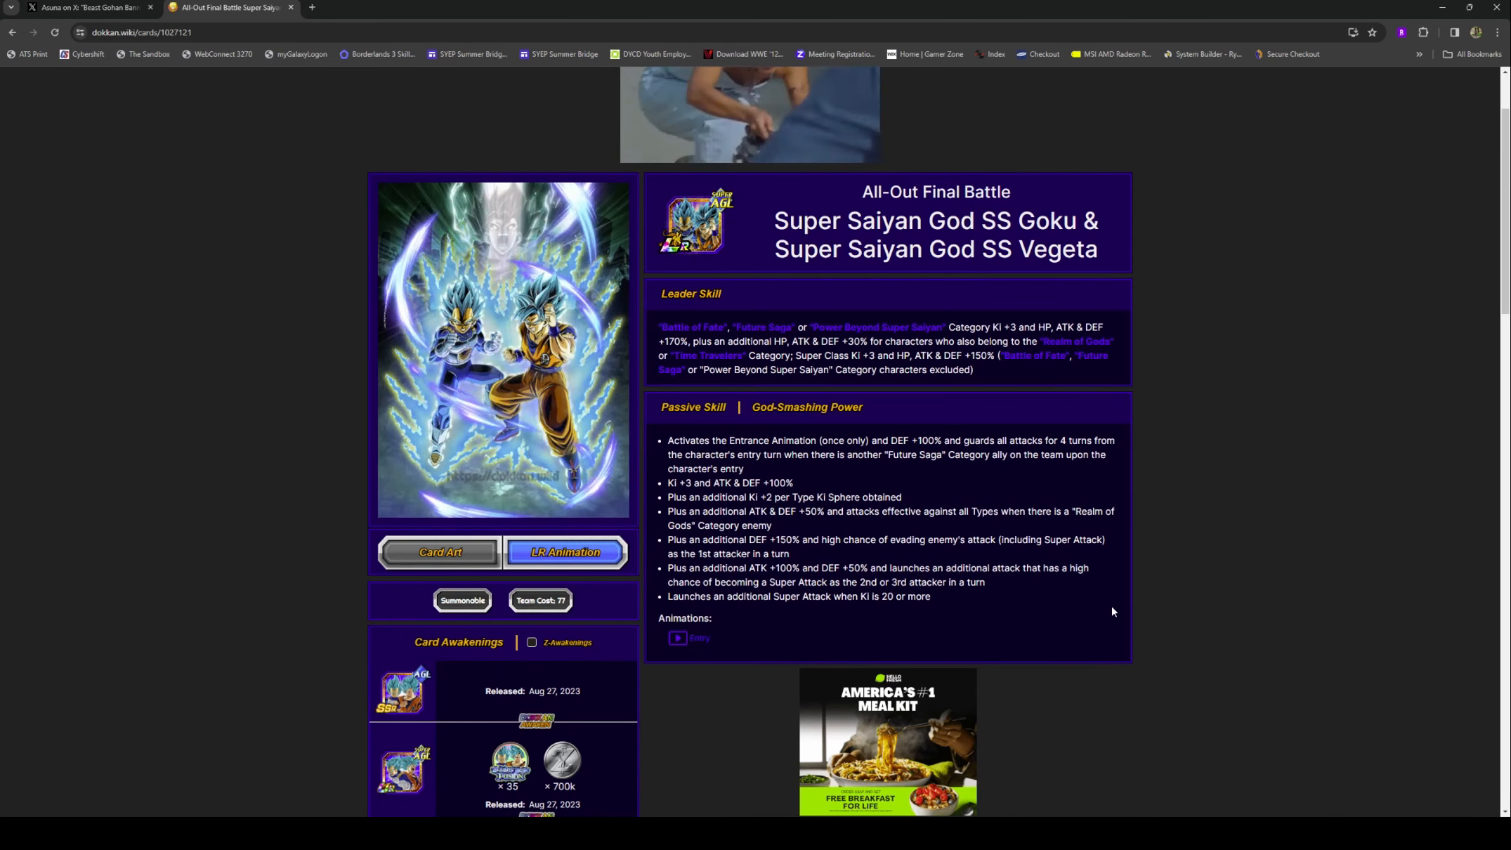
Step: Read Goku & Vegeta's skills and stats, then open the Super Saiyan God SS Vegito card
scroll("down", 3)
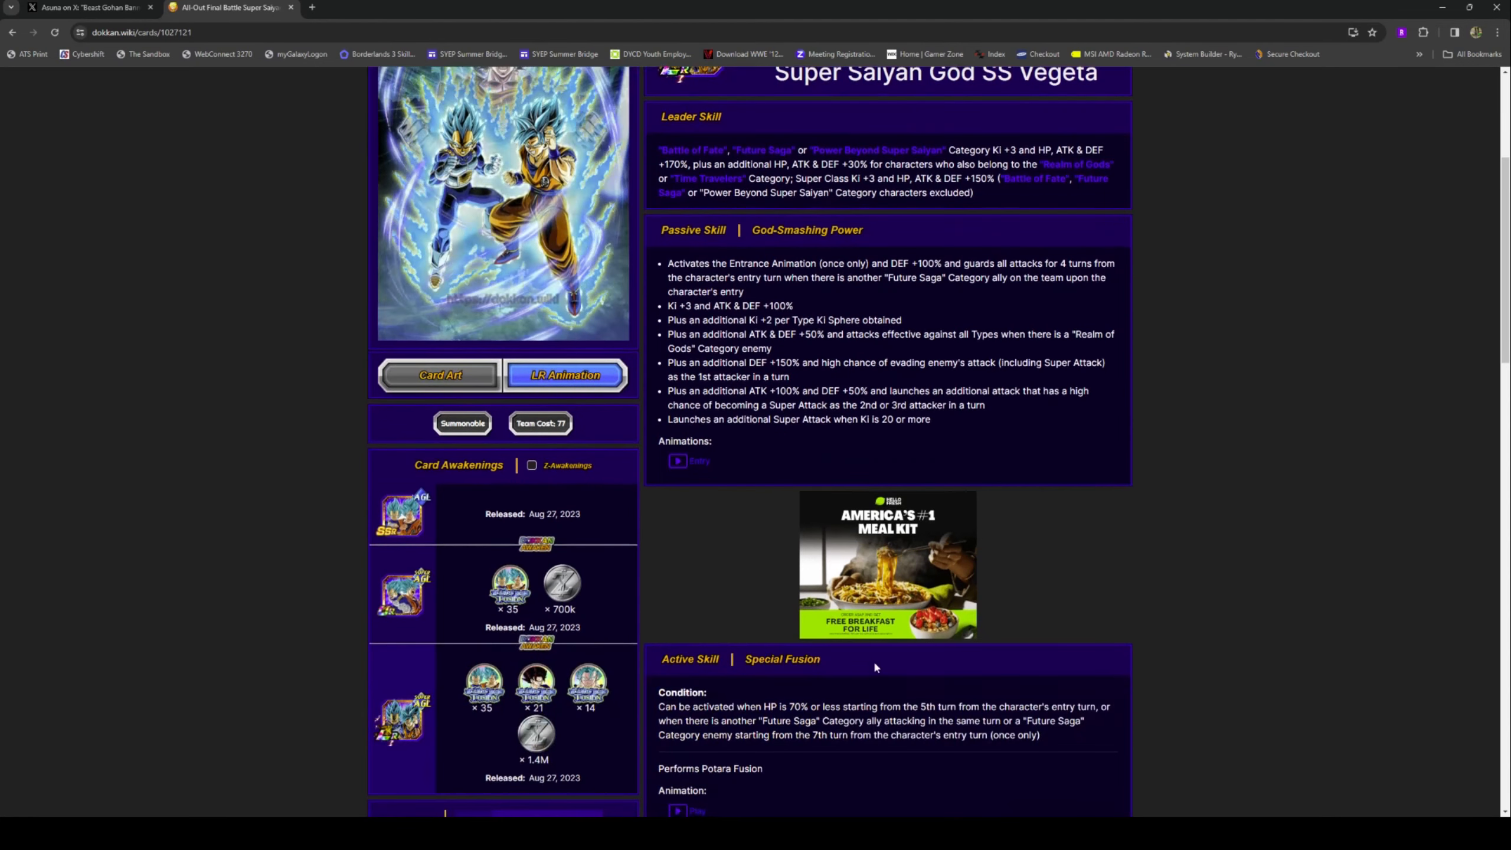
scroll("down", 3)
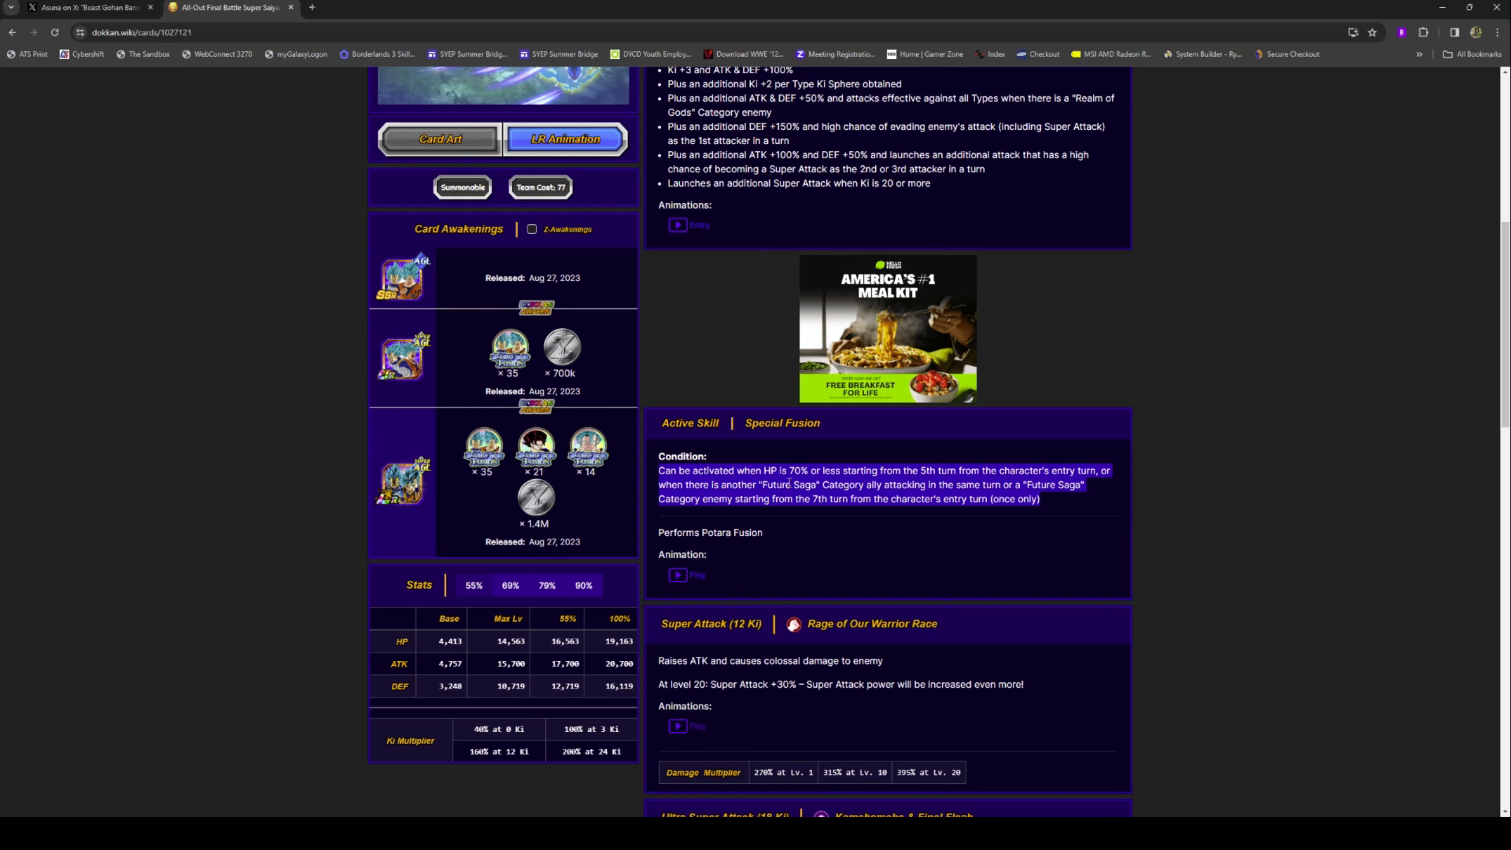
mouse_move(1176, 515)
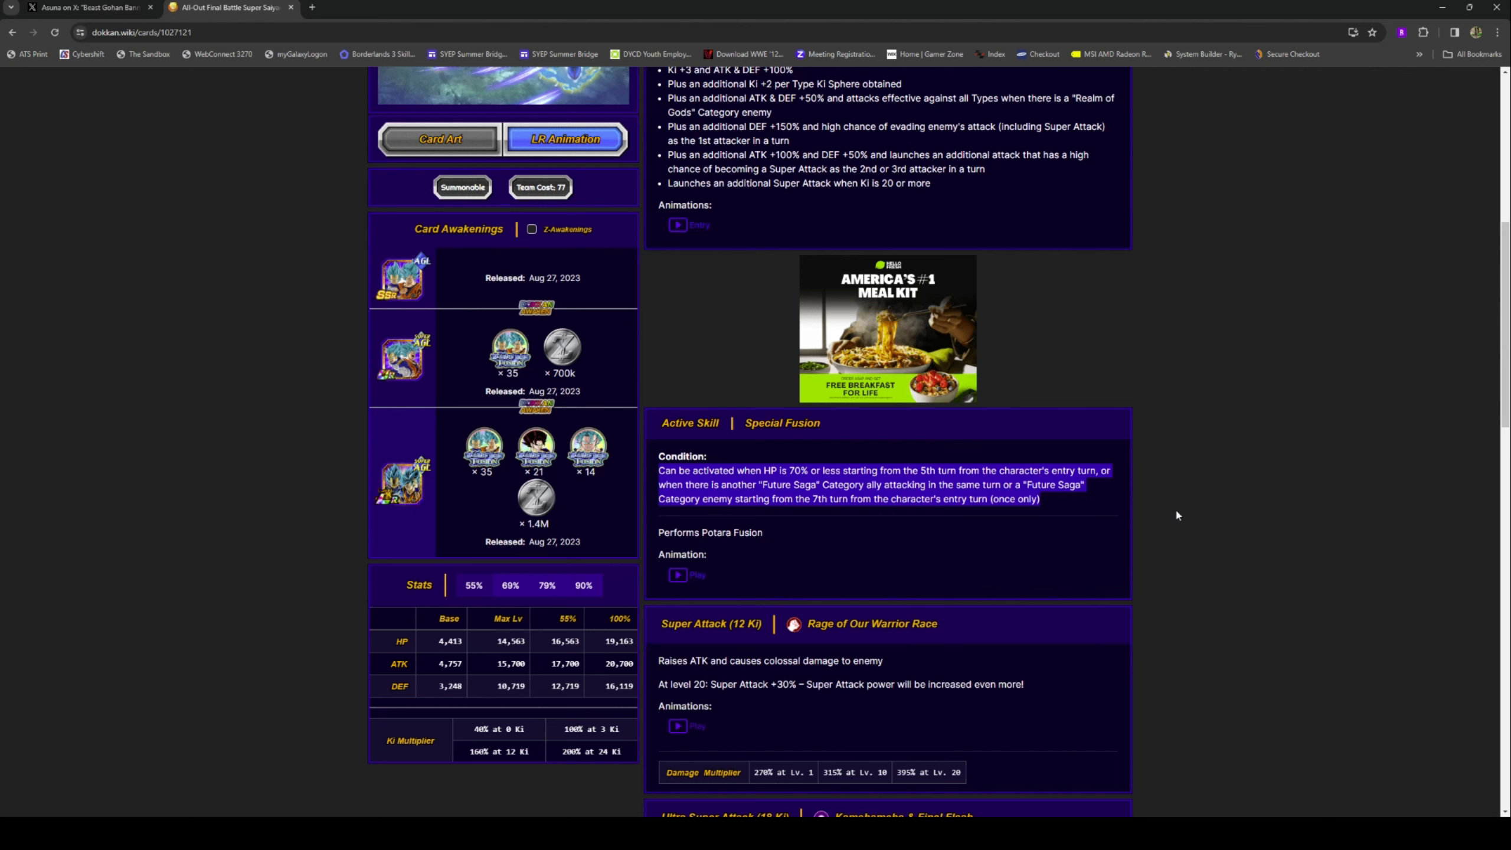
mouse_move(1106, 506)
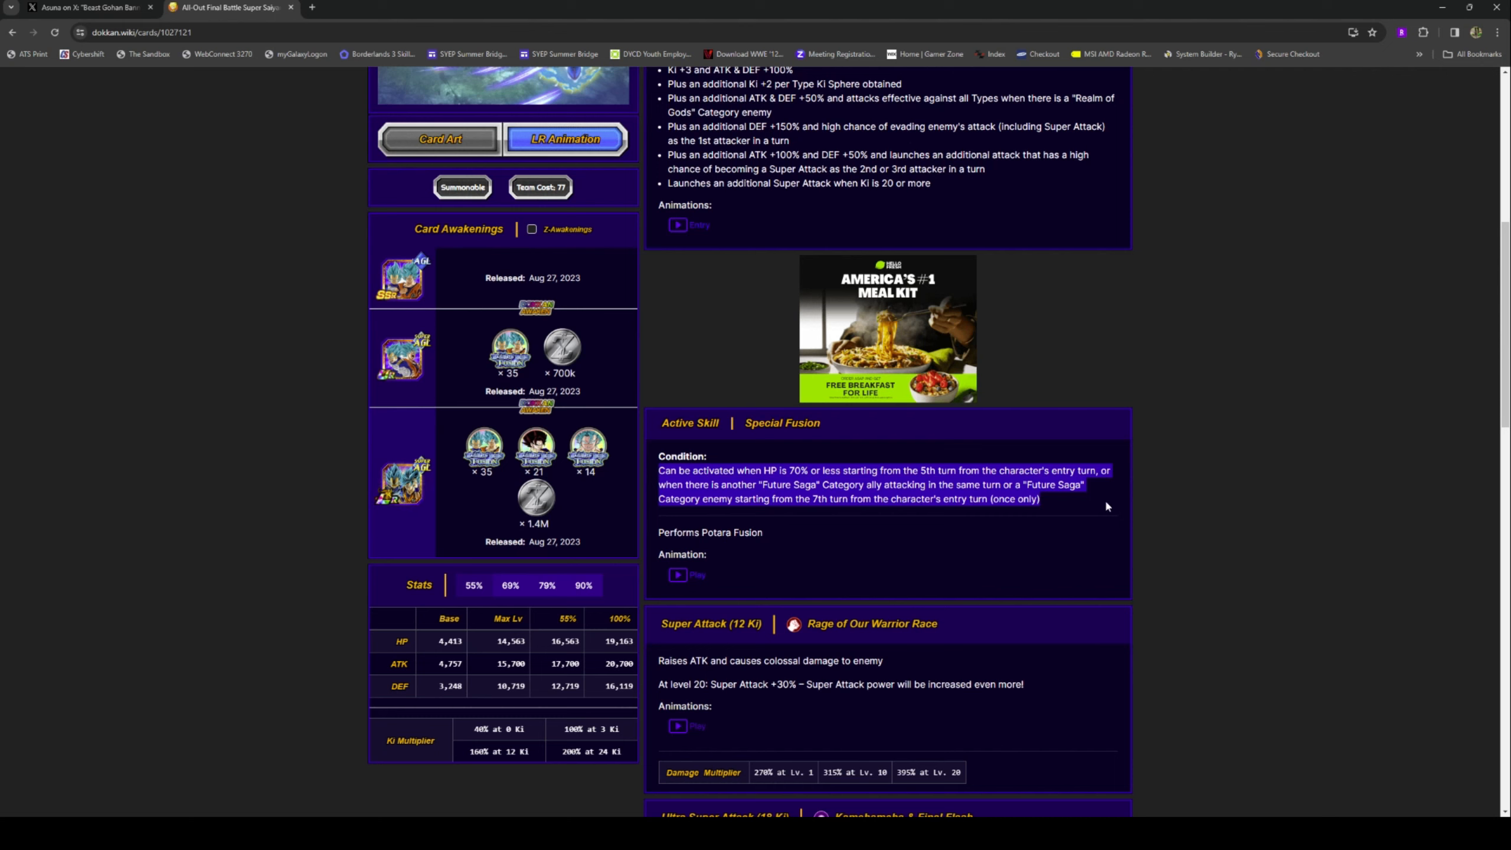
mouse_move(1128, 544)
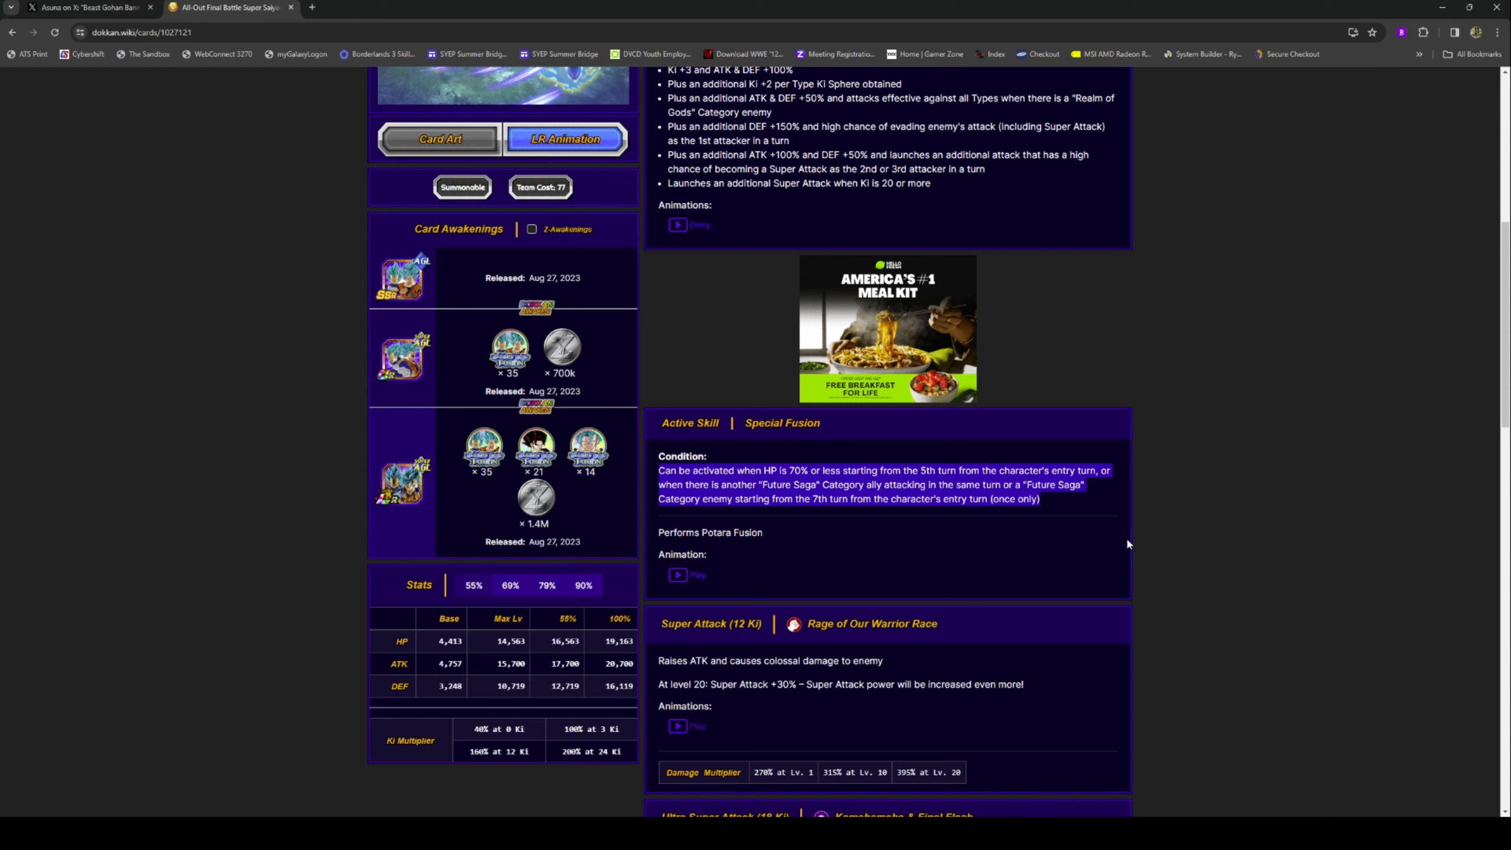
scroll("up", 3)
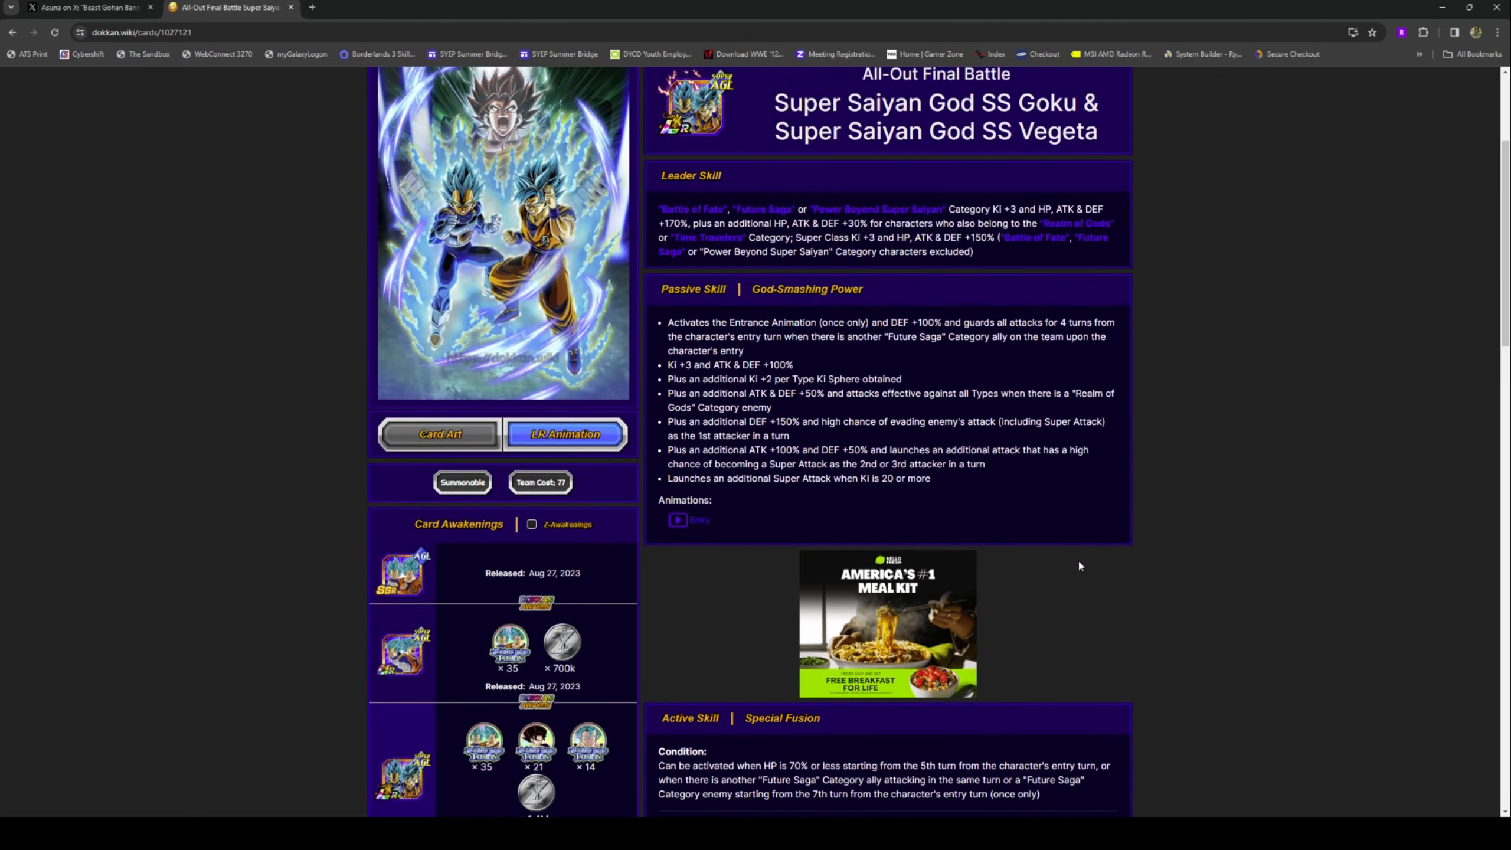
scroll("up", 3)
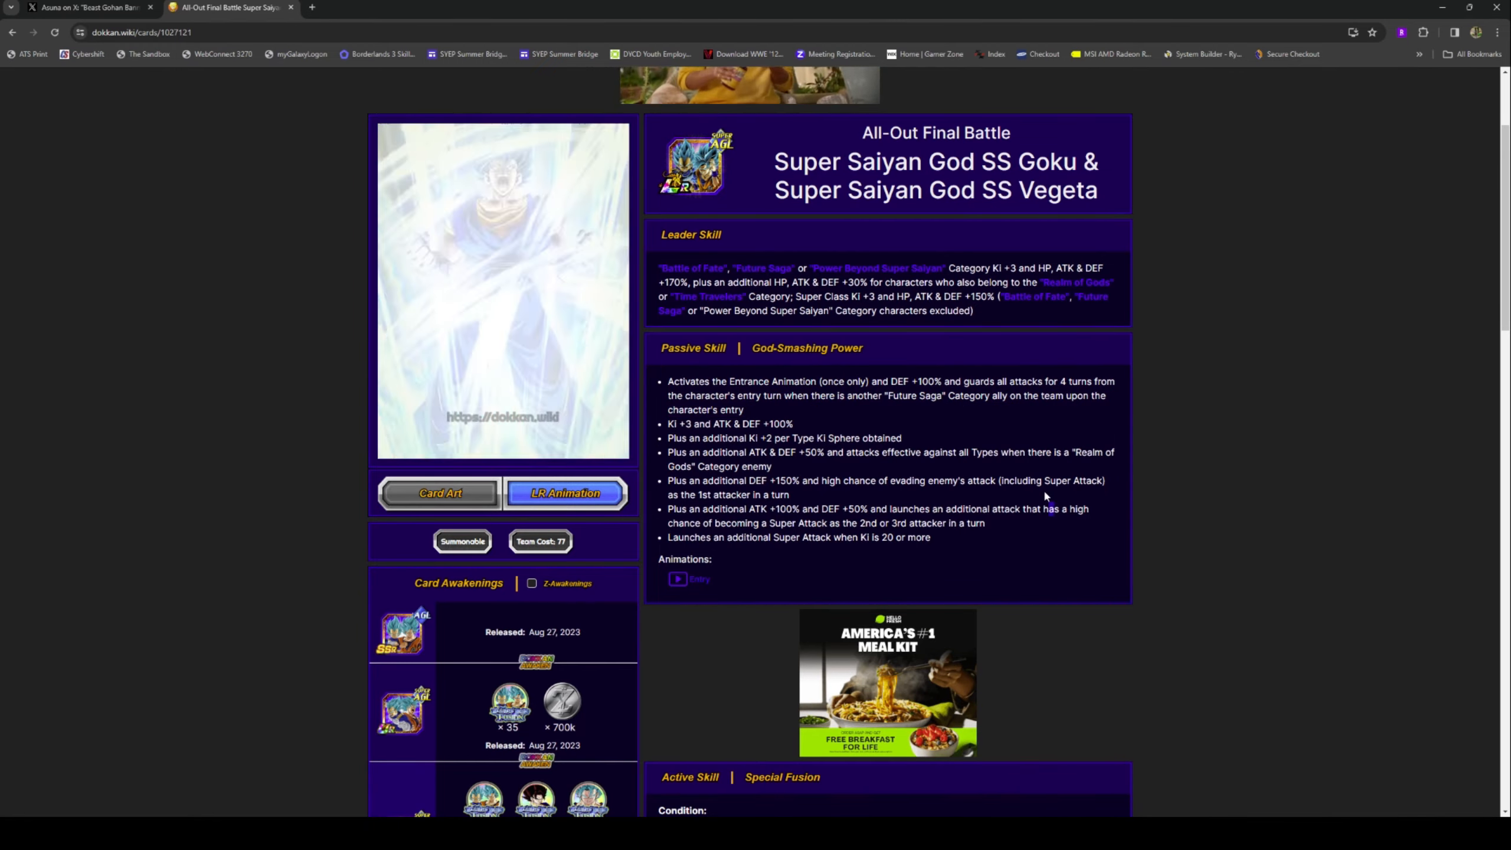
scroll("down", 3)
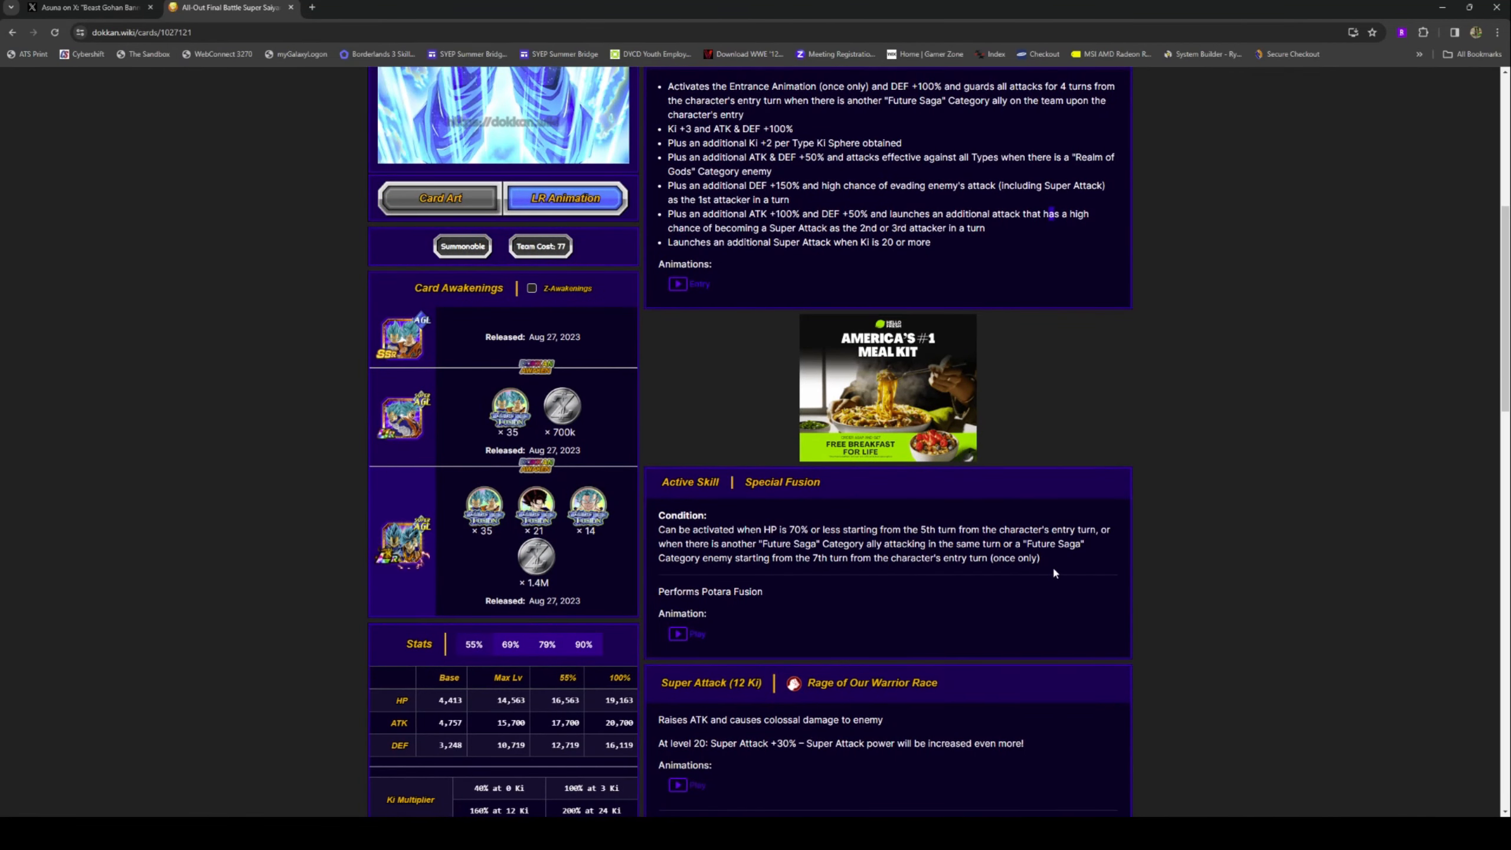
scroll("up", 3)
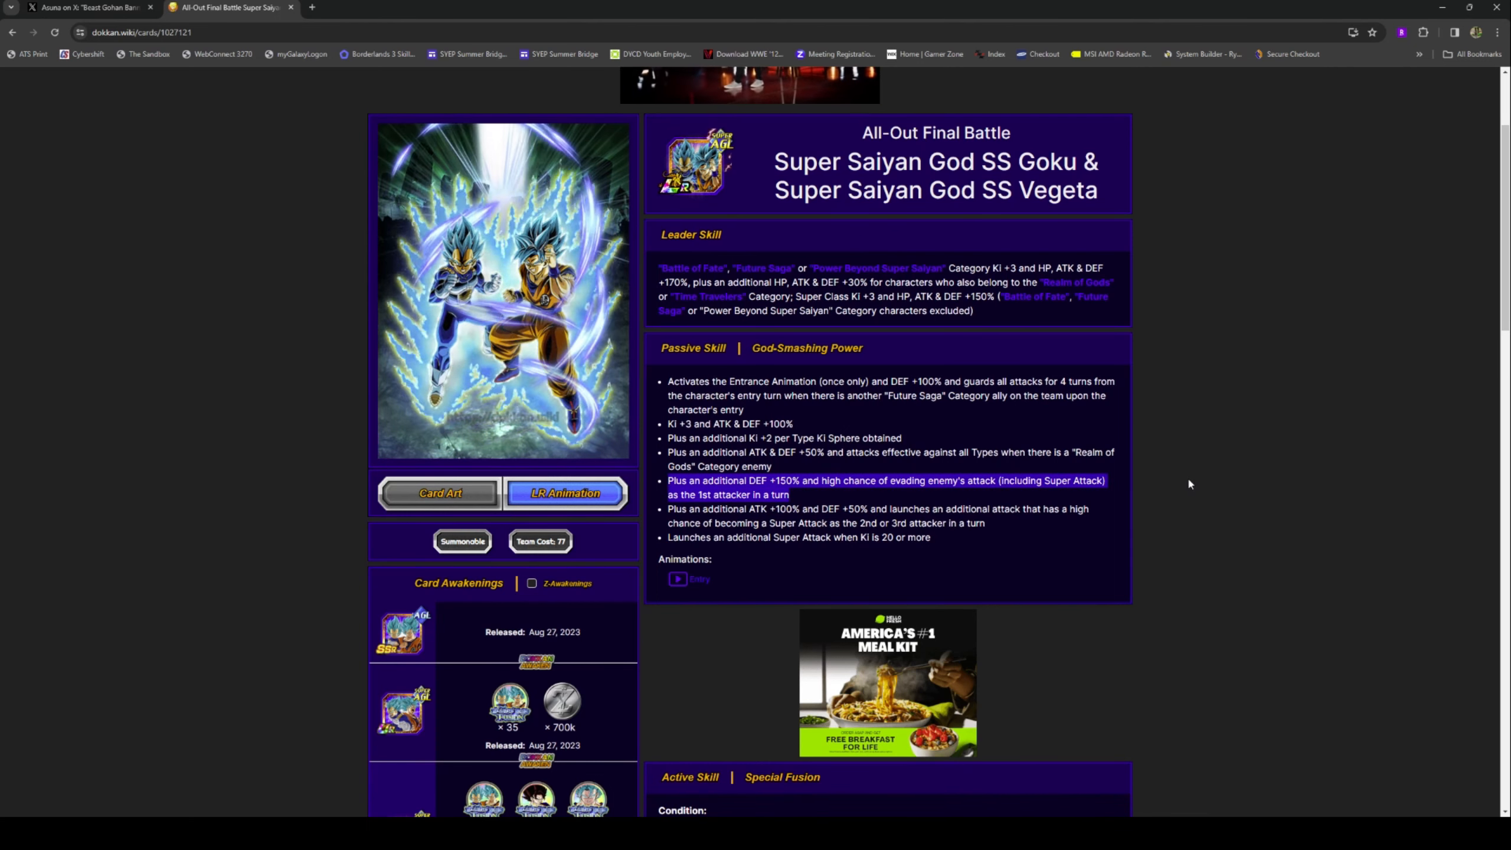
left_click(565, 492)
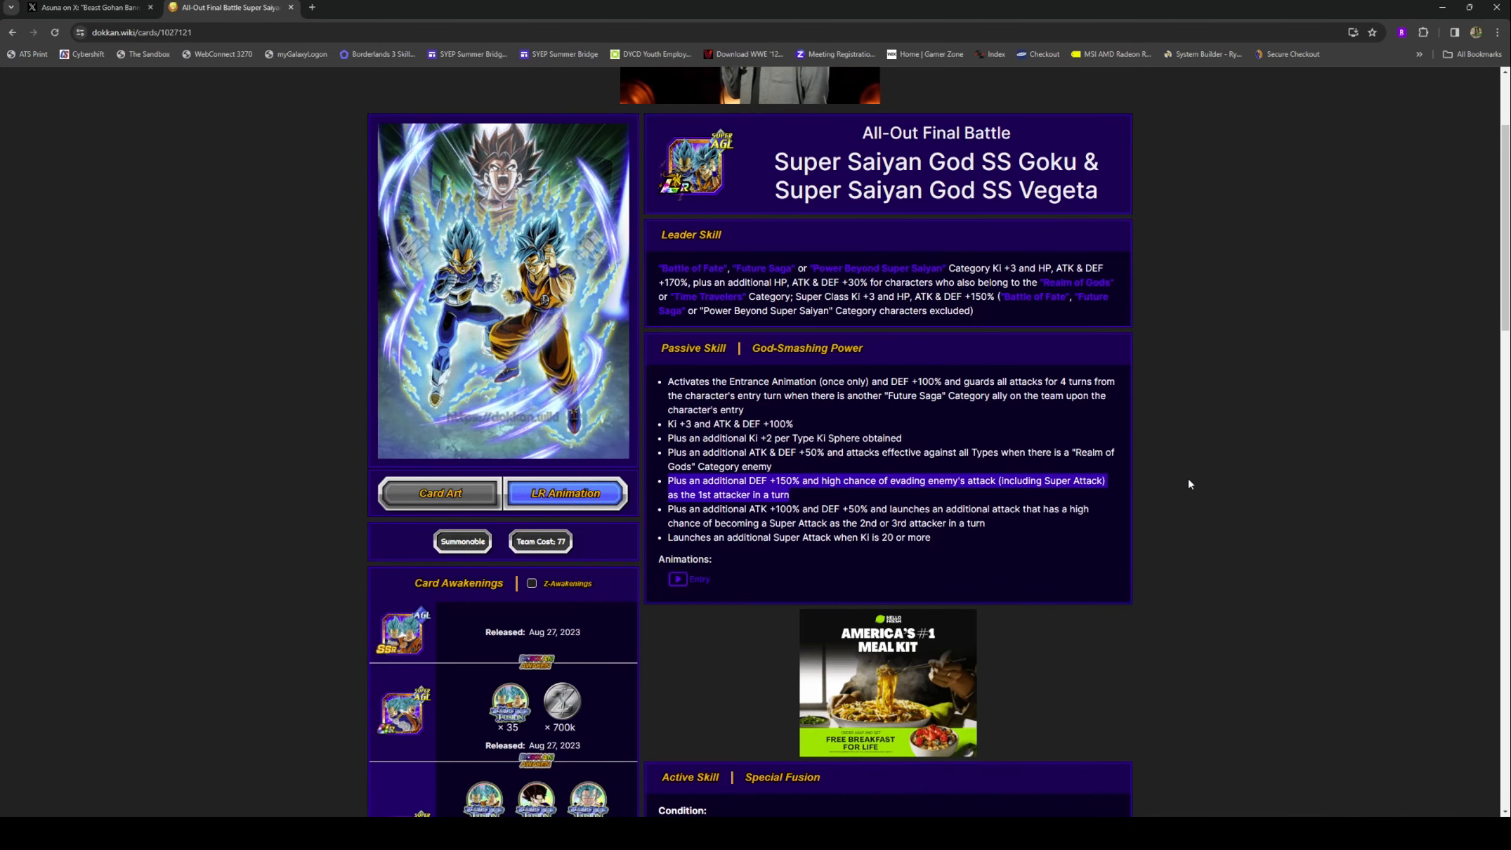
left_click(565, 493)
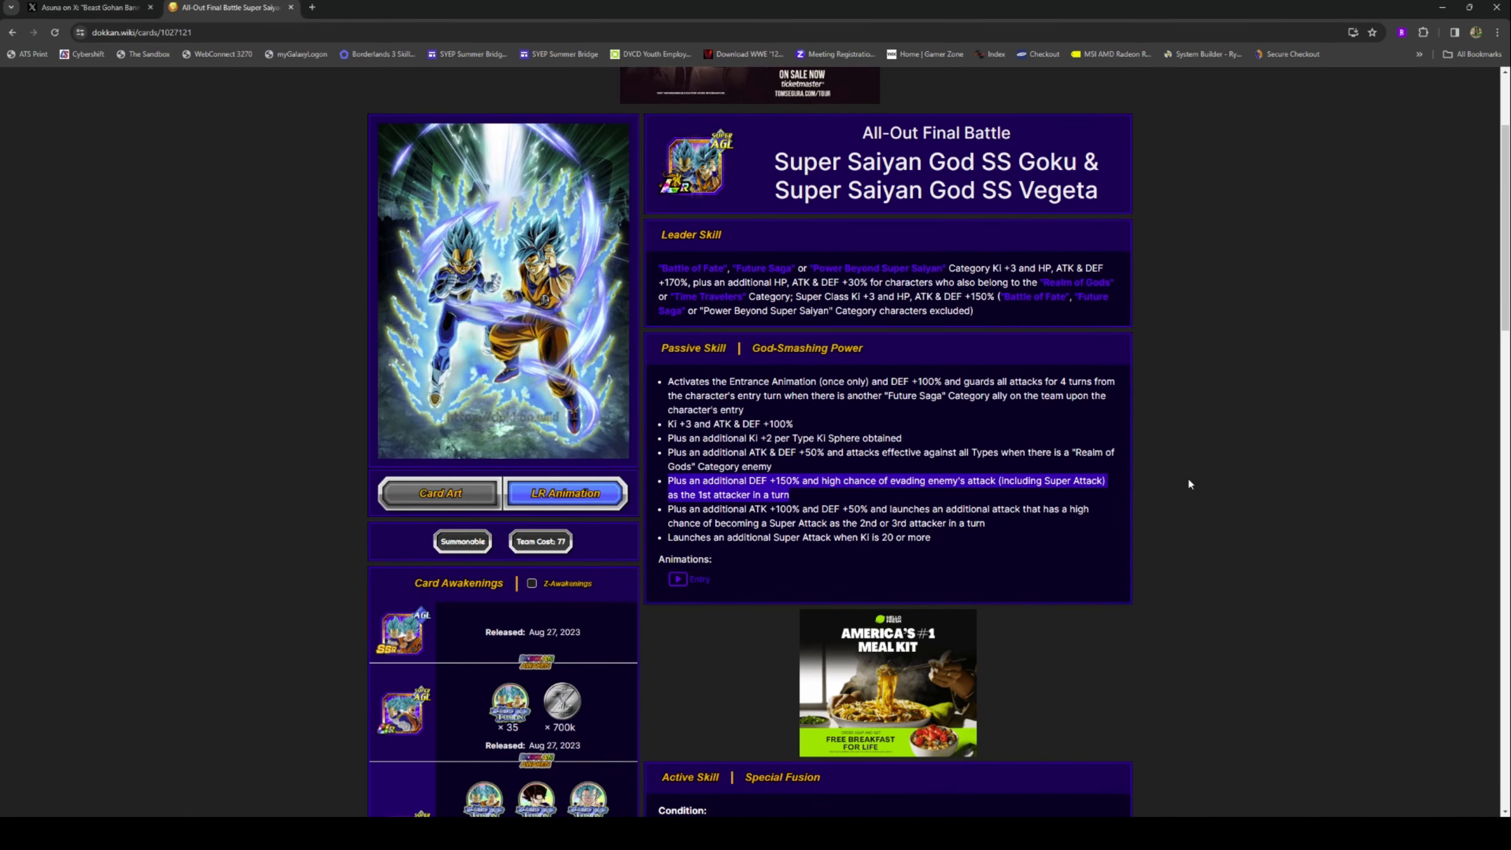
scroll("down", 3)
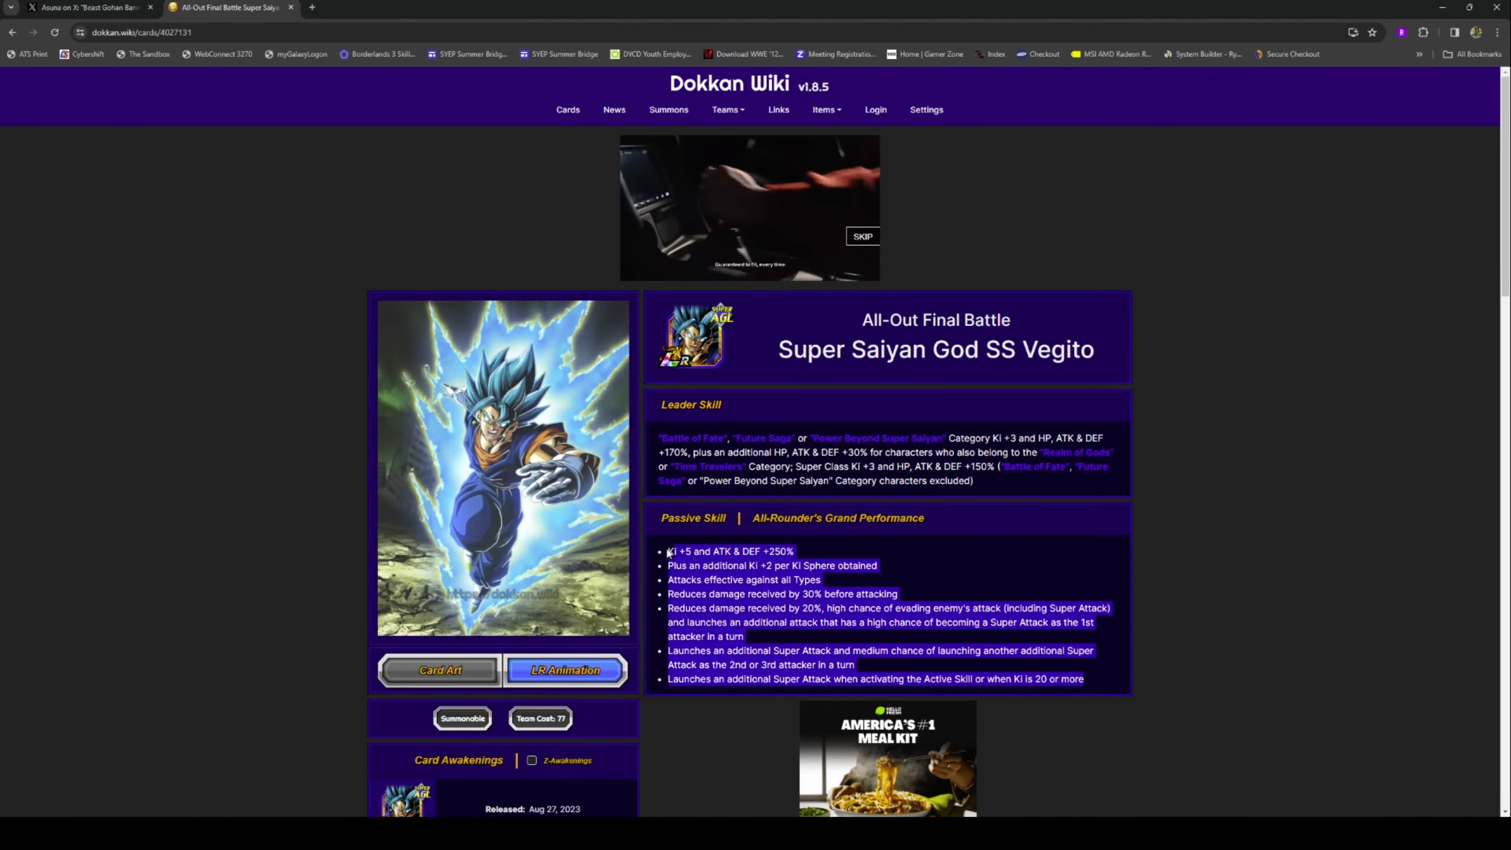
Step: Look over the Vegito card's skills and stats, then return to Goku & Vegeta
scroll("down", 3)
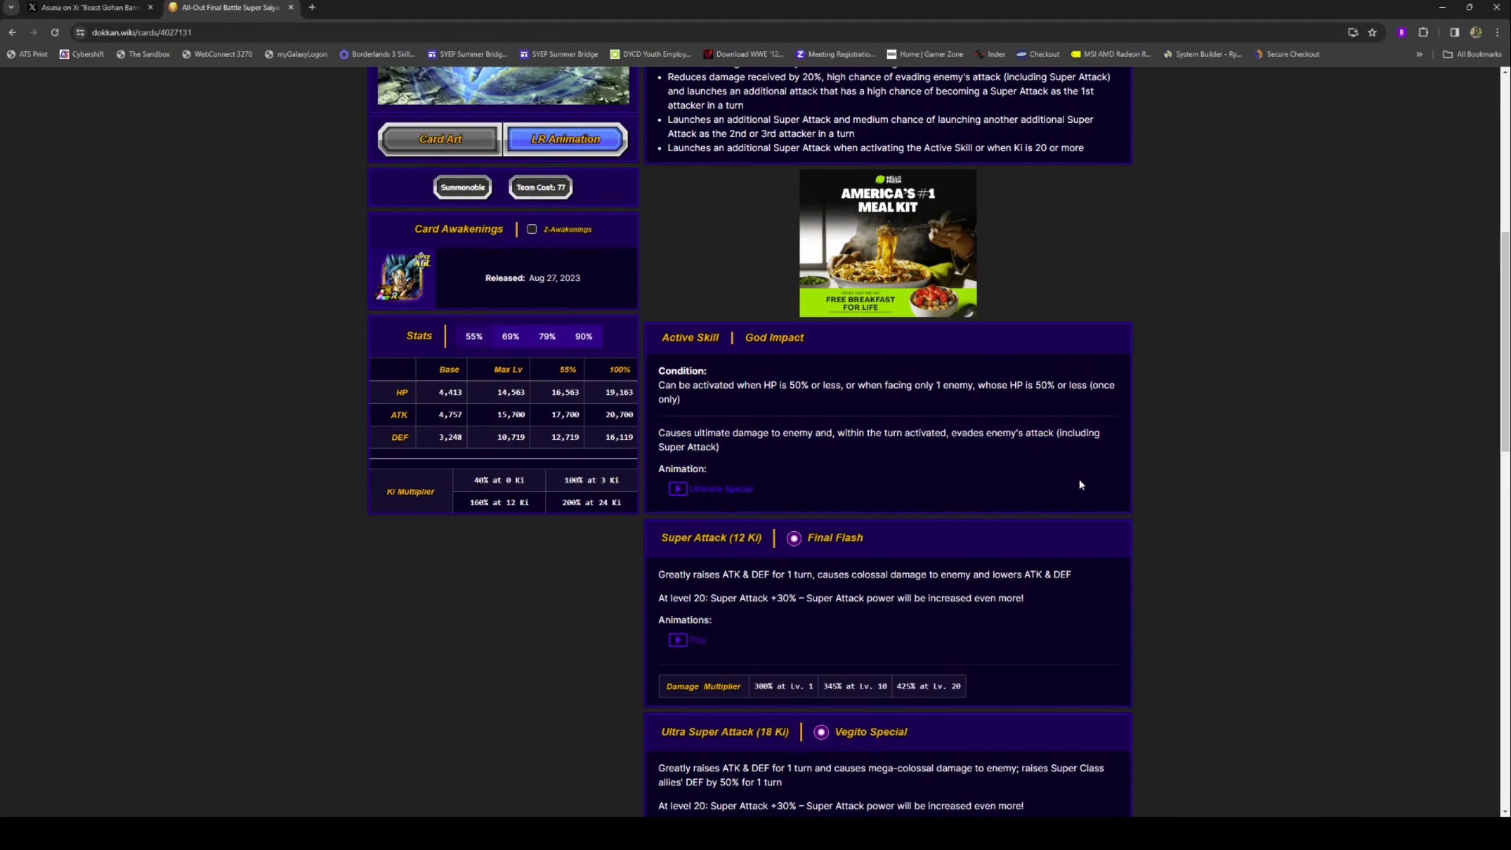
scroll("up", 3)
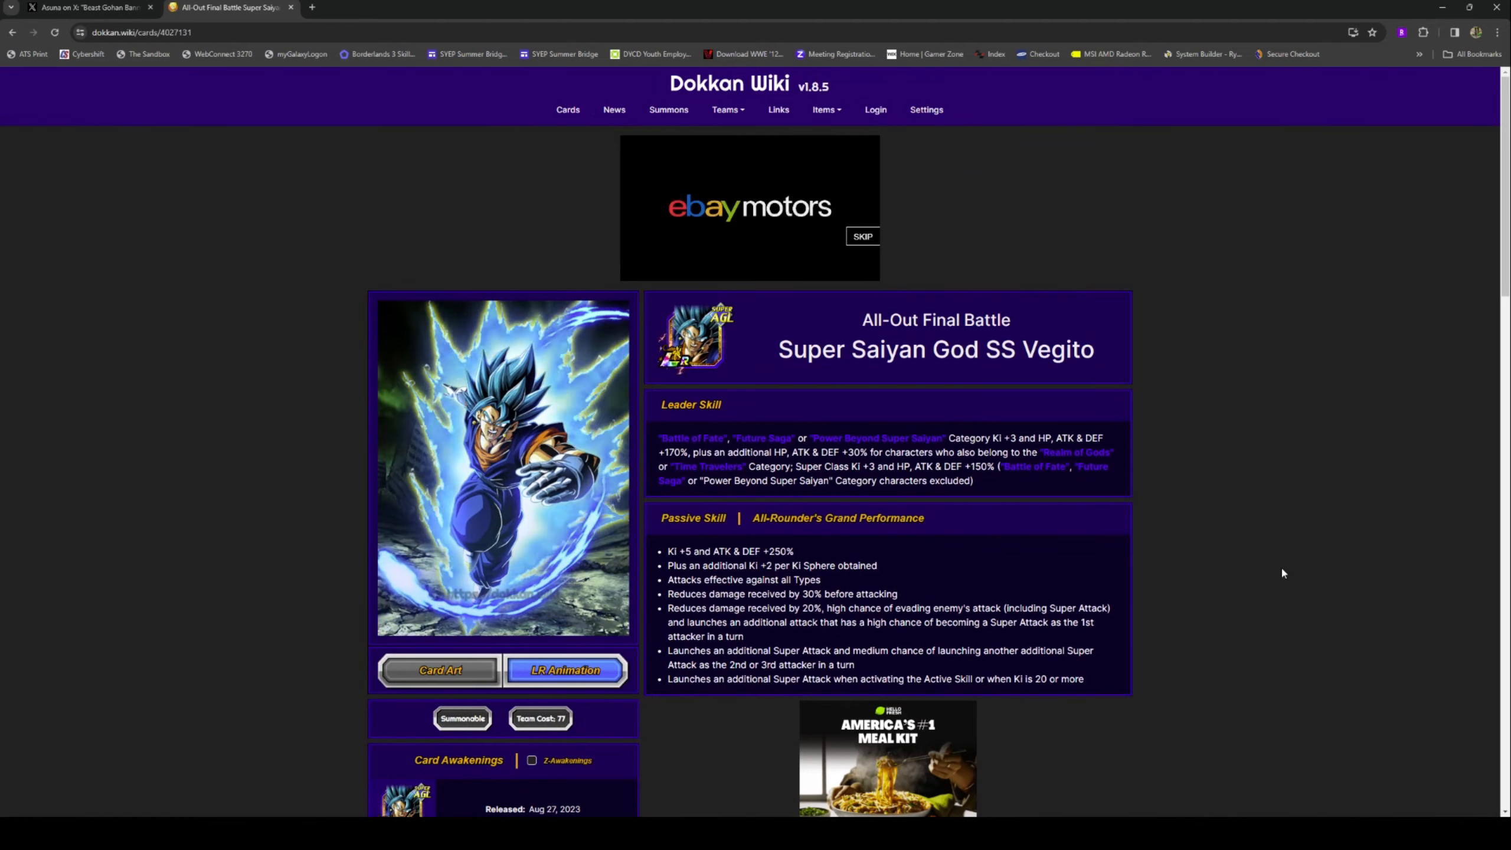
scroll("down", 3)
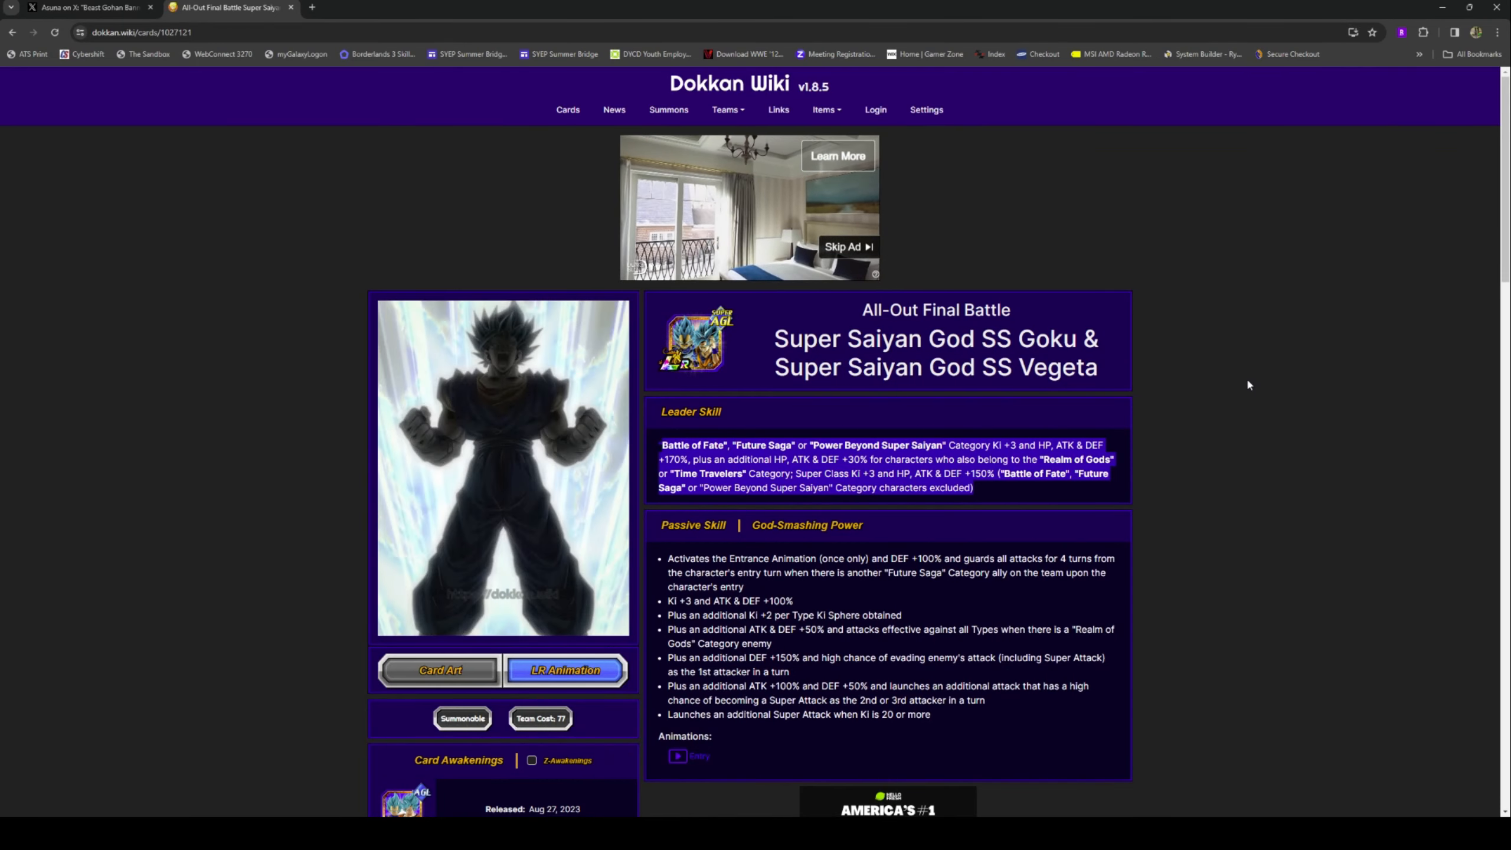
left_click(87, 6)
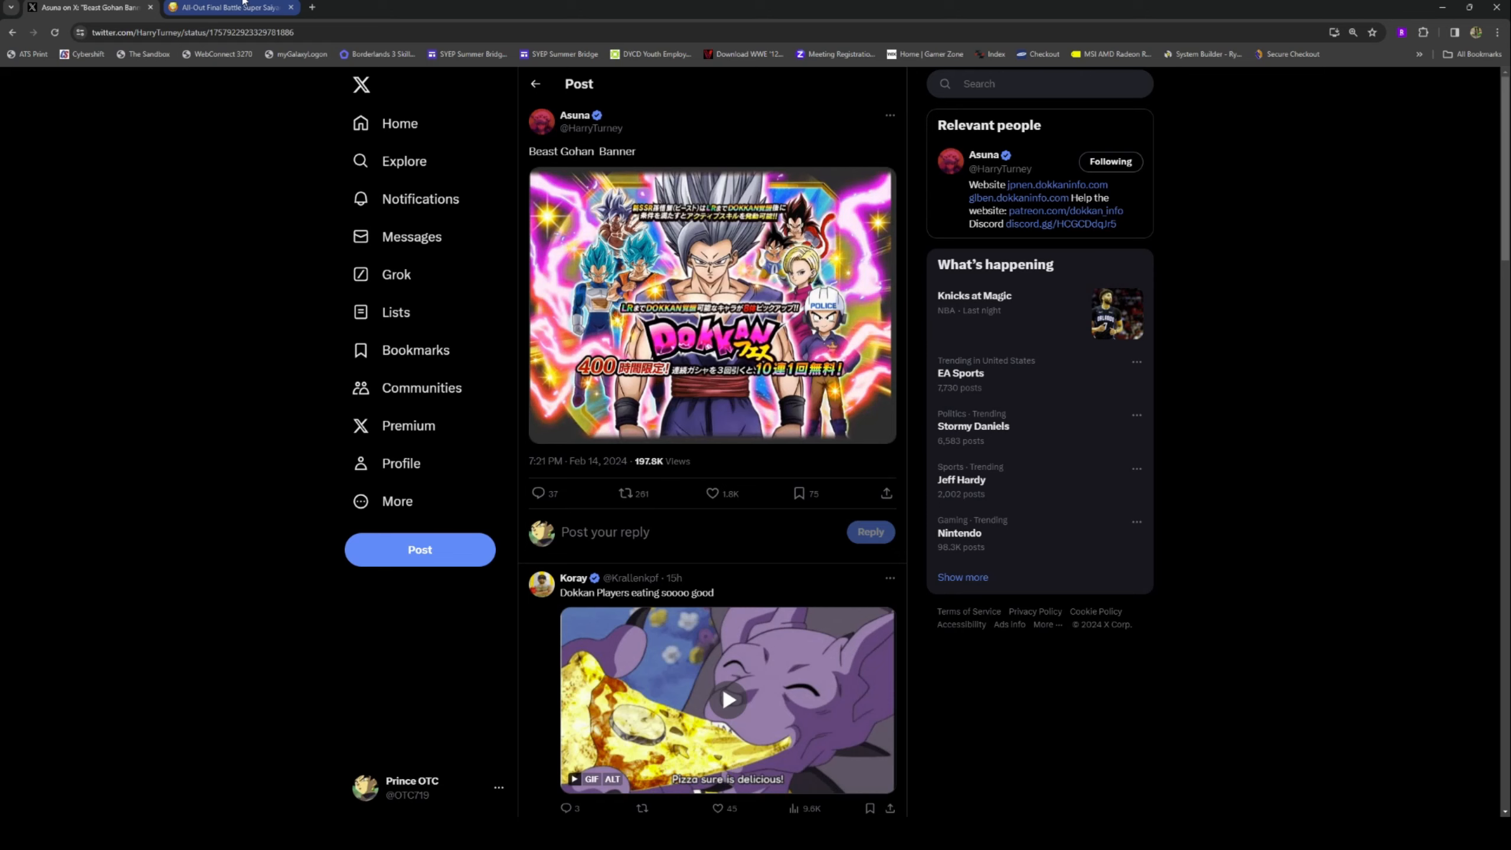
left_click(228, 8)
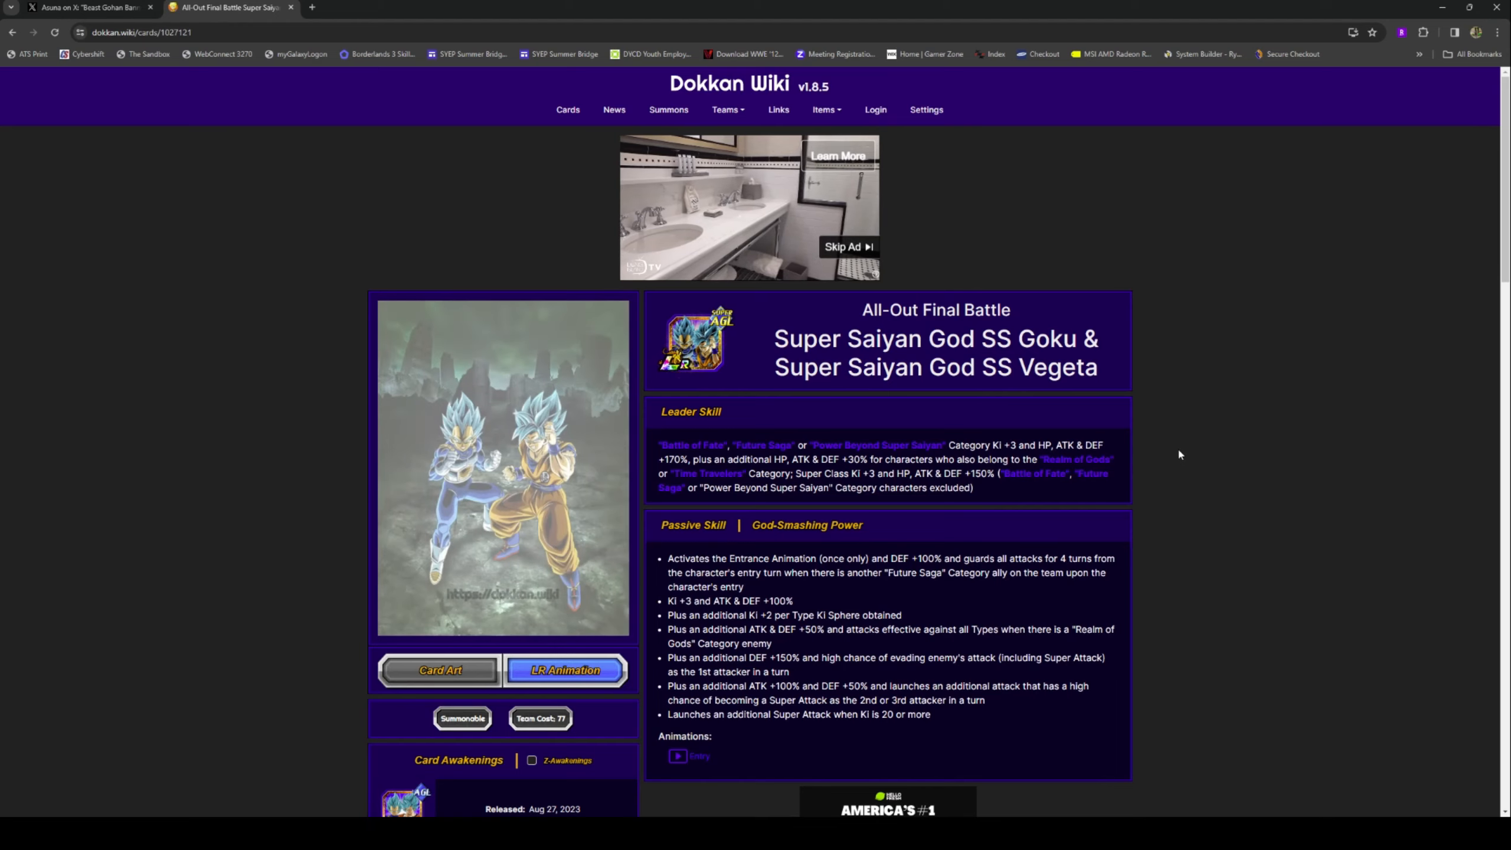
left_click(563, 670)
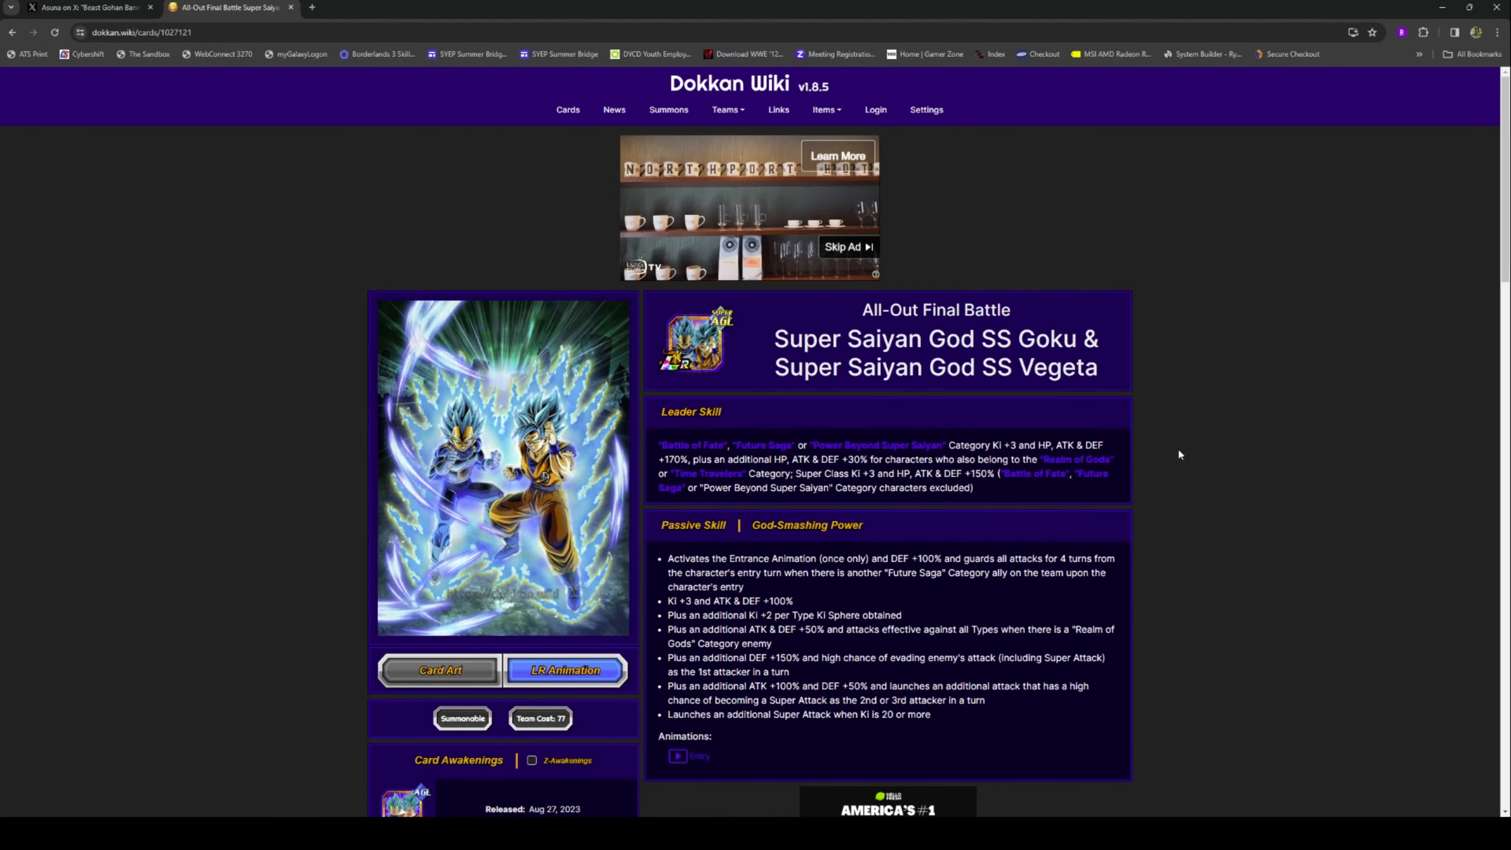
left_click(87, 8)
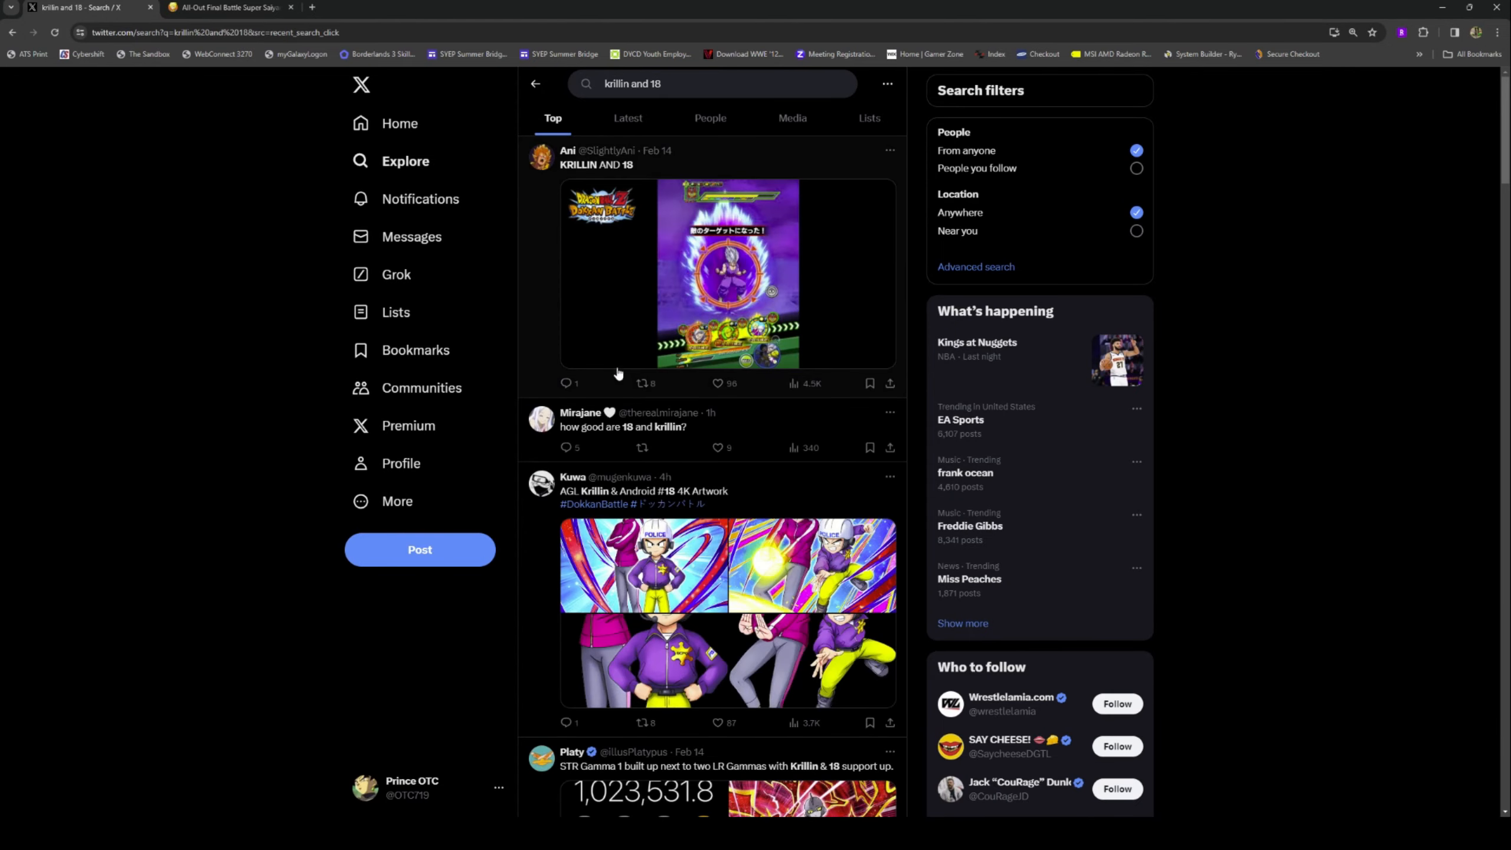
Step: Close the DEF image and open the Krillin & 18 skill sheet full size
scroll("down", 3)
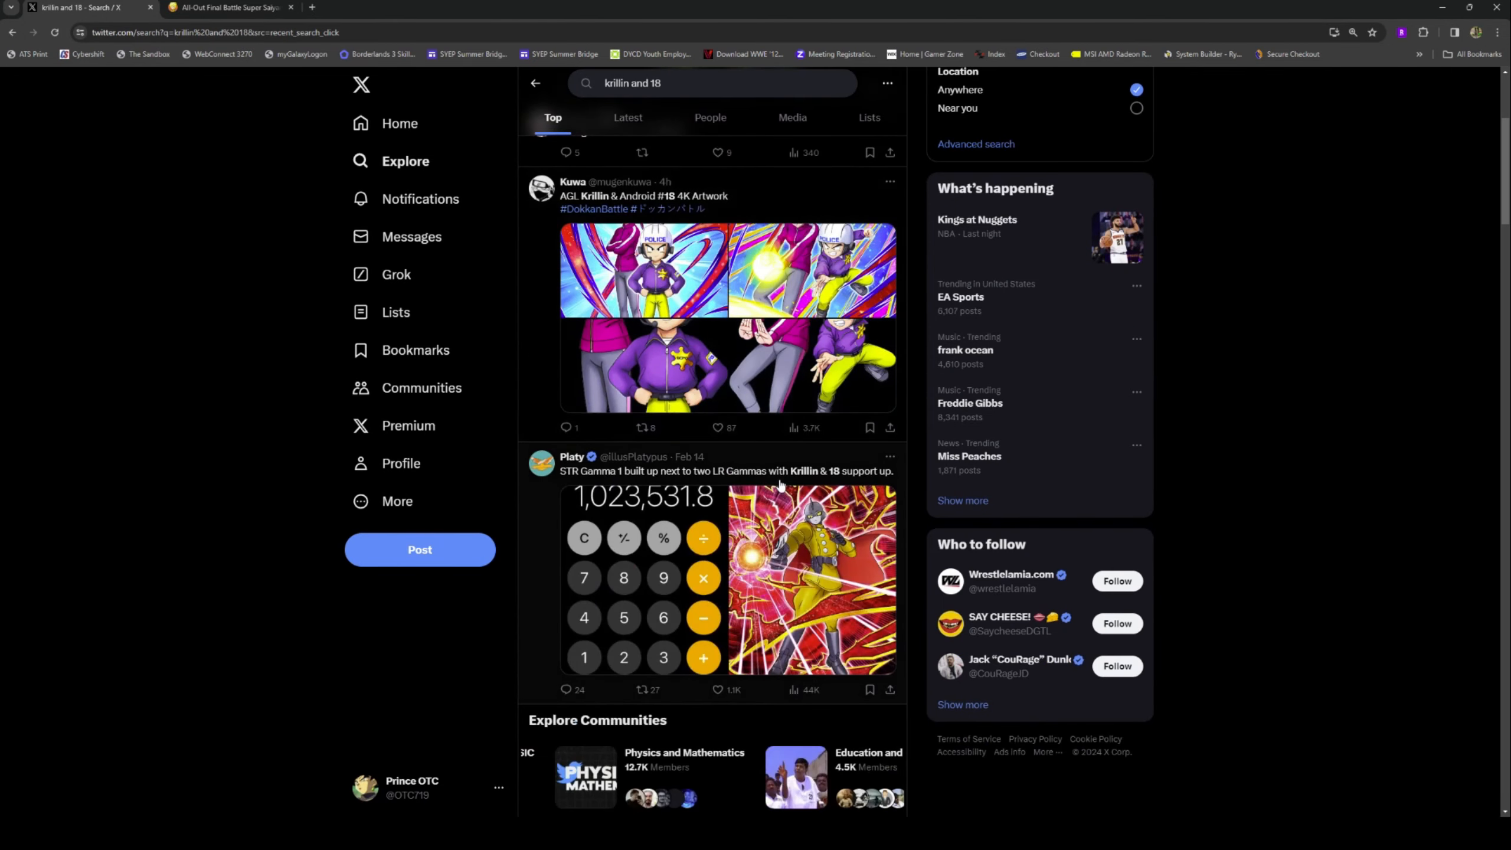
scroll("down", 3)
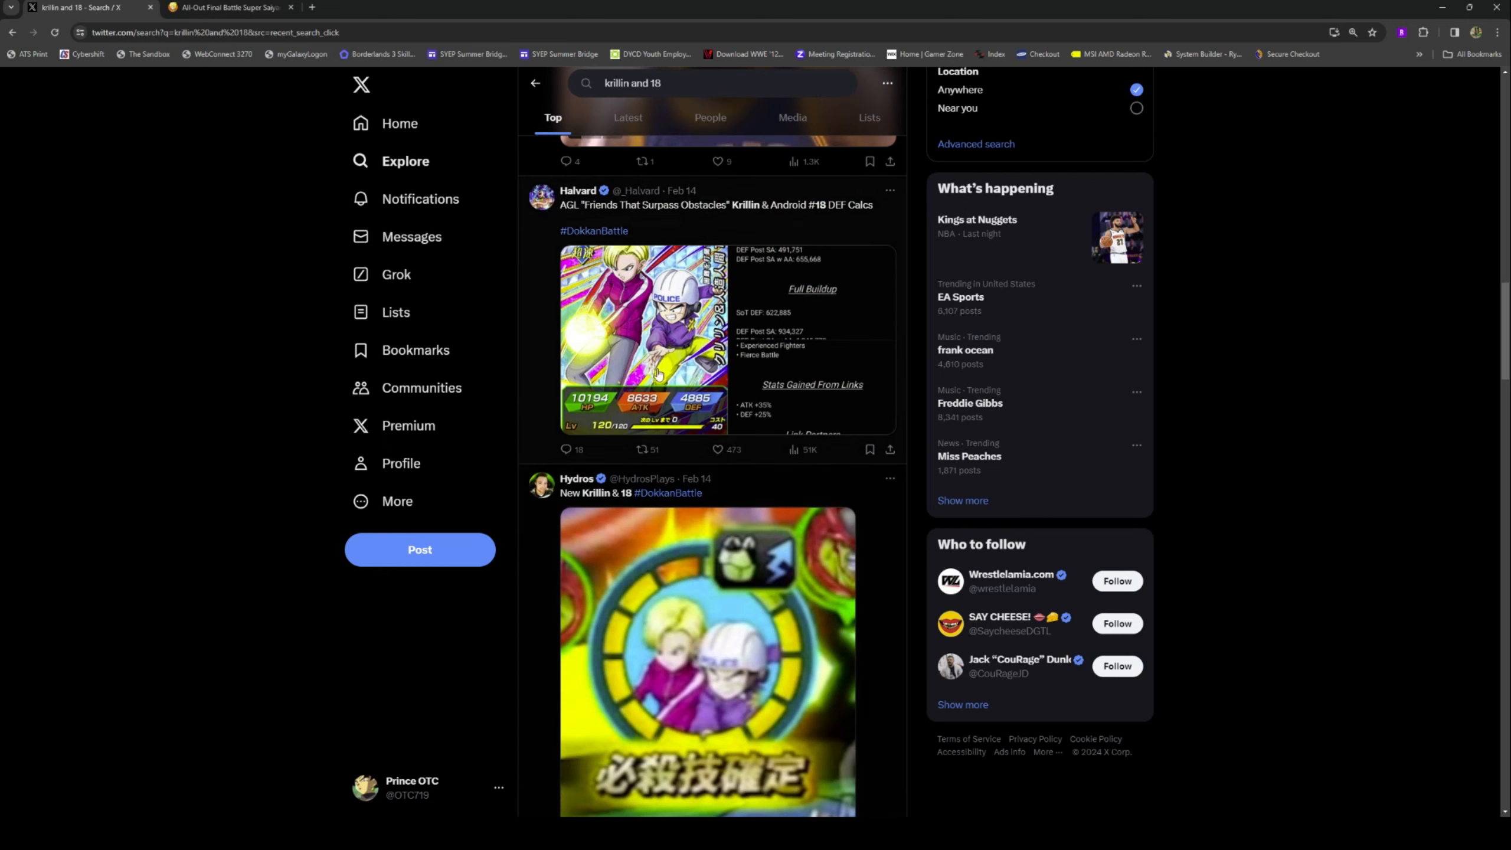
left_click(643, 339)
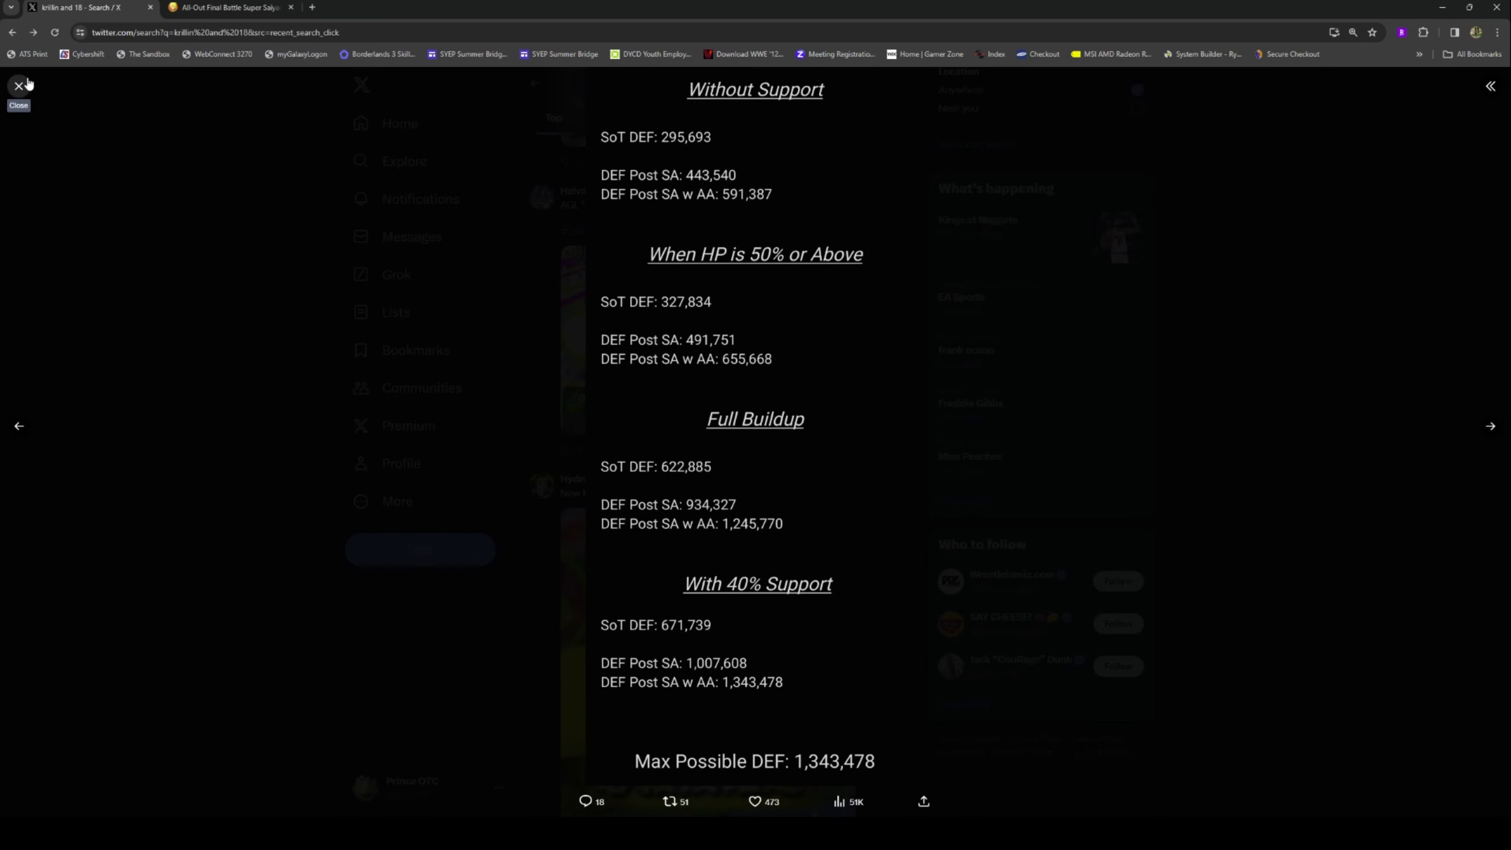
left_click(17, 85)
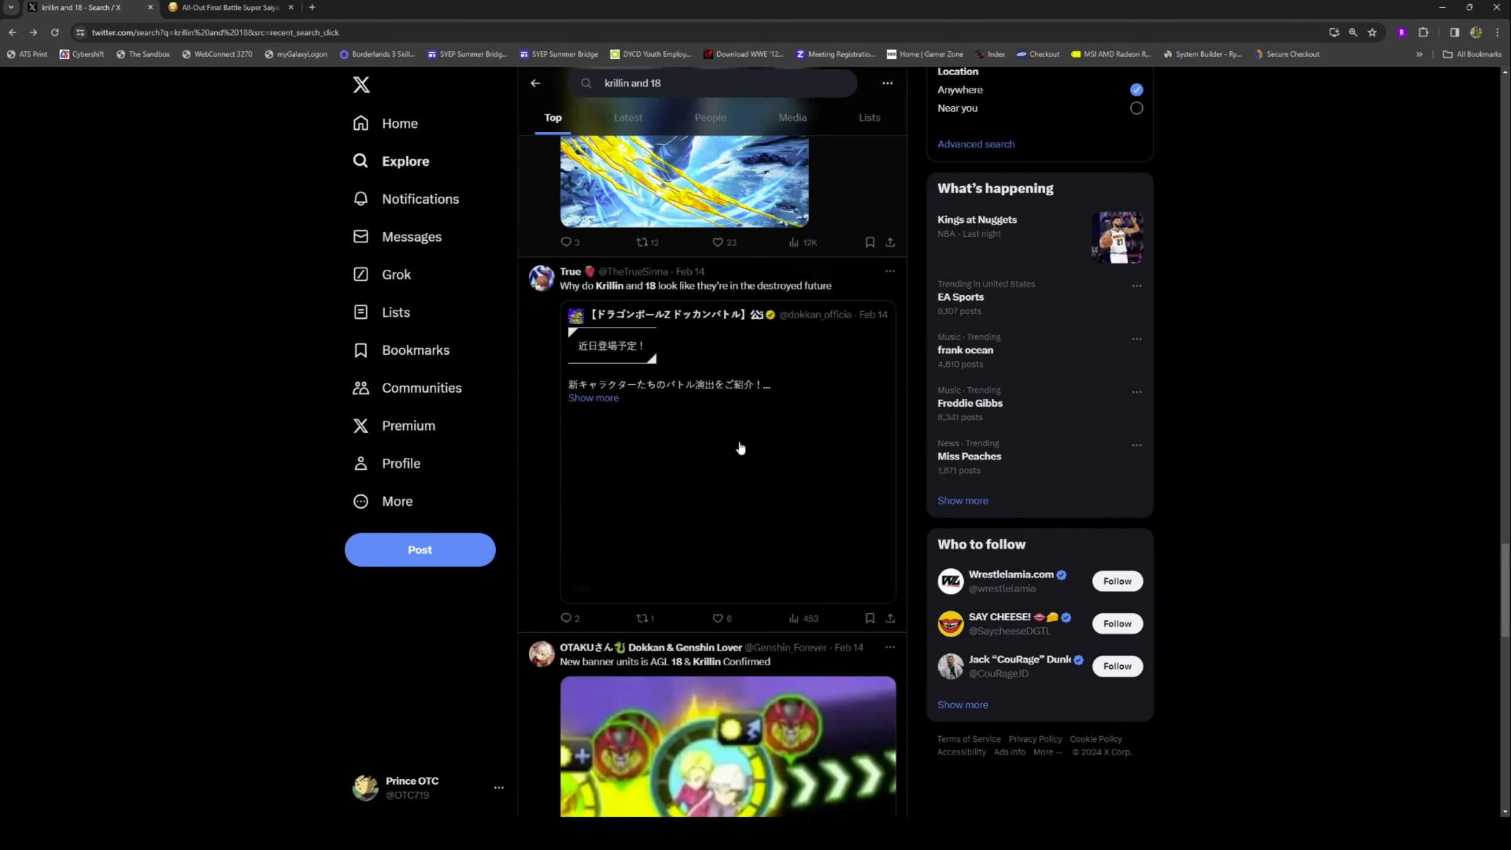
scroll("down", 3)
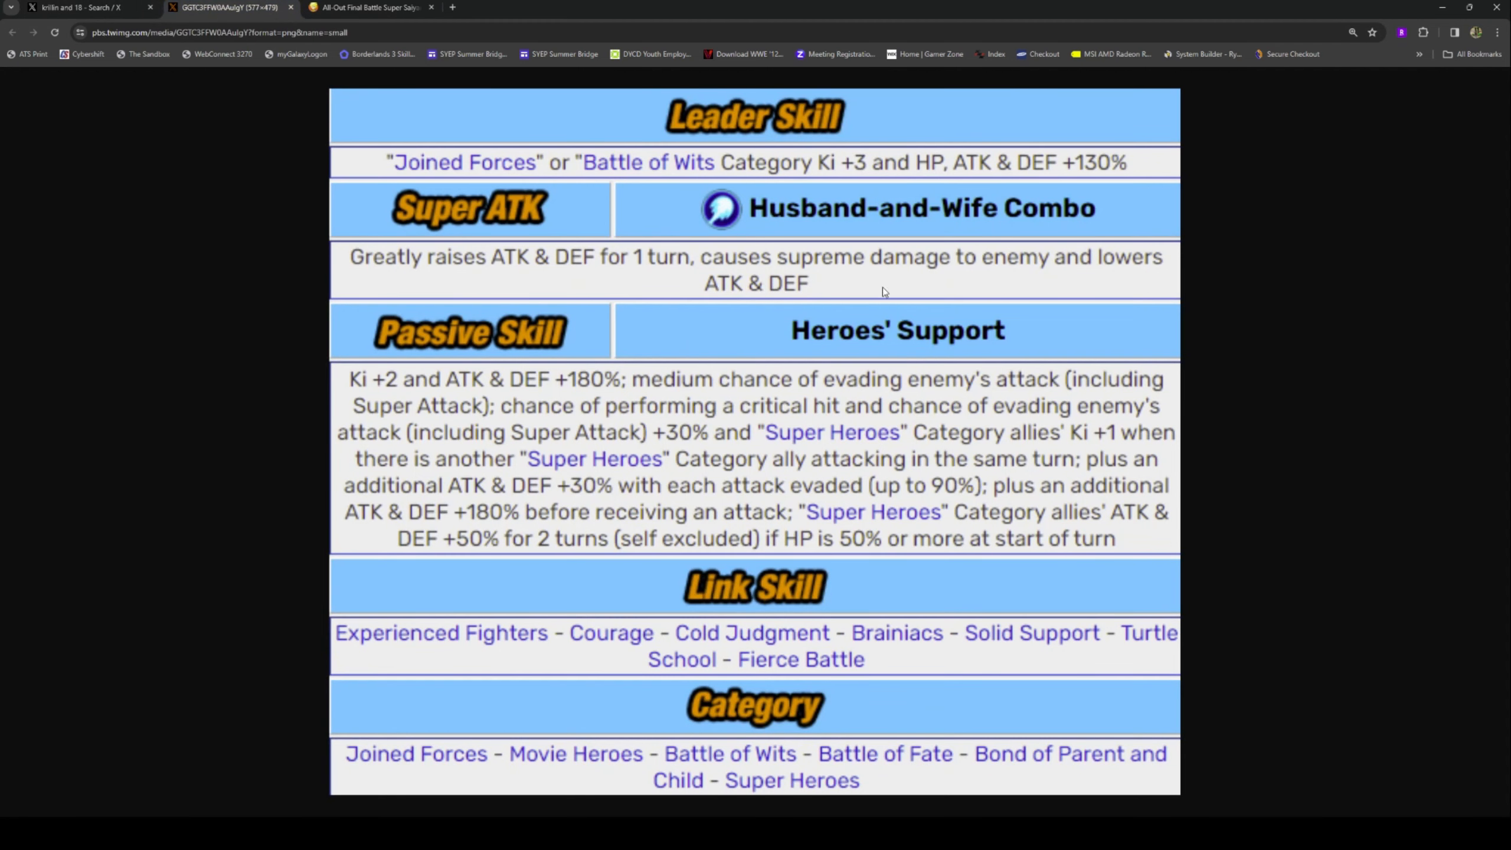
mouse_move(1061, 422)
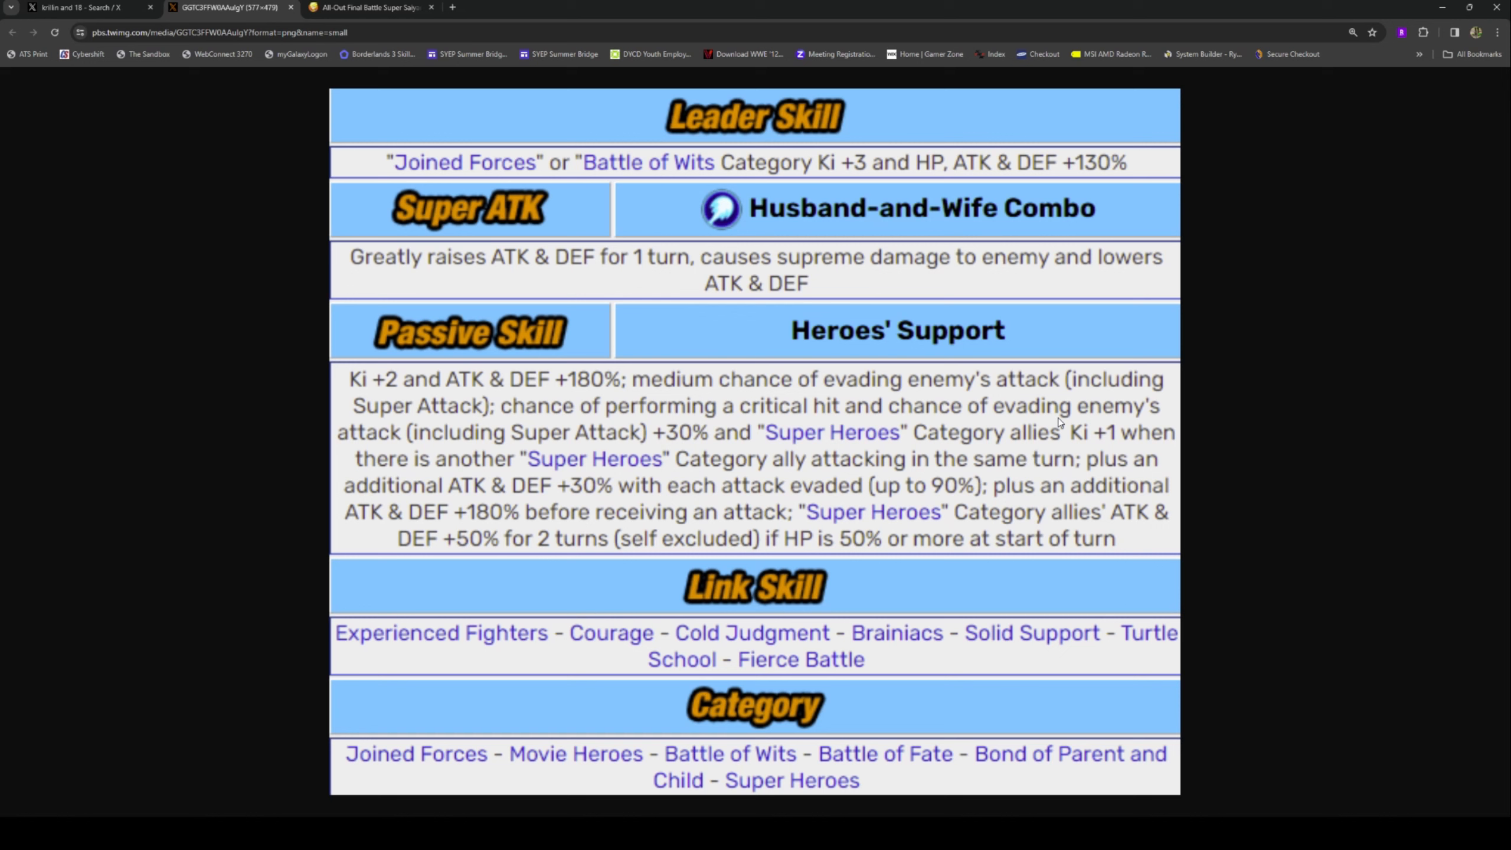
mouse_move(1118, 545)
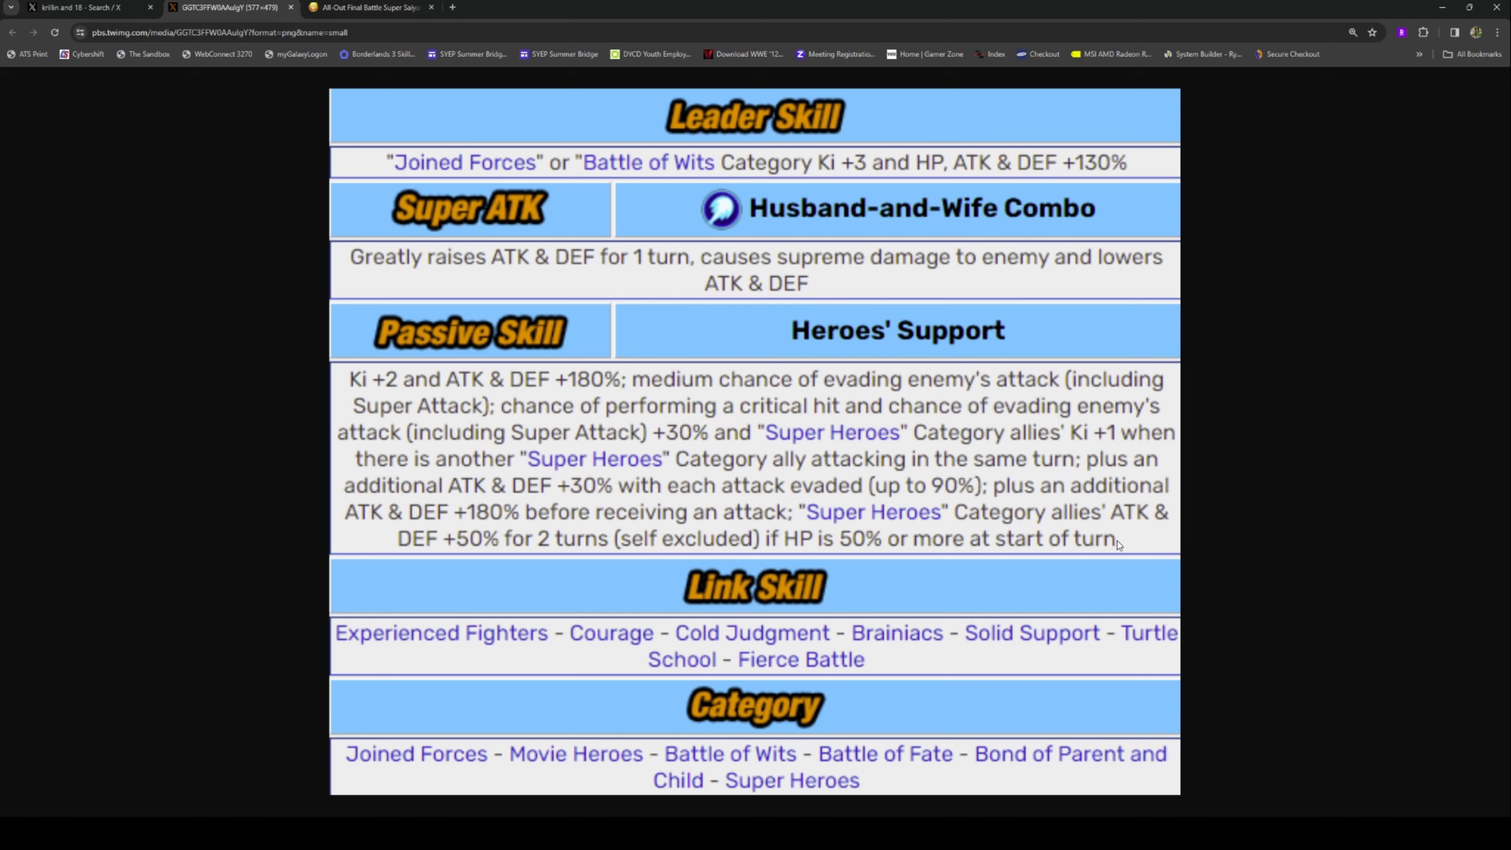
mouse_move(1128, 542)
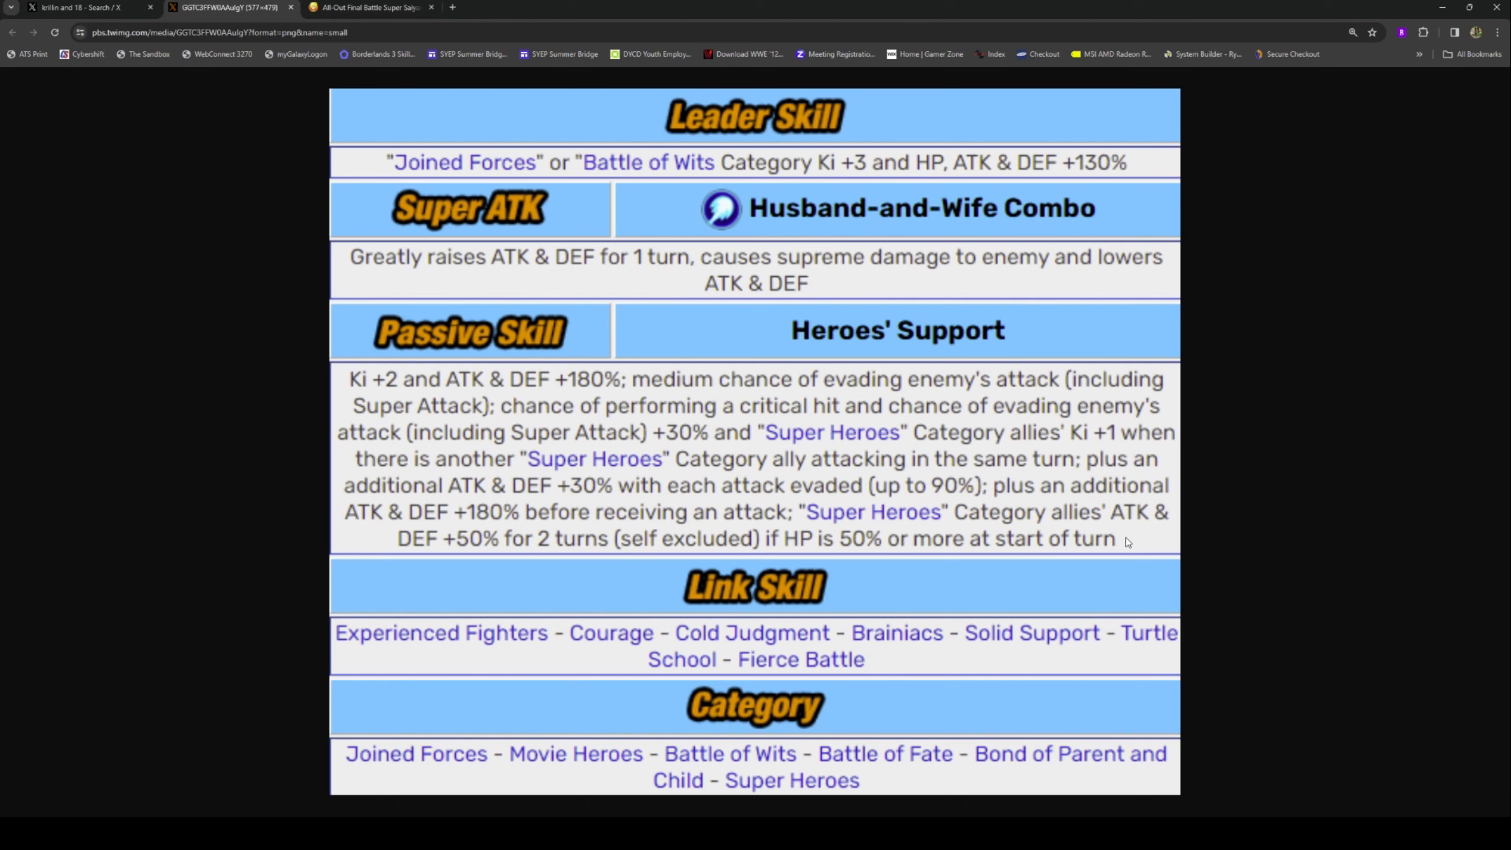
mouse_move(548, 111)
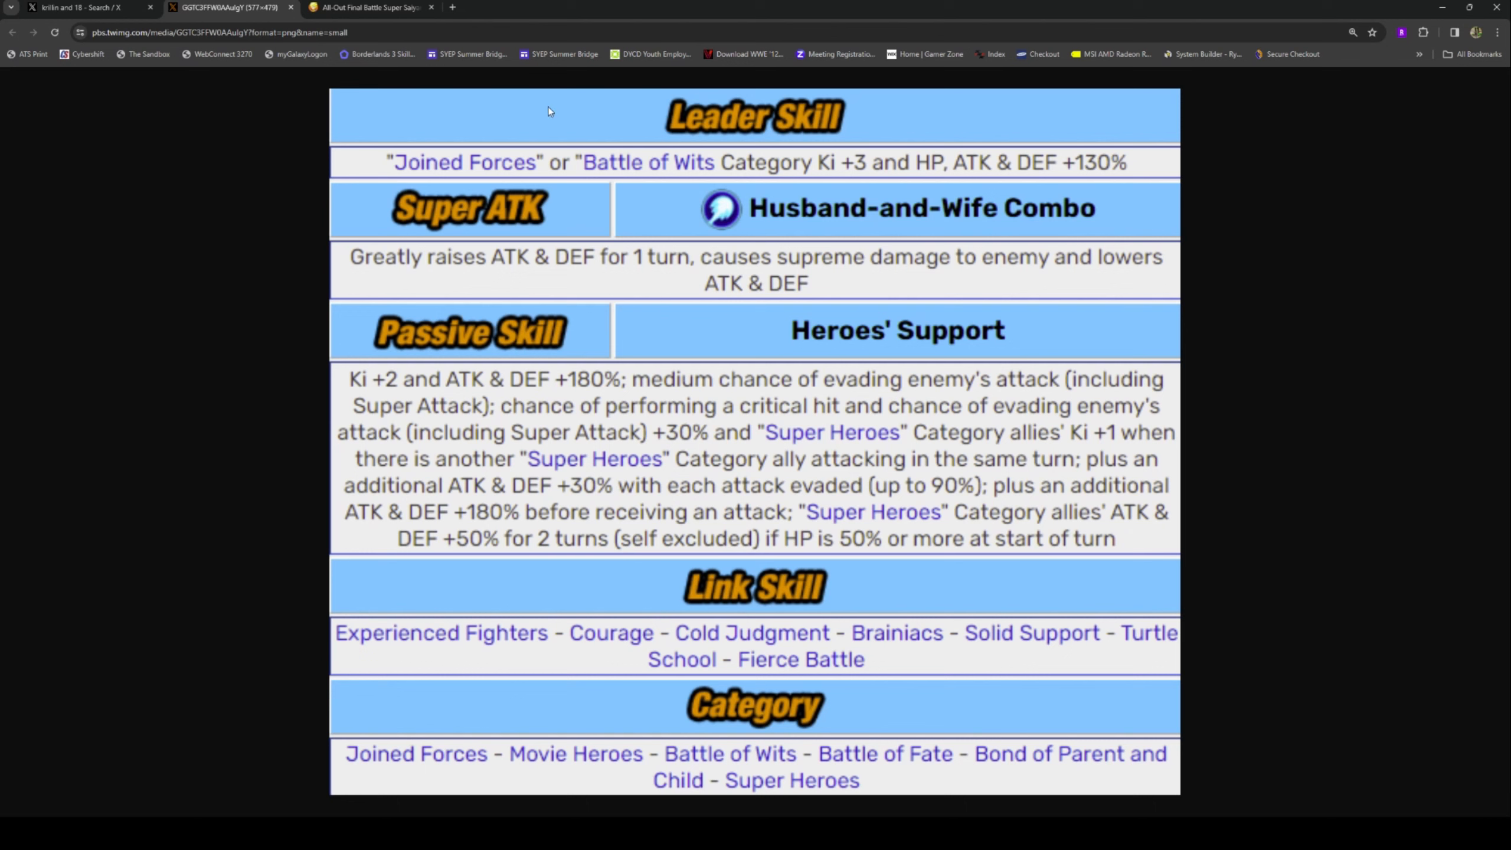
mouse_move(294, 14)
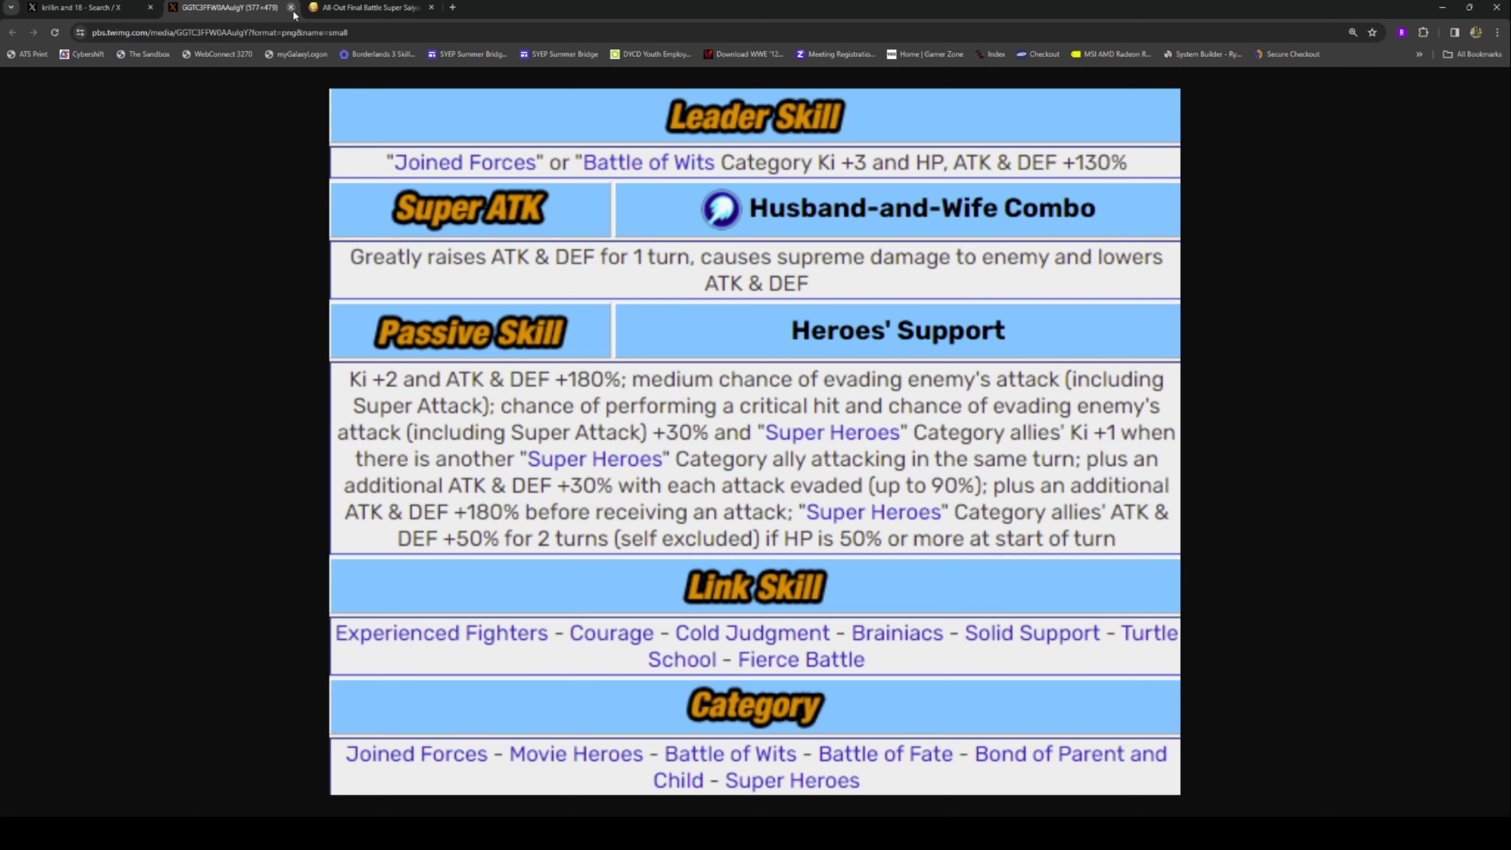
Step: Close the Krillin & 18 skill image and replay the Beast Gohan Banner video
left_click(290, 6)
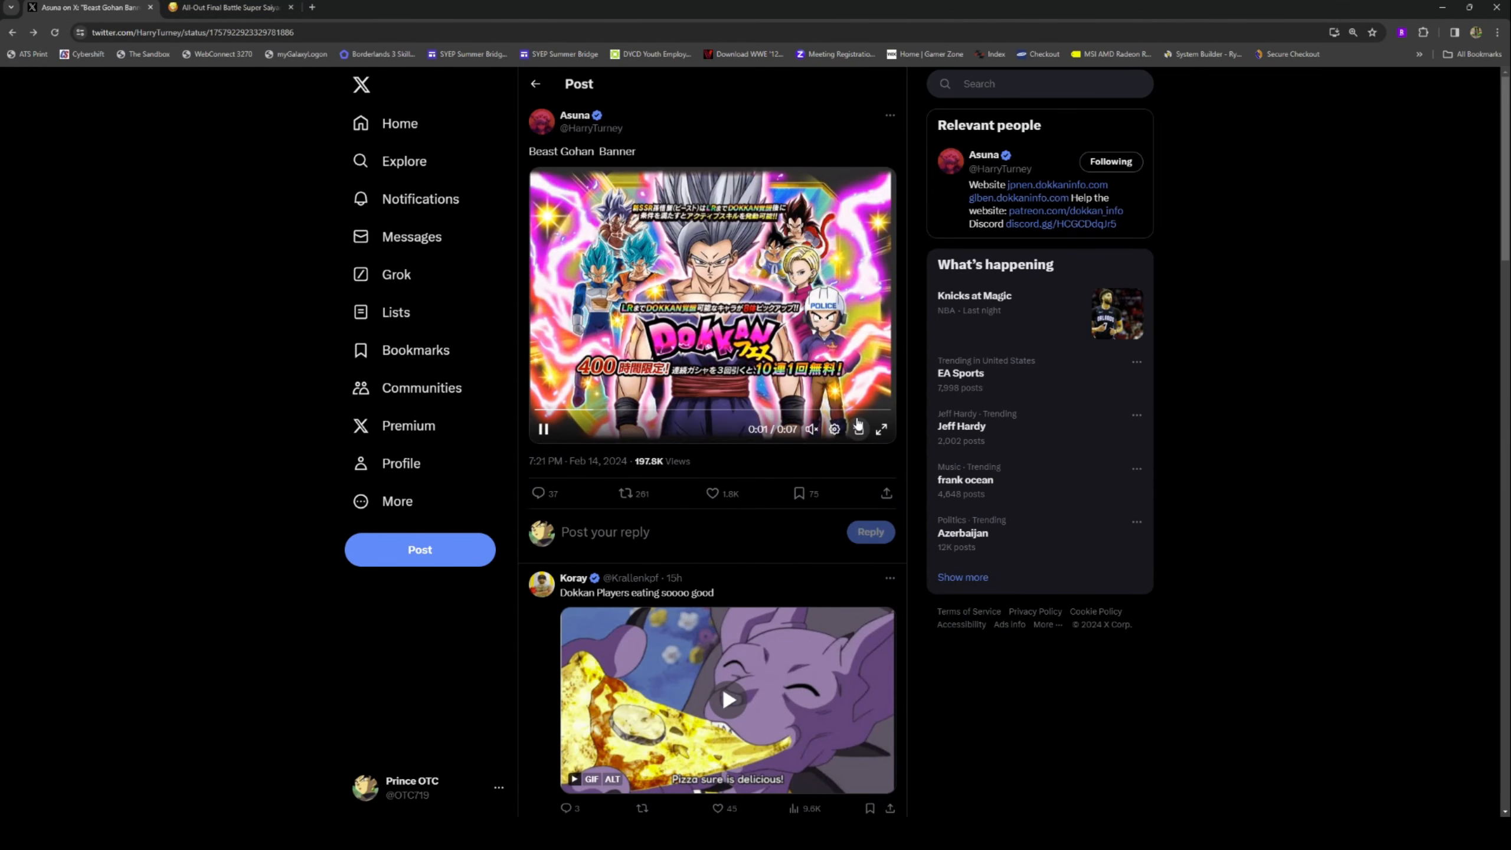
left_click(881, 430)
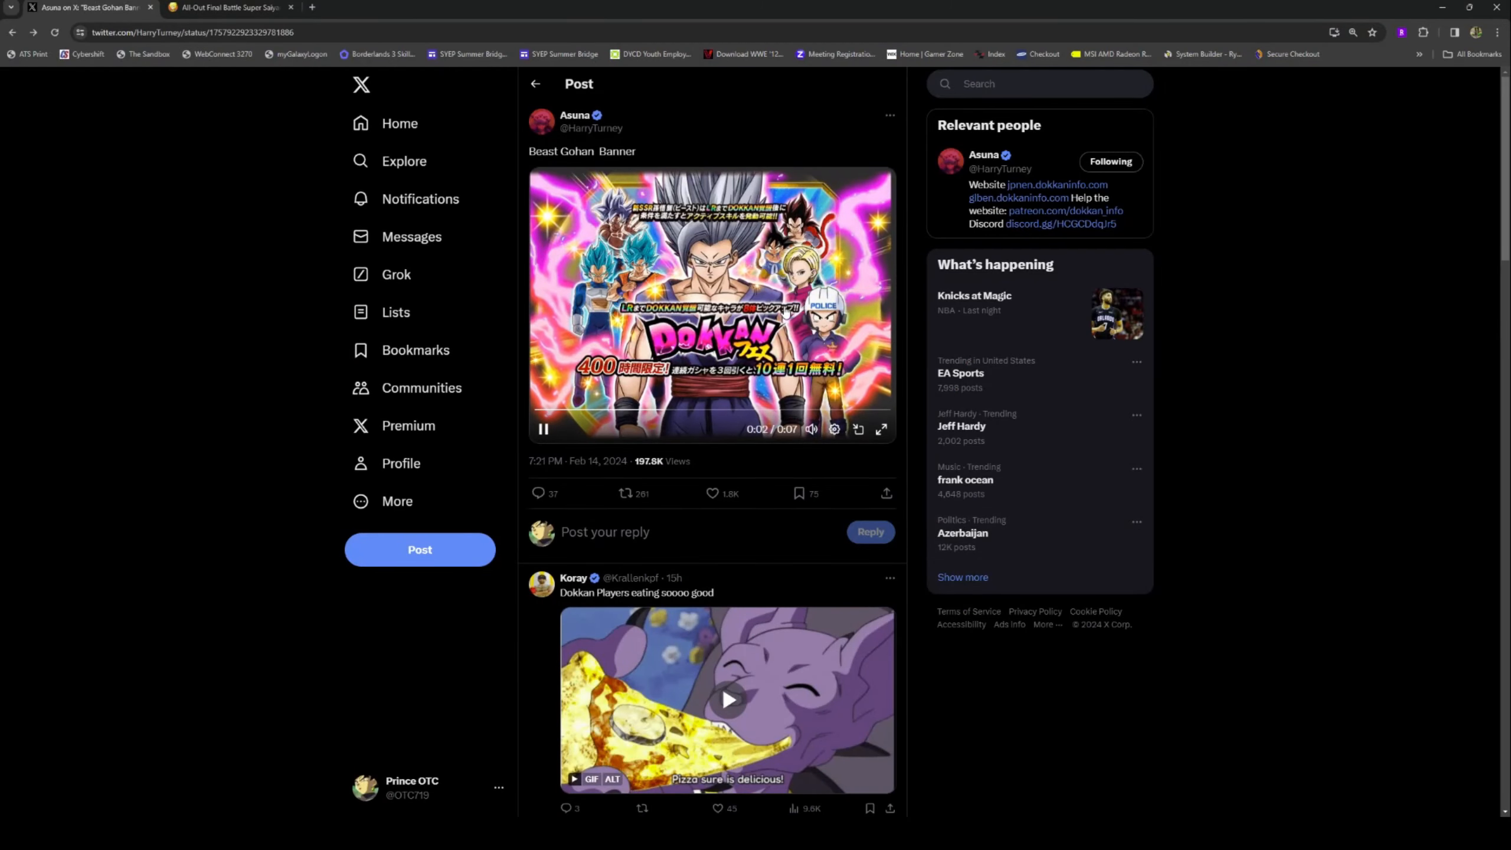
Step: Scroll through the Goku (GT) & Super Saiyan 4 Vegeta card, then open the Cards list
left_click(228, 7)
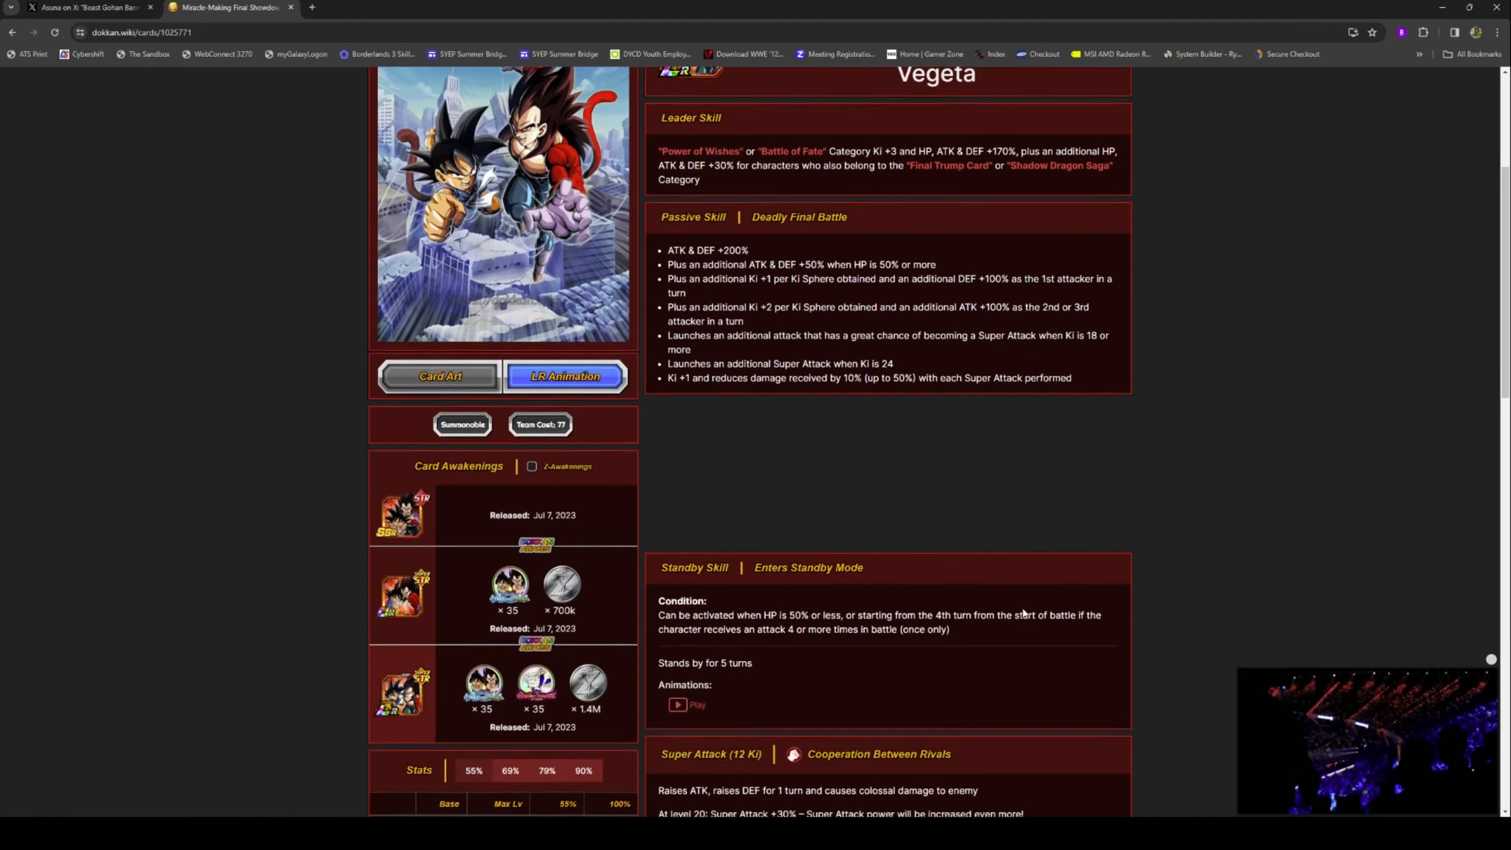
scroll("up", 3)
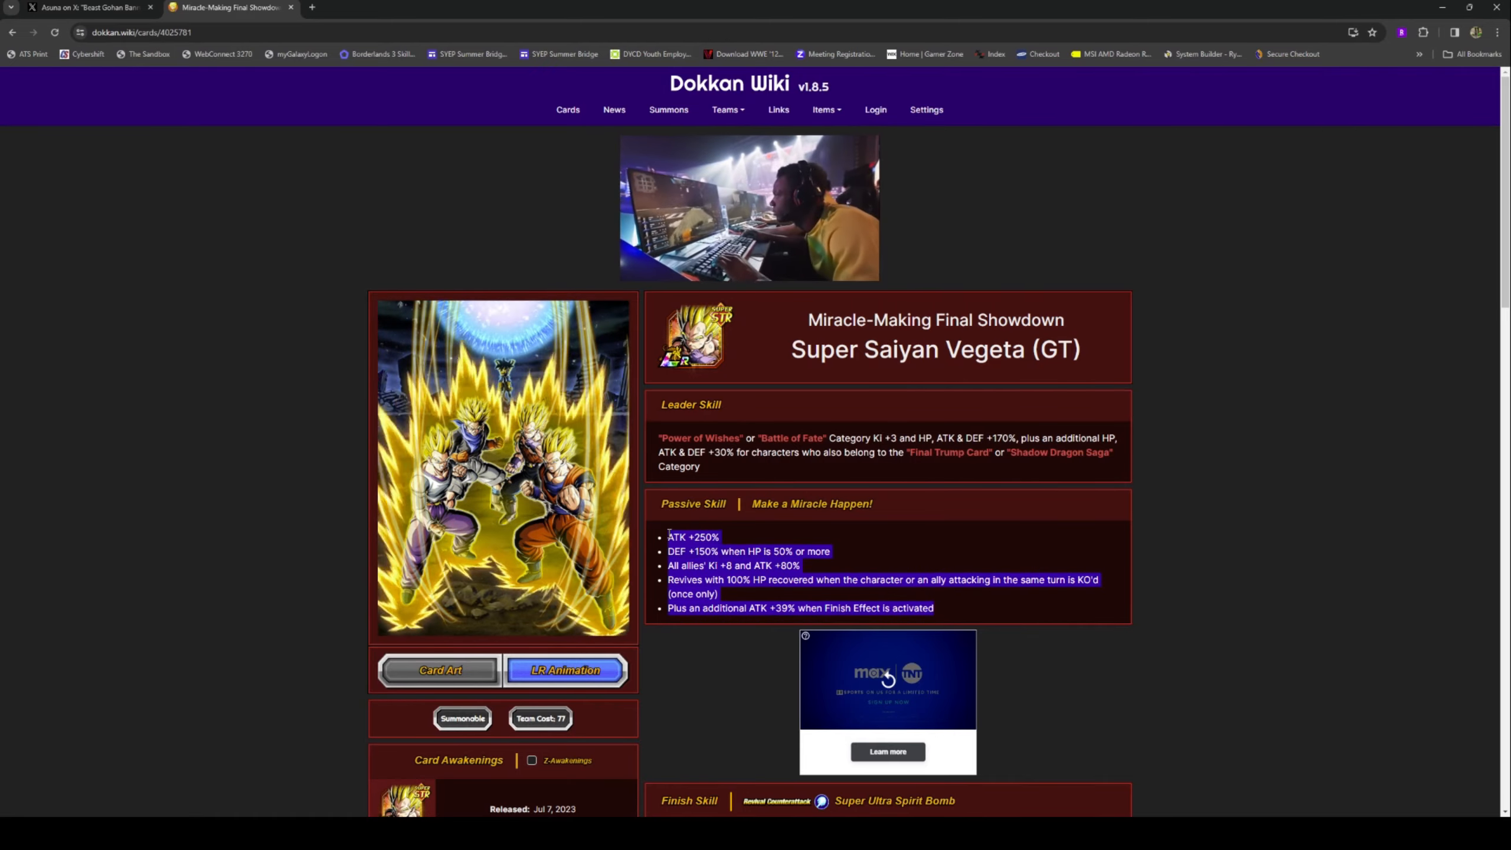
scroll("down", 3)
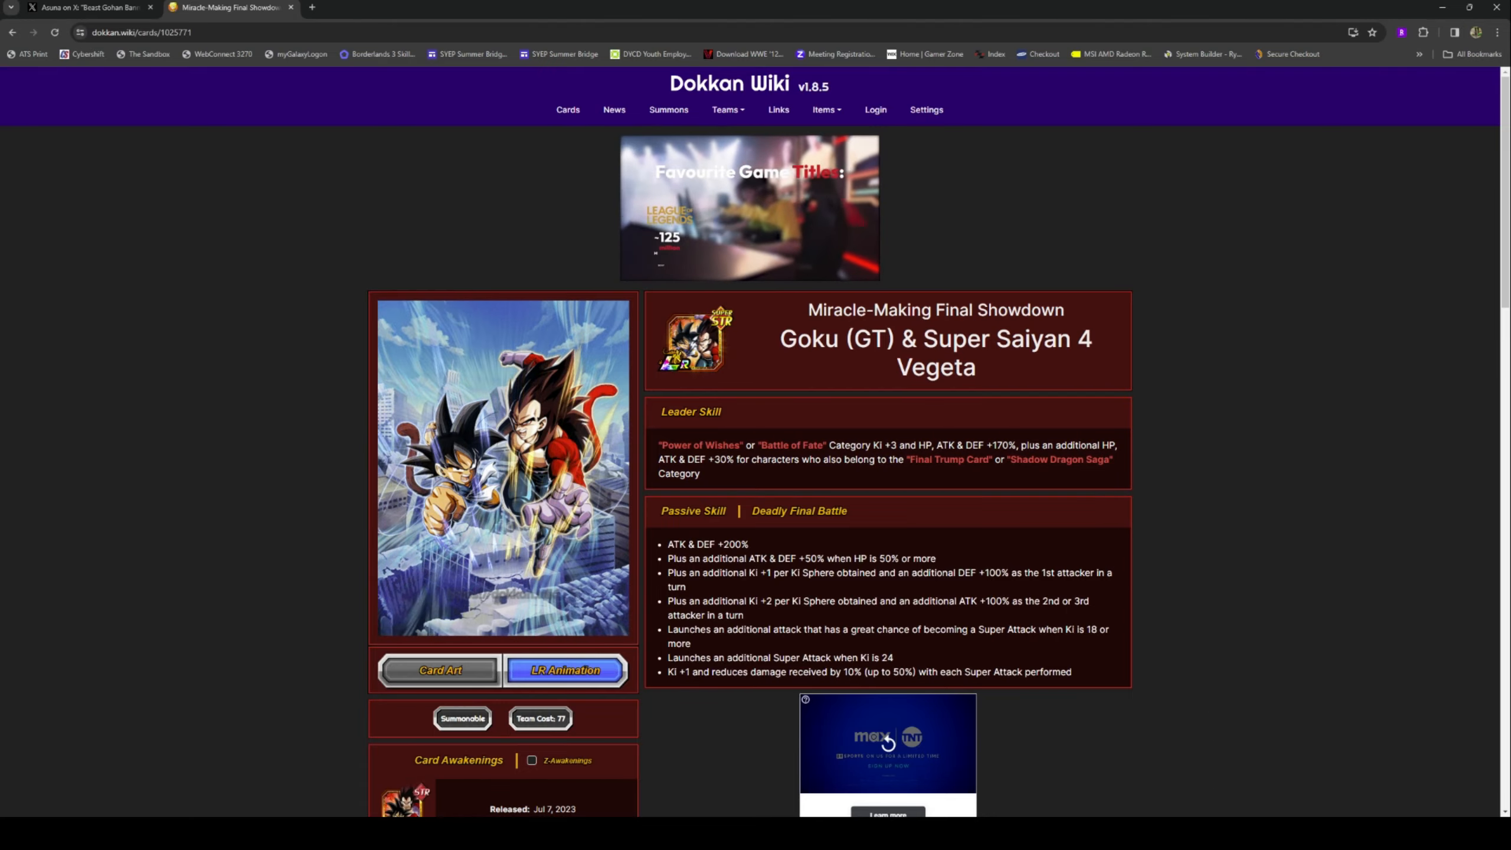
scroll("down", 3)
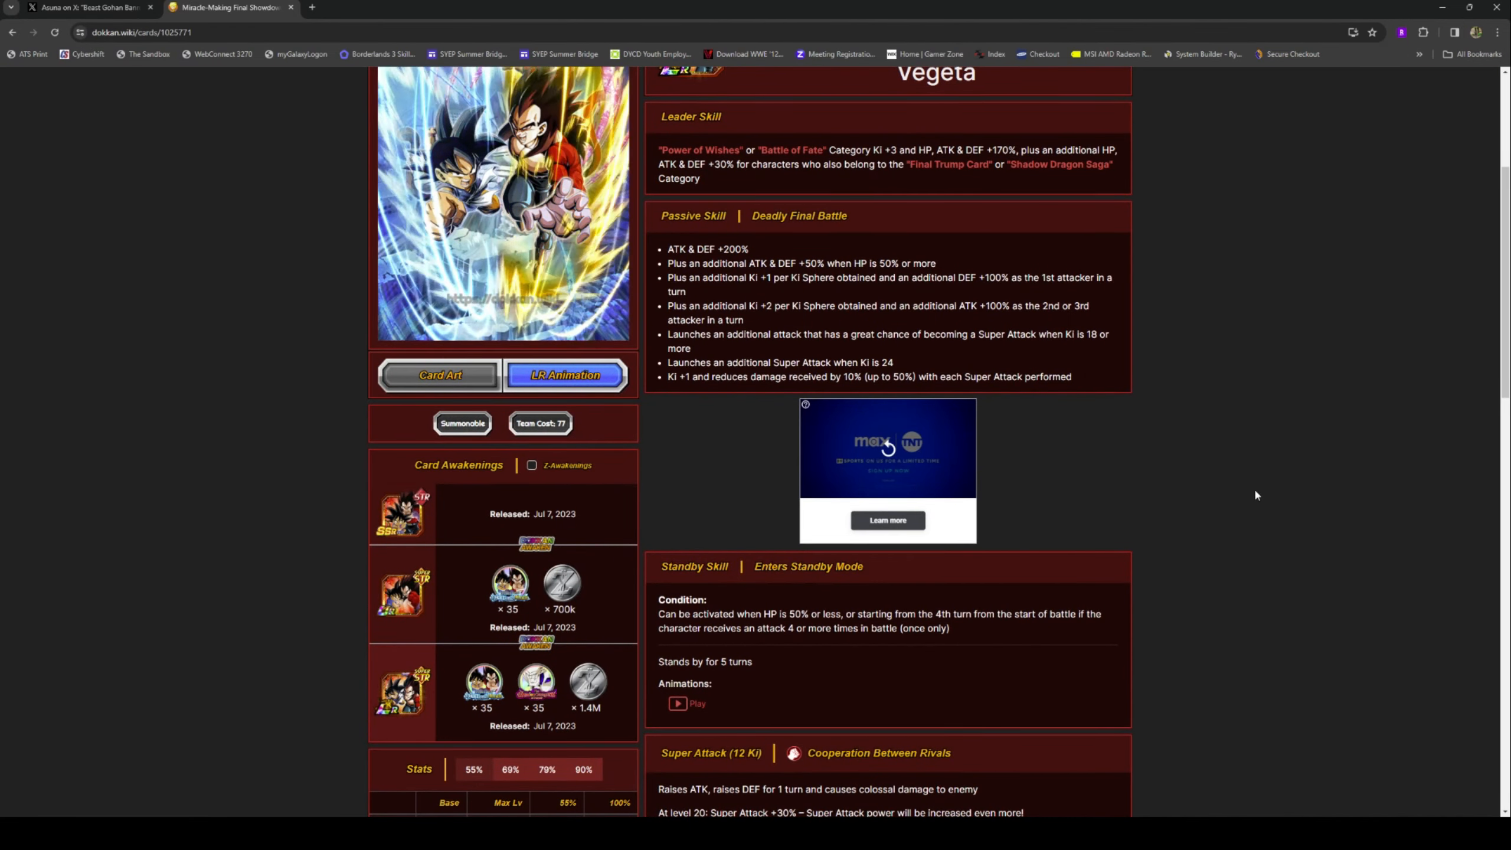
left_click(568, 109)
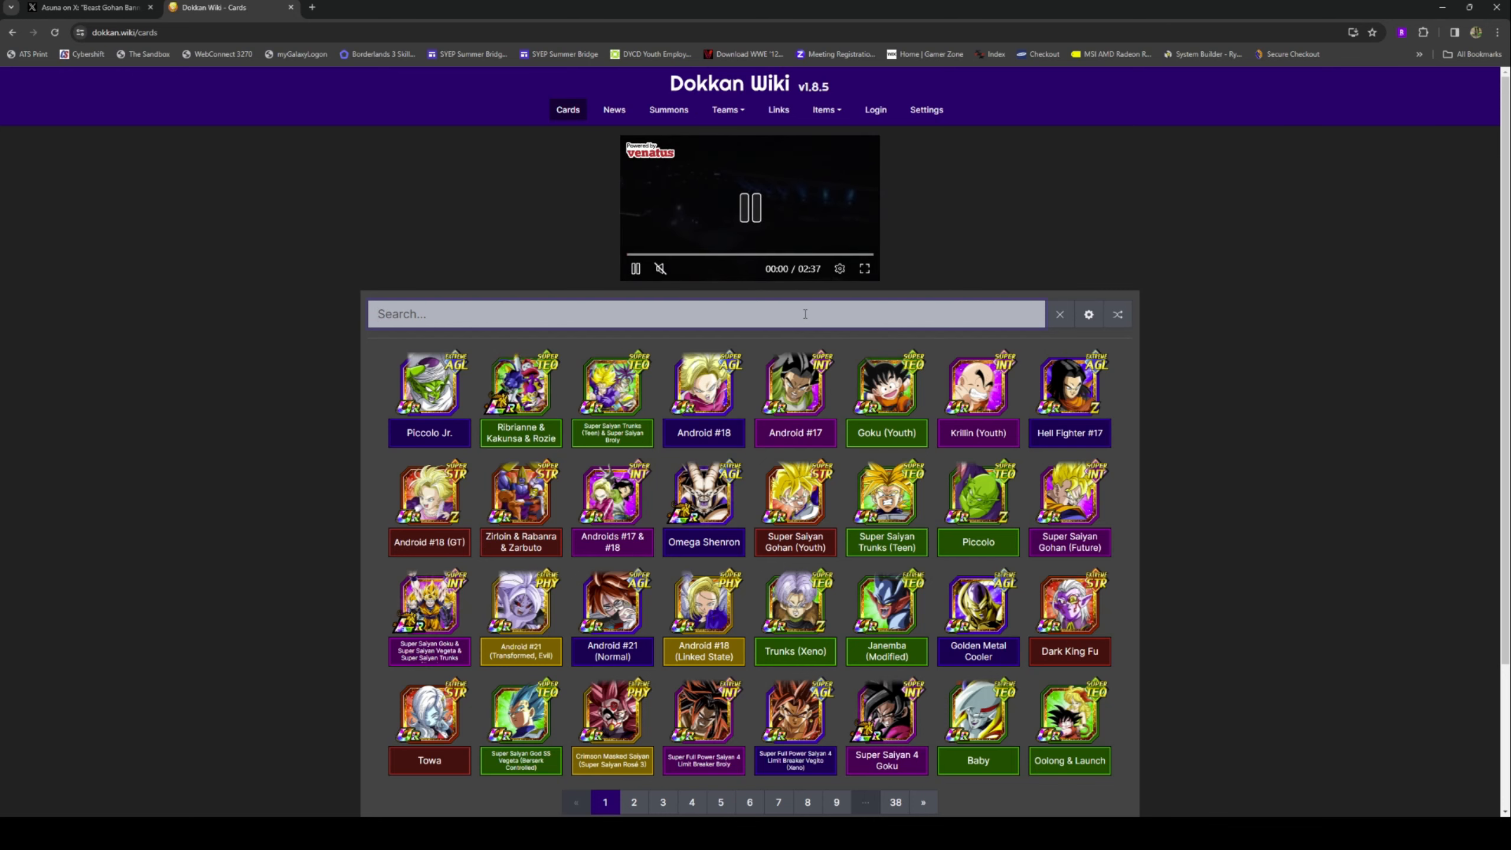
Step: Search cards for 'ultra', view True Ultra Instinct Goku, then return to the X banner post
type("ultra")
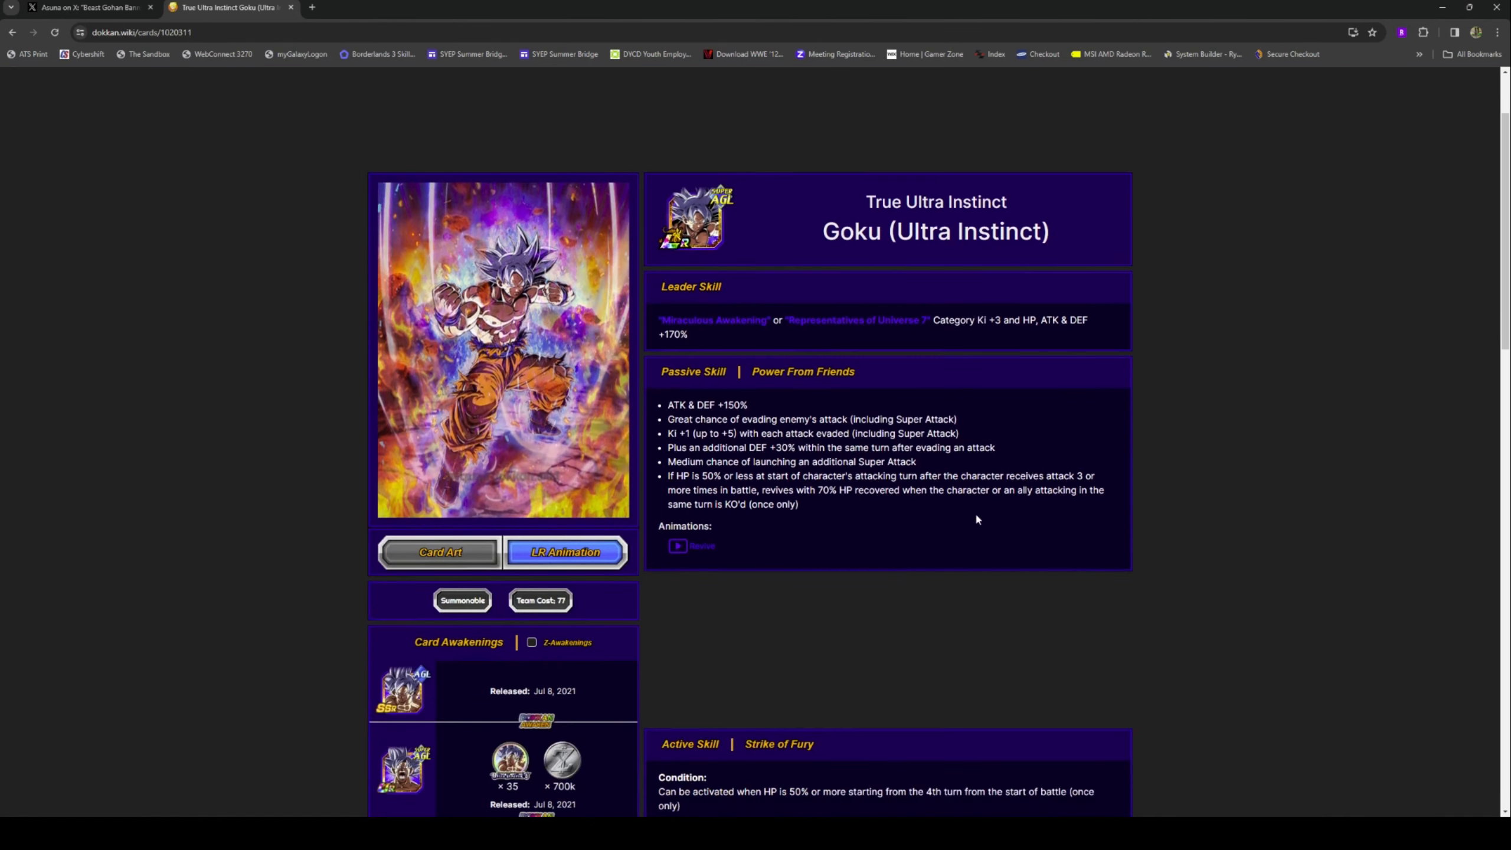
scroll("up", 3)
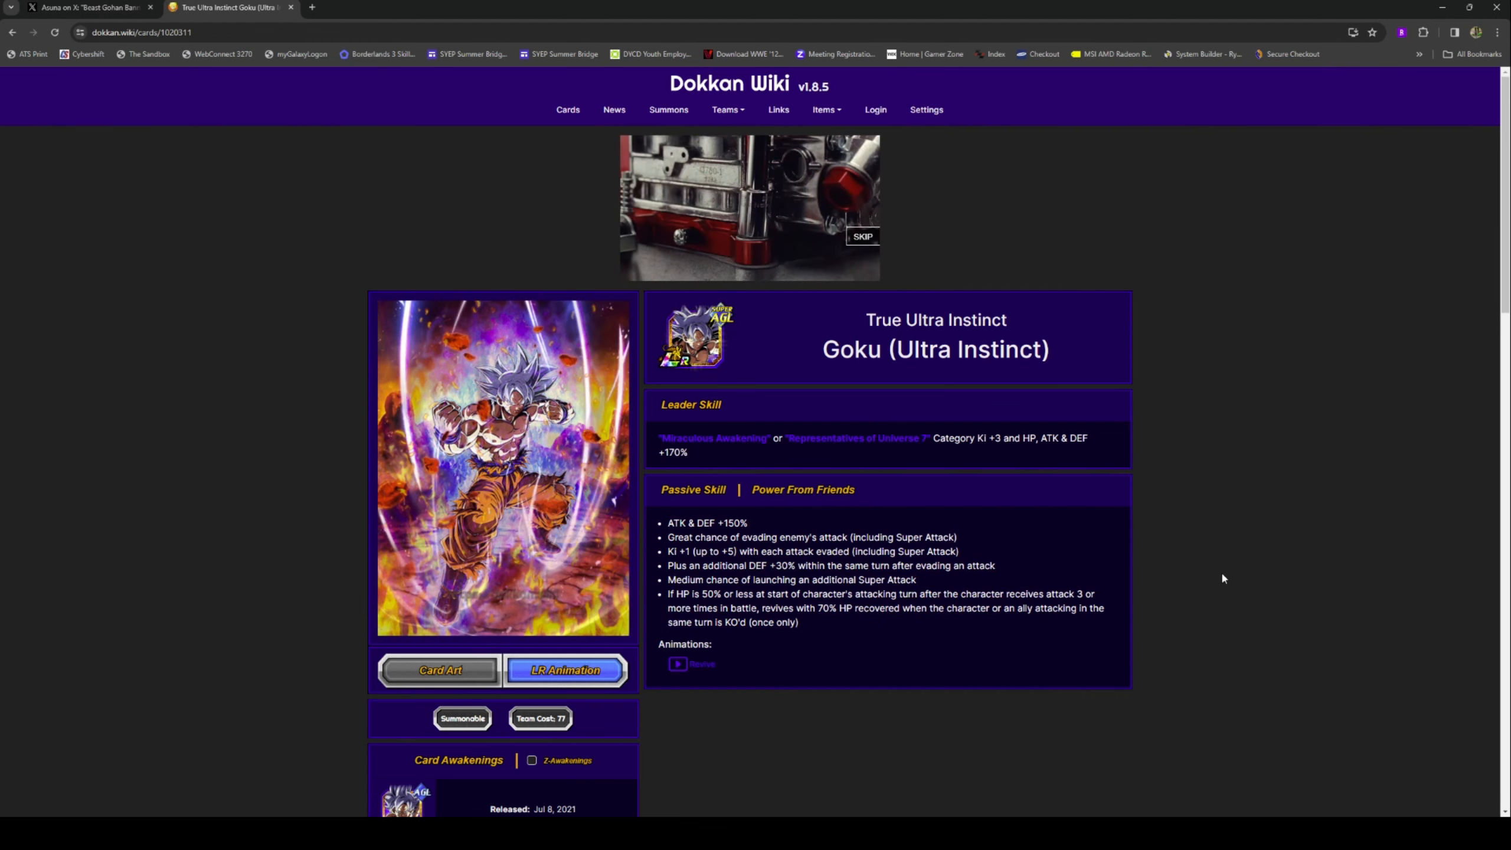
left_click(87, 8)
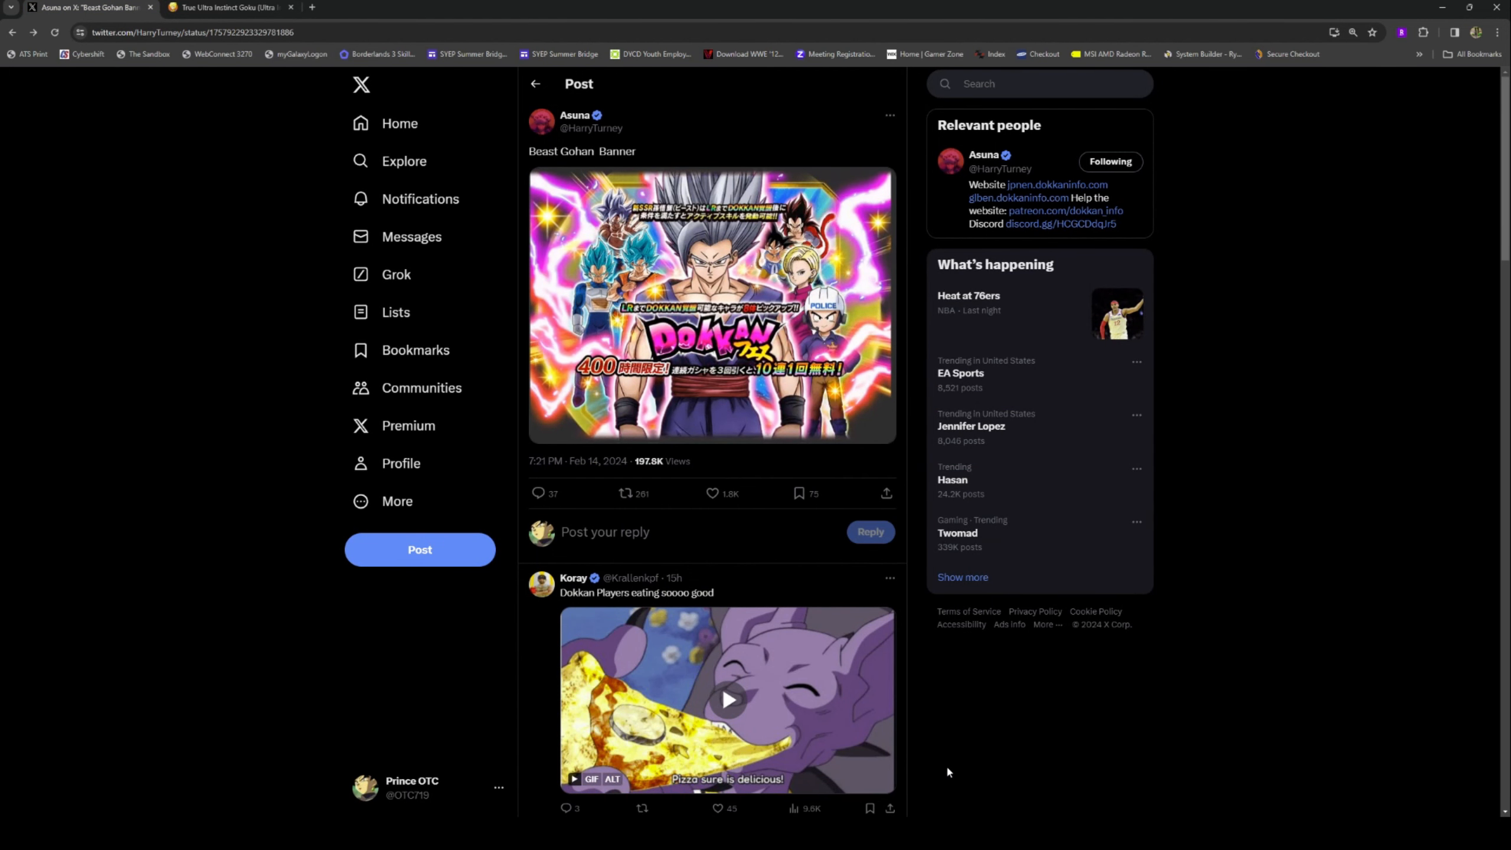
Step: From the poster's profile, read the Gammas 1 & 2 Banner post and replies, then return to Dokkan Wiki
left_click(712, 305)
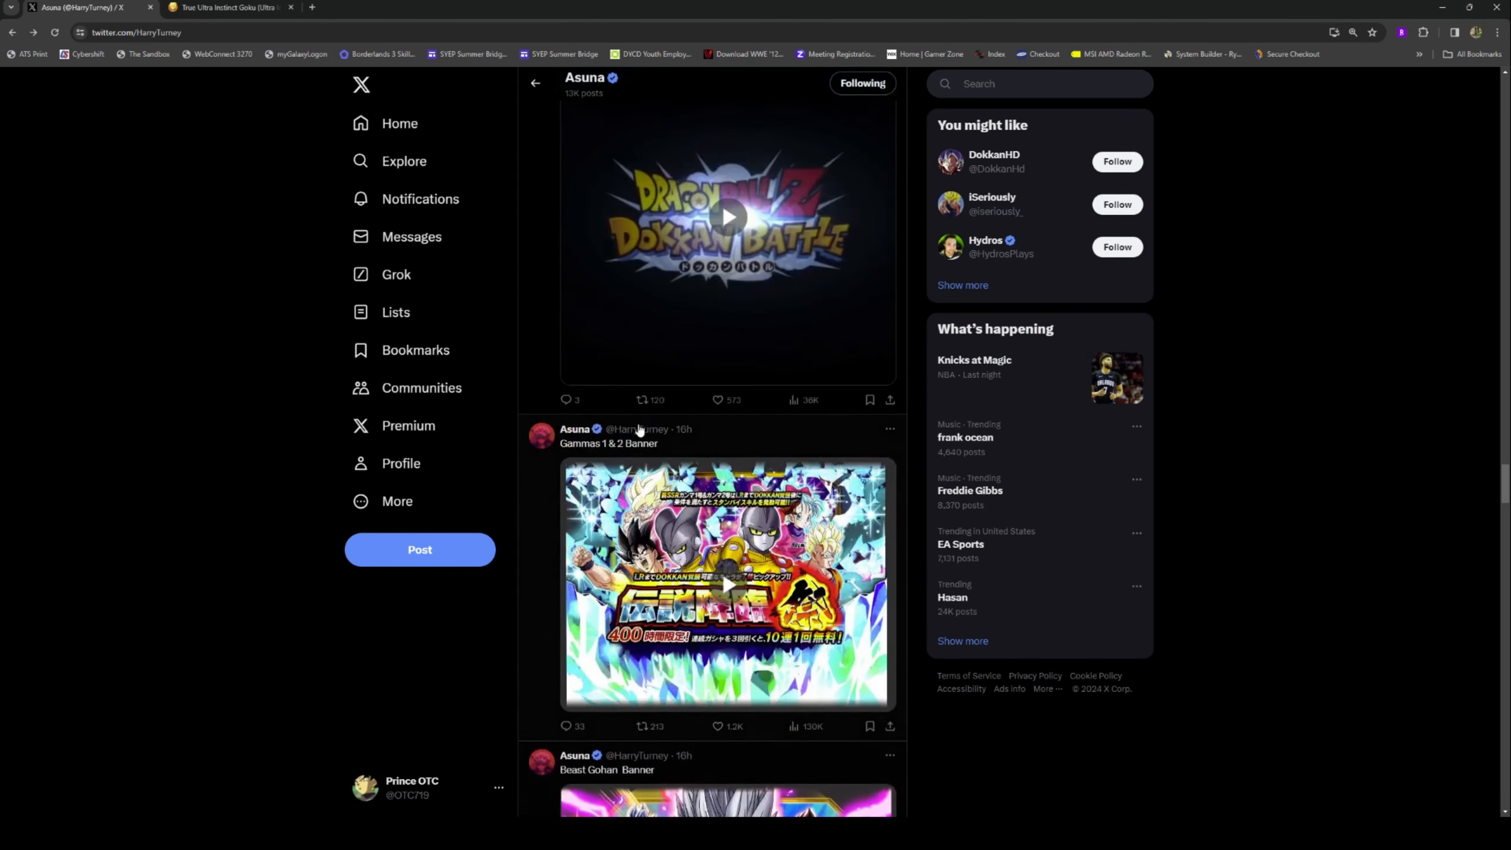
left_click(608, 443)
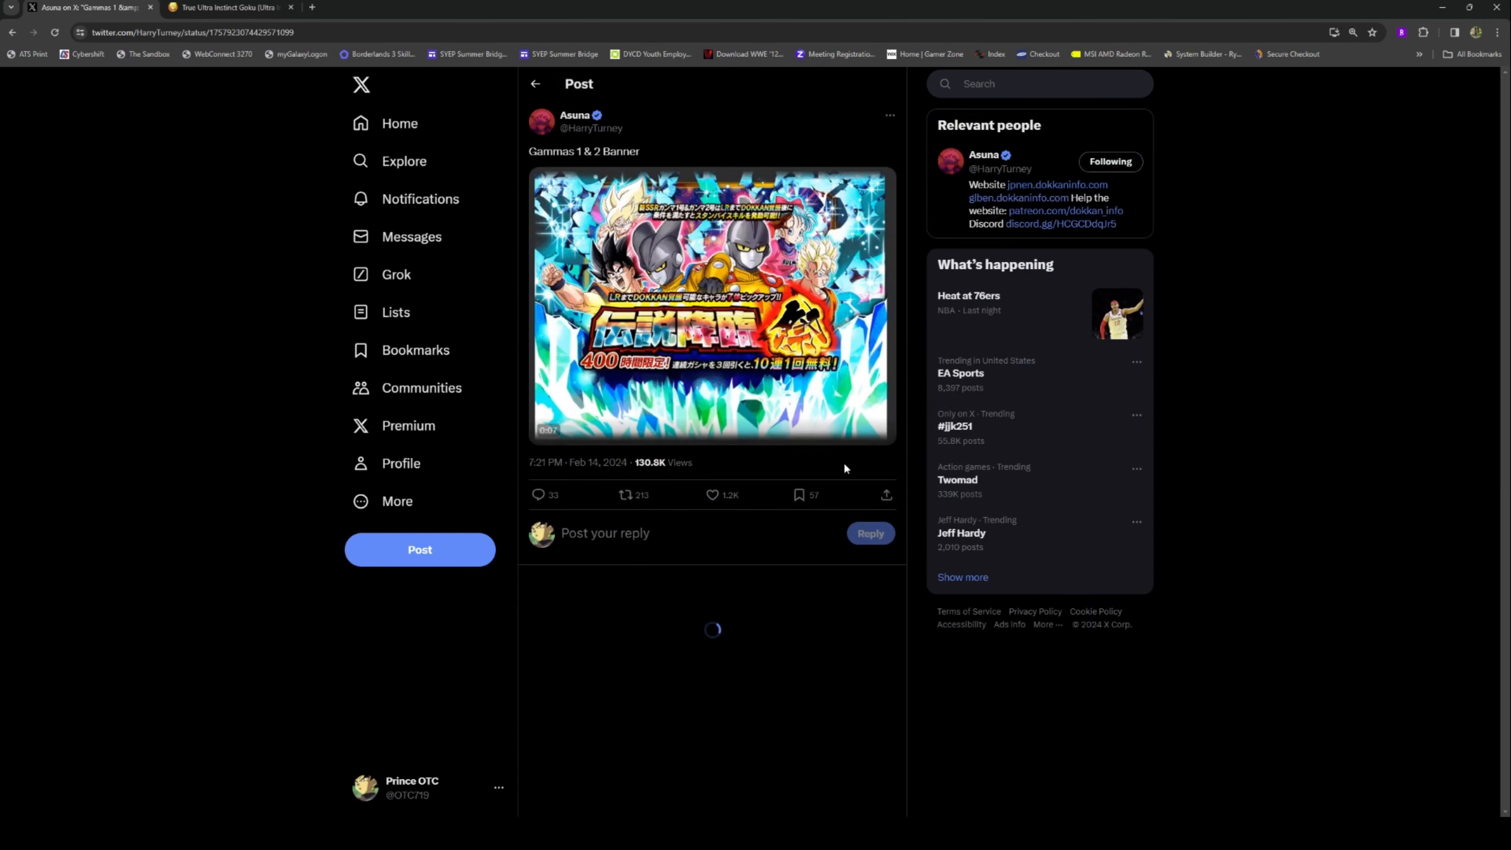
left_click(711, 304)
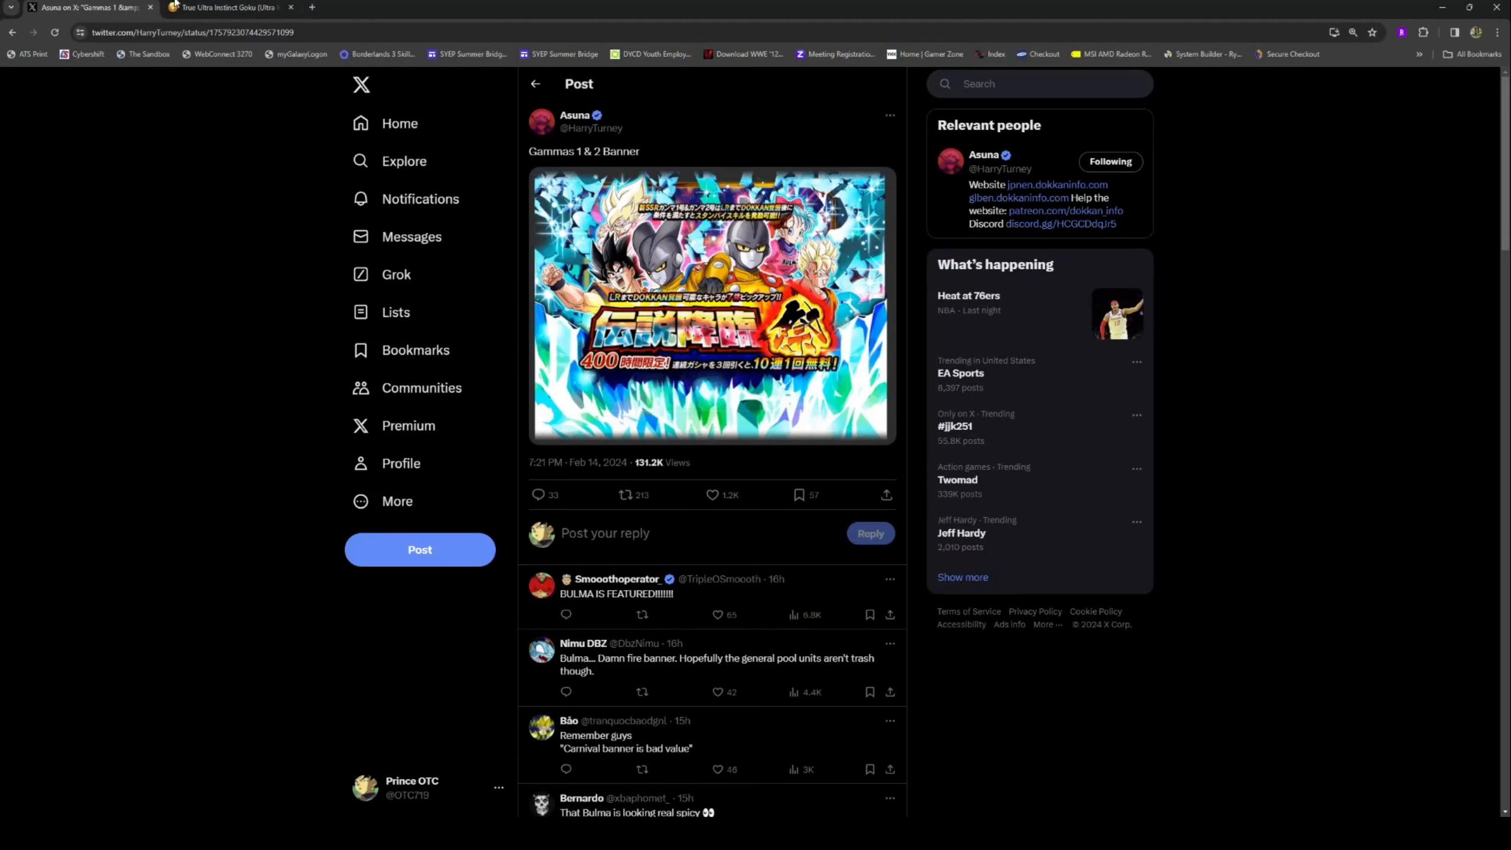
left_click(229, 7)
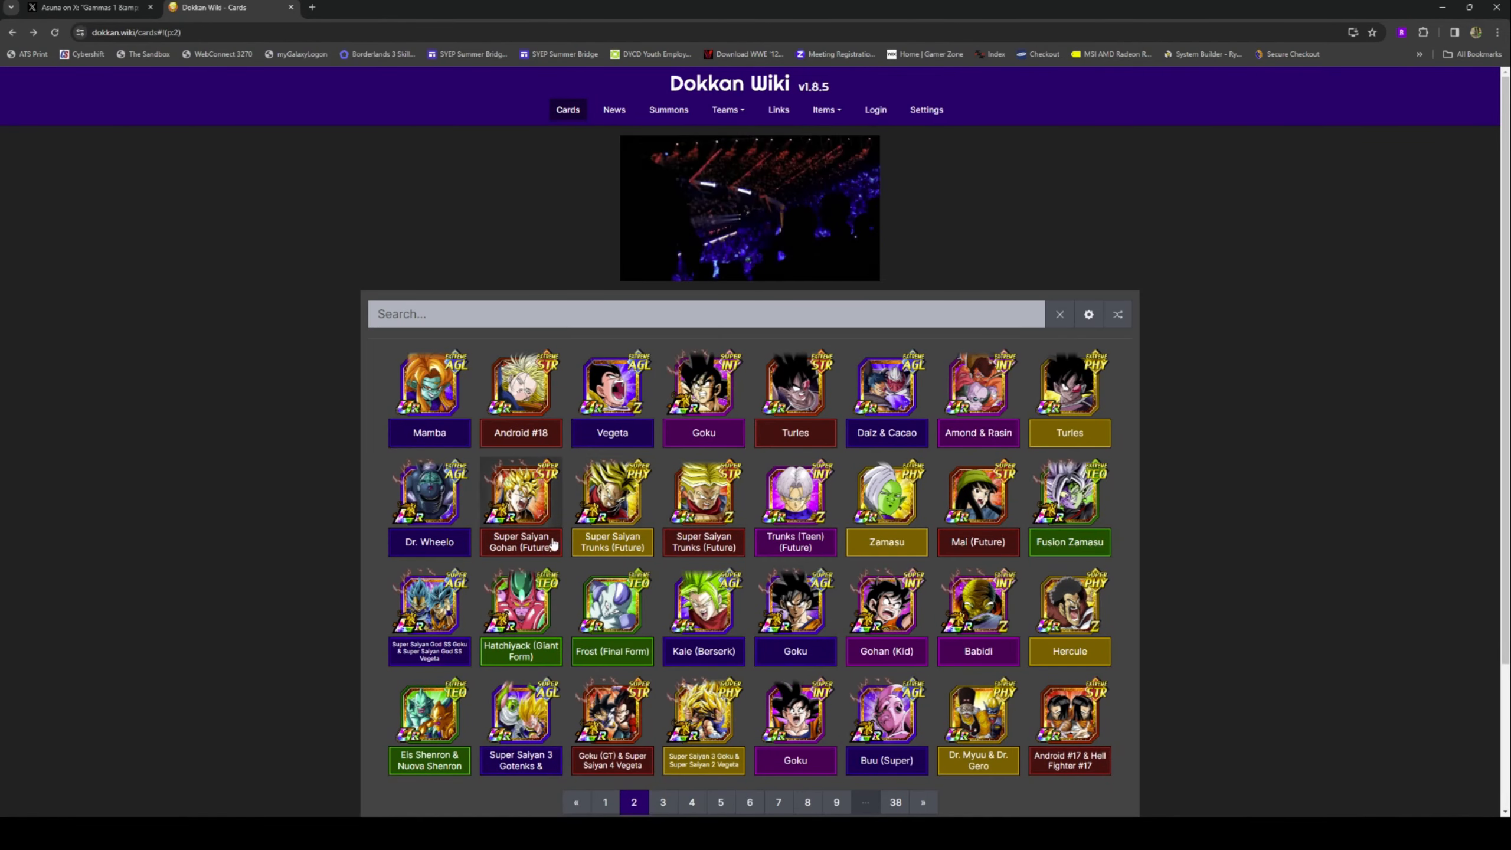
Step: Open Super Saiyan Gohan (Future) from card list page 2 and scroll through its details
left_click(521, 492)
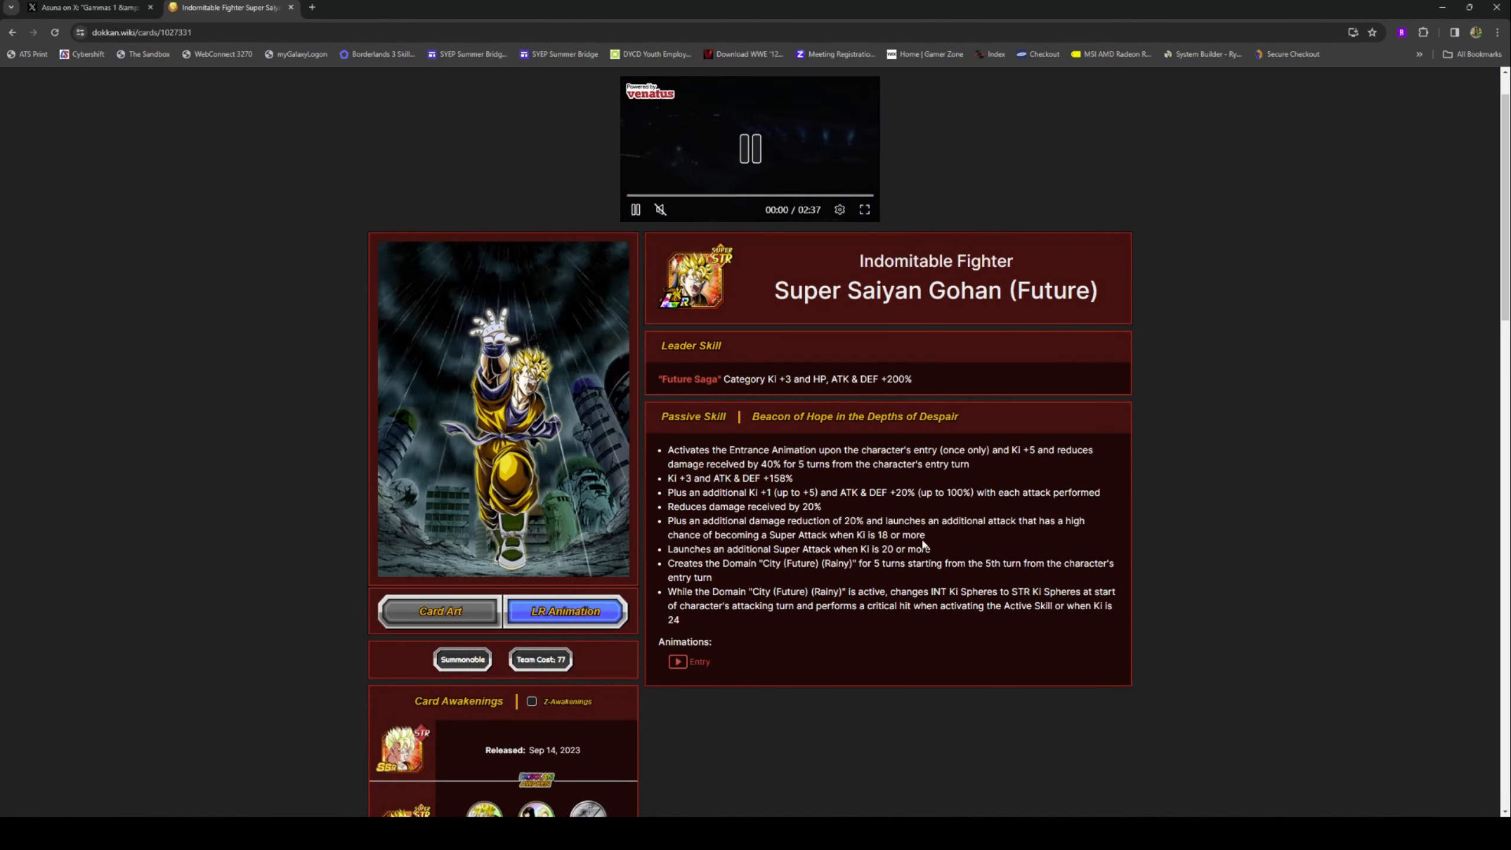
scroll("down", 3)
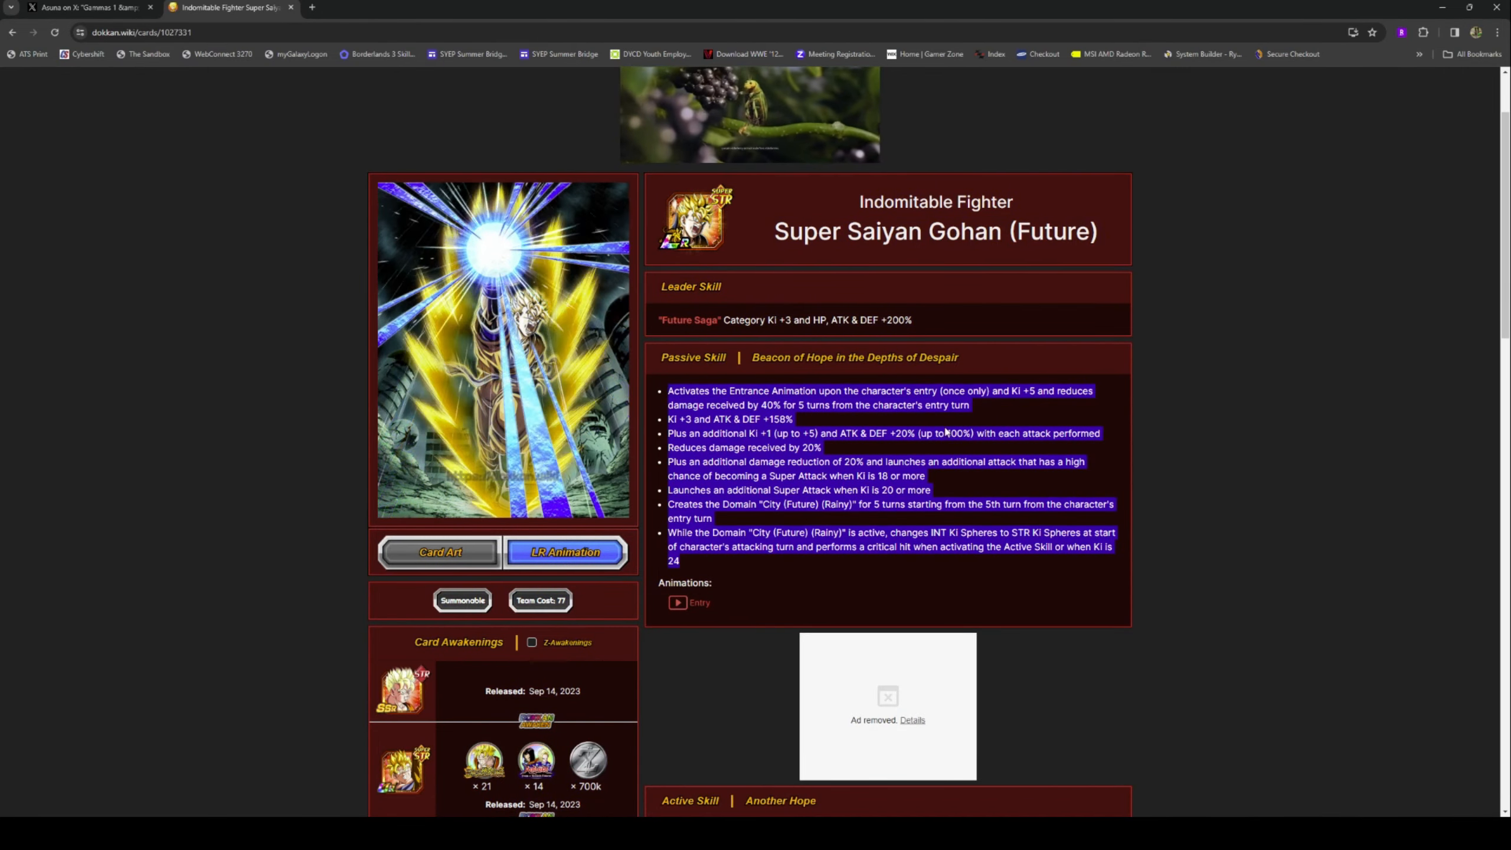
scroll("down", 3)
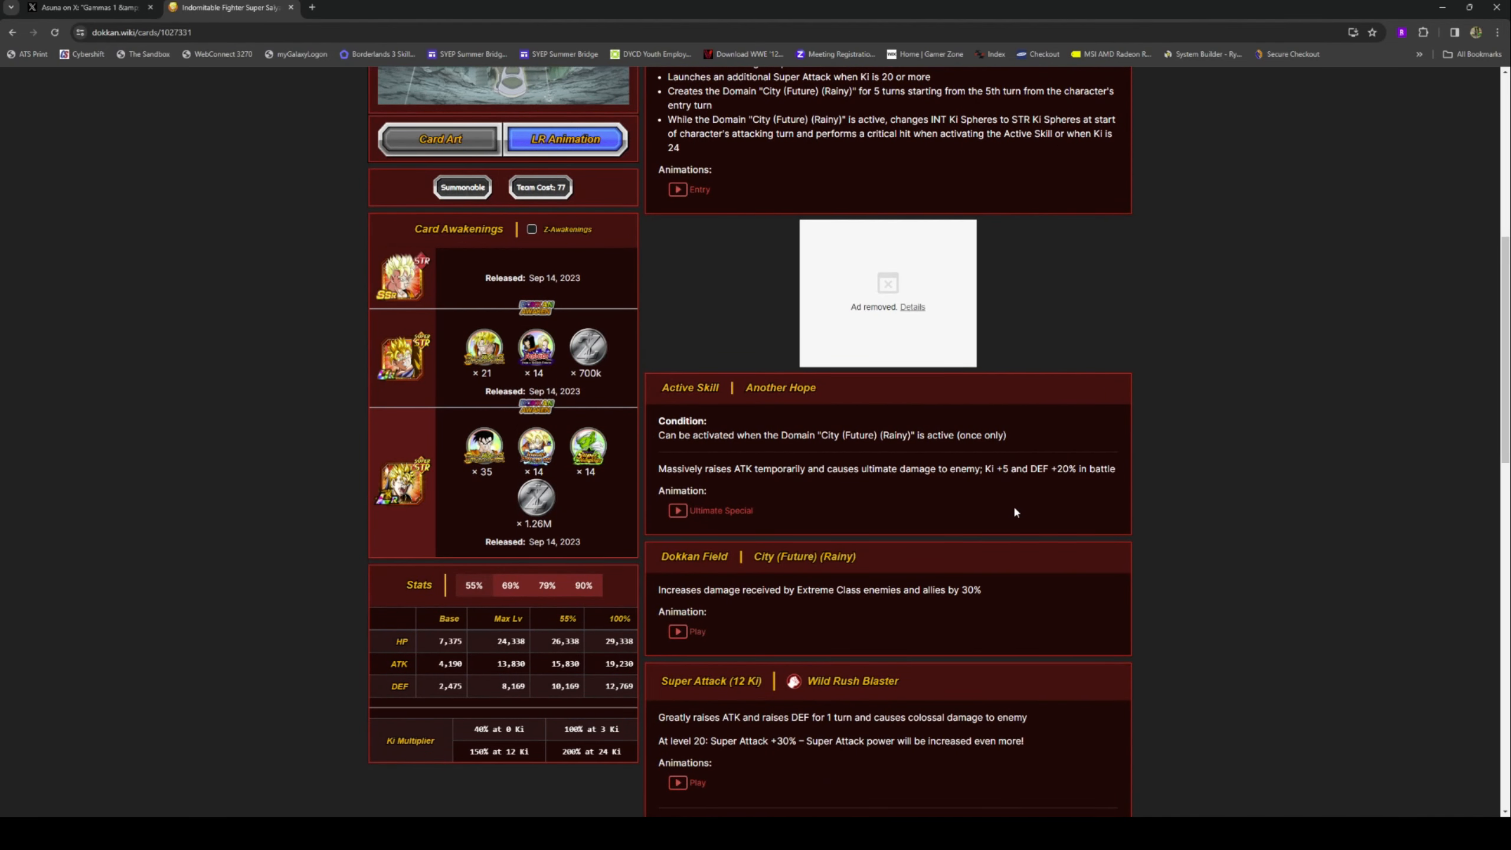
mouse_move(1012, 592)
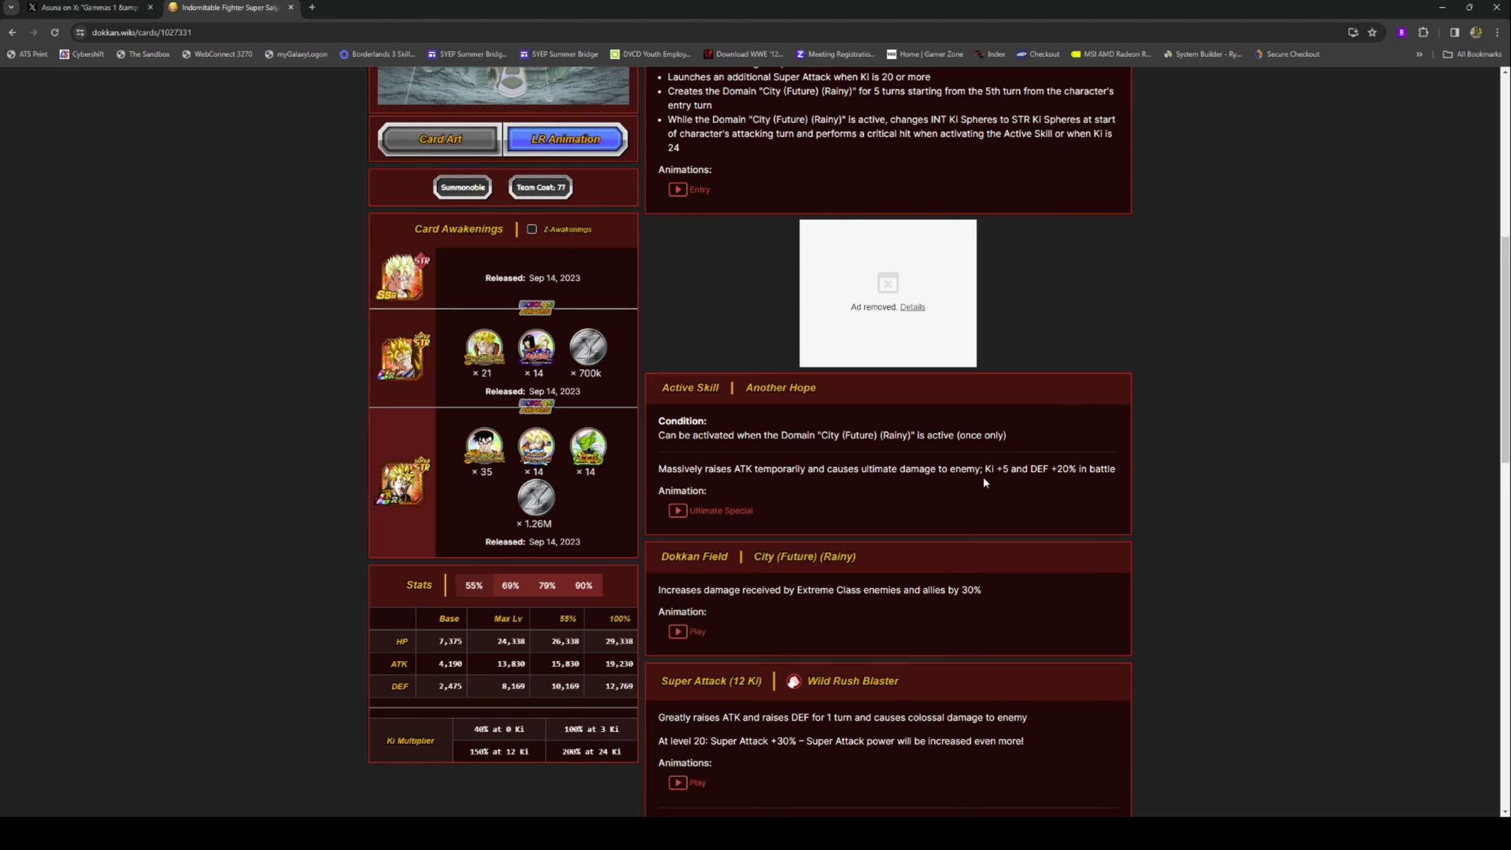
scroll("down", 3)
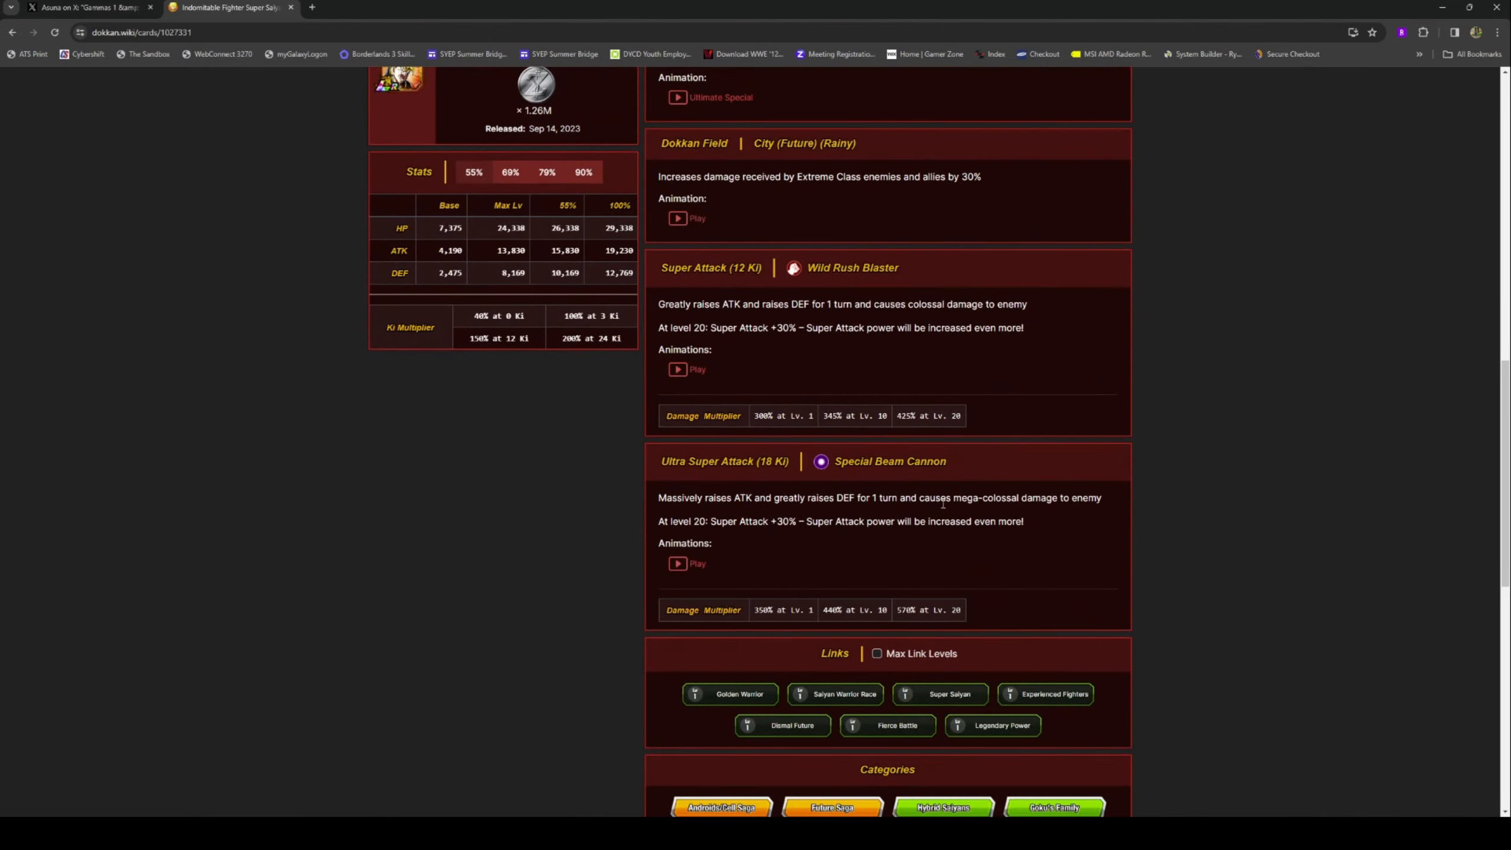
scroll("down", 3)
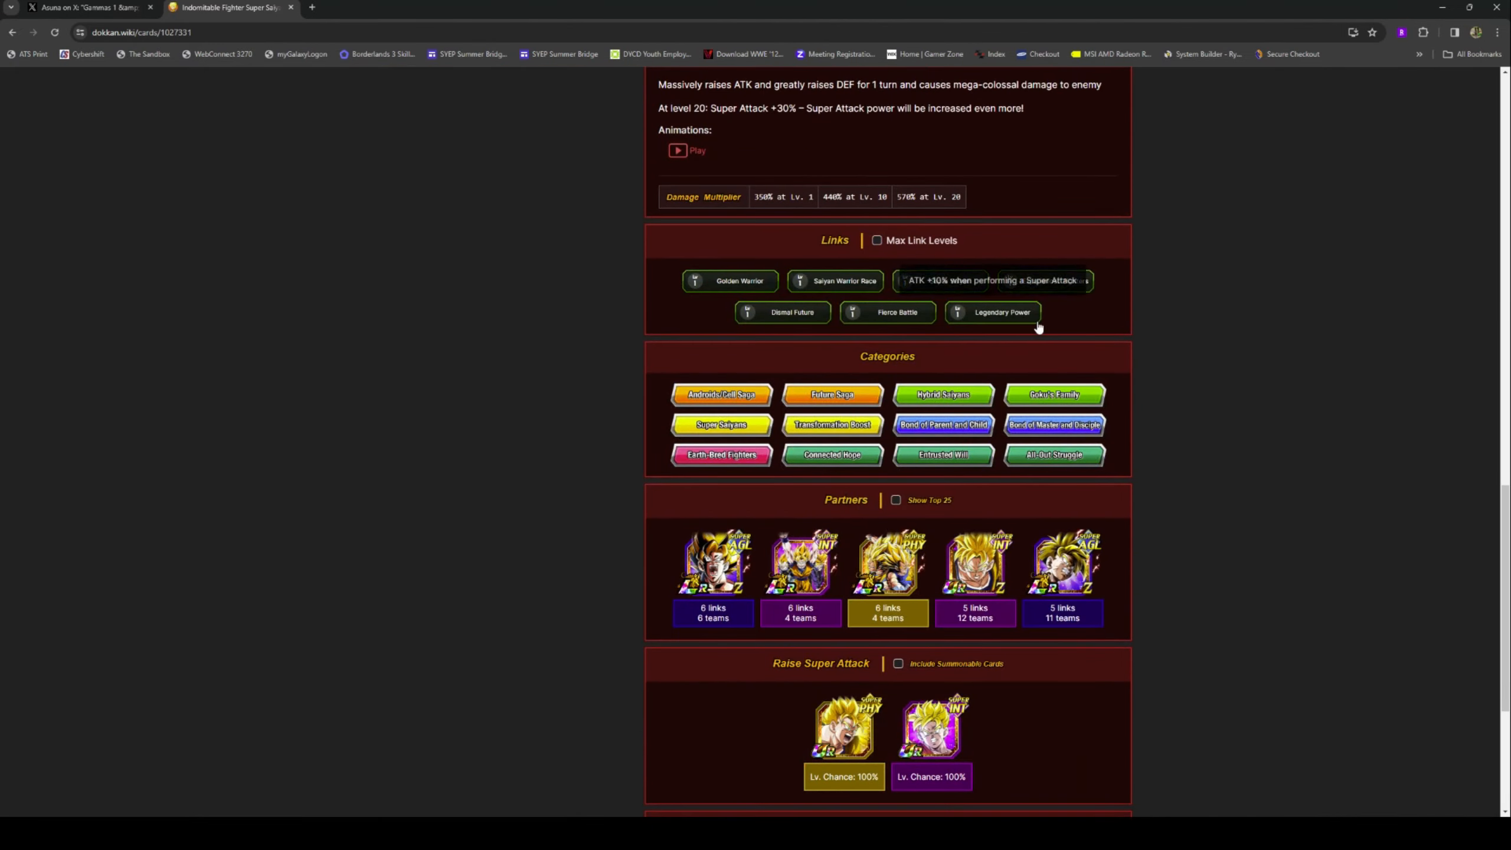
scroll("up", 3)
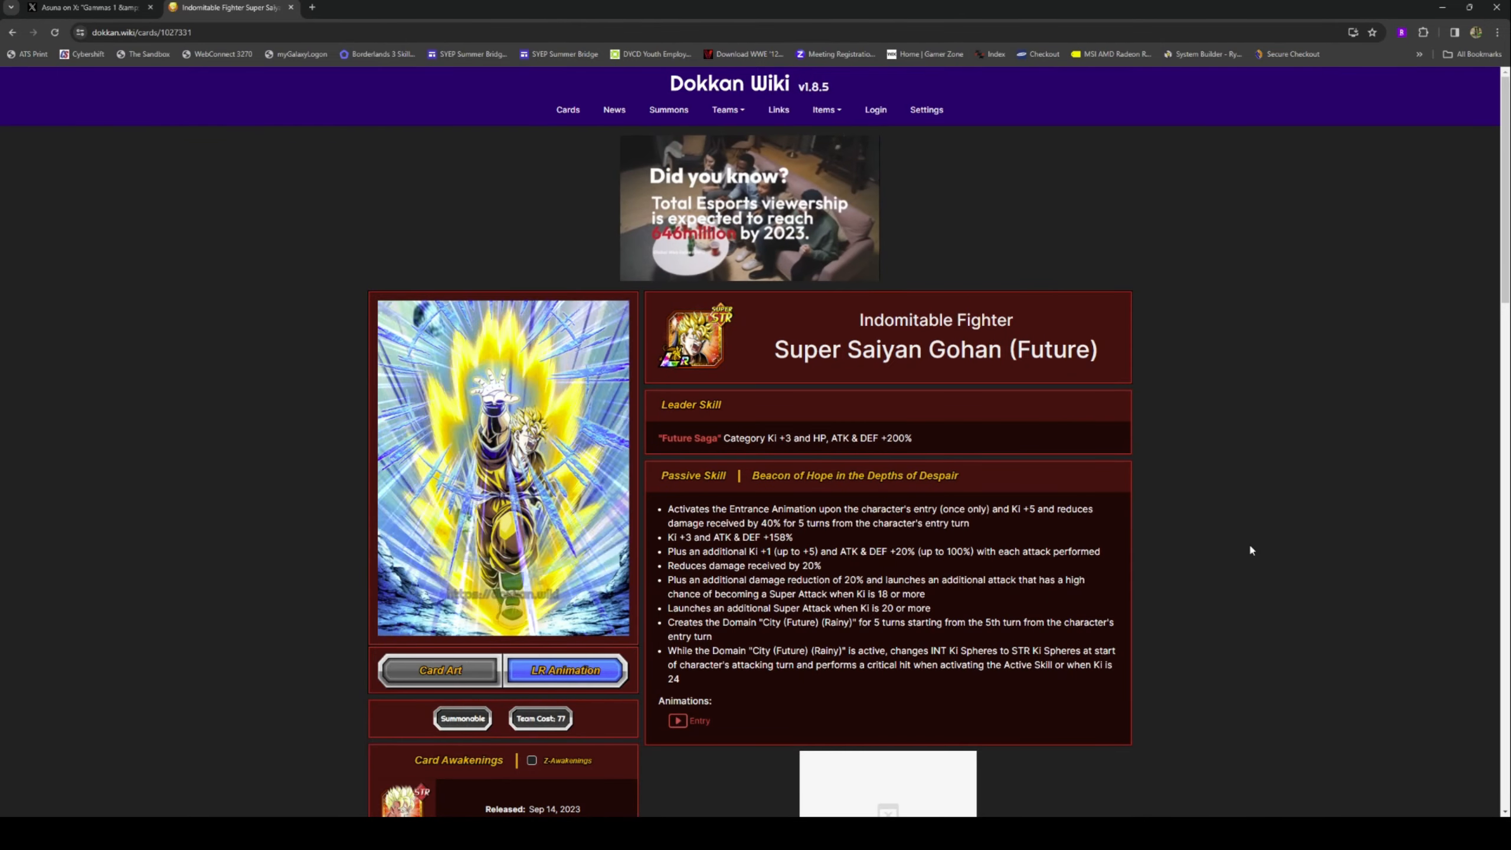
scroll("down", 3)
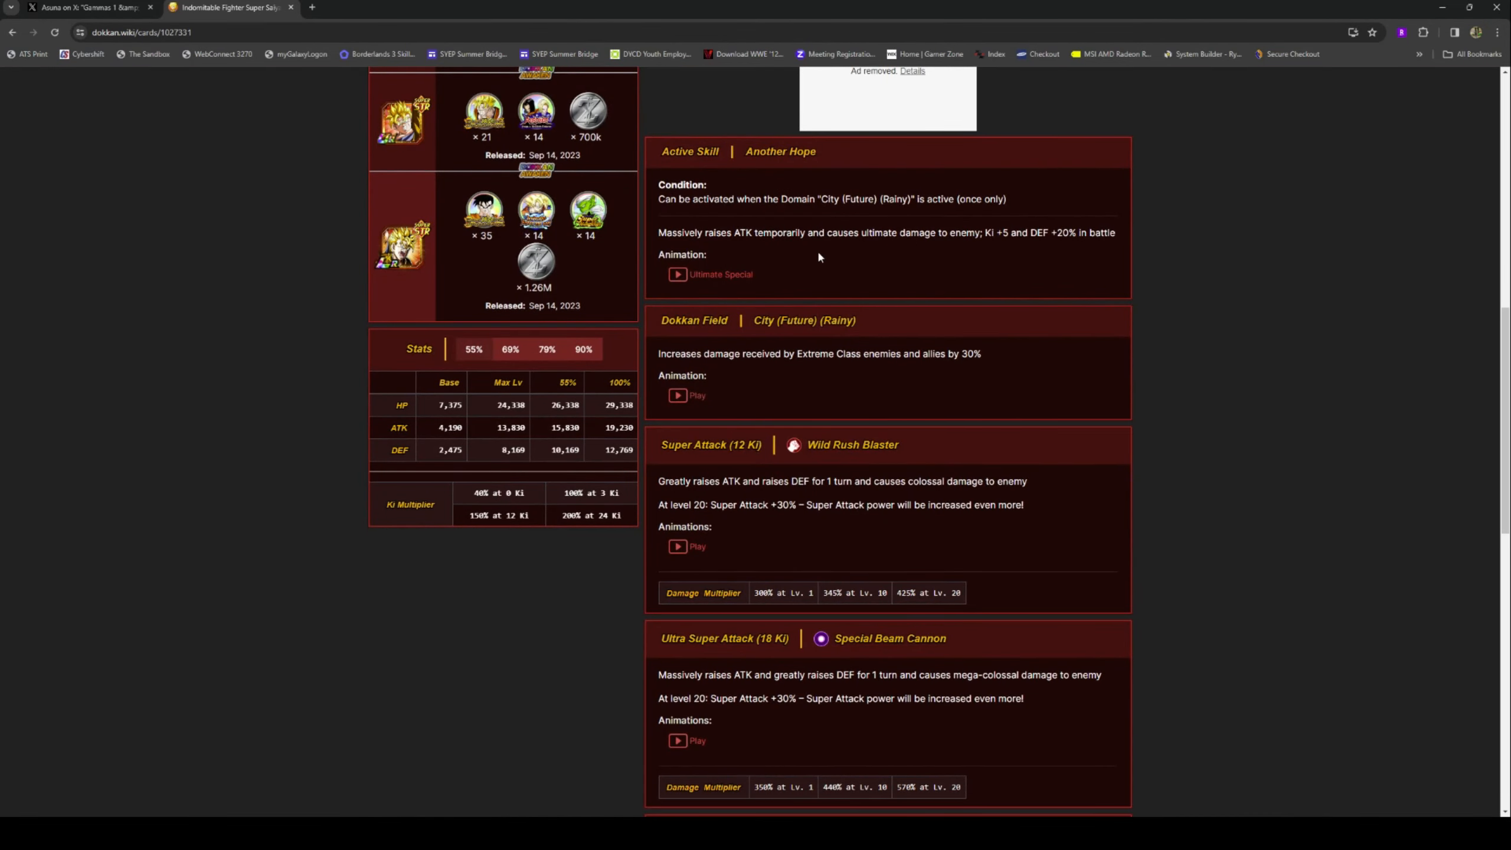
scroll("up", 3)
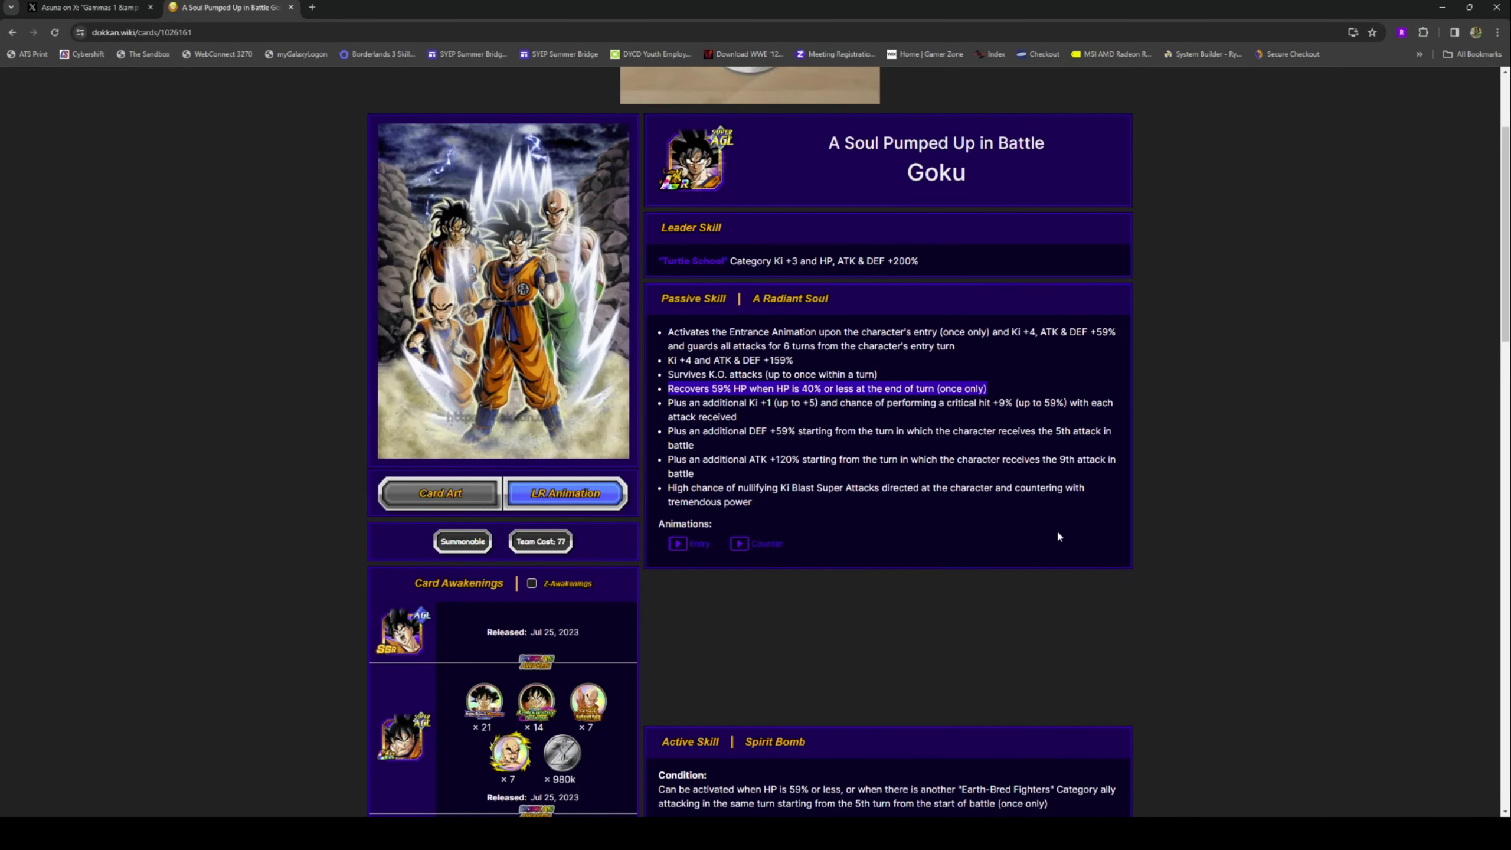
scroll("up", 3)
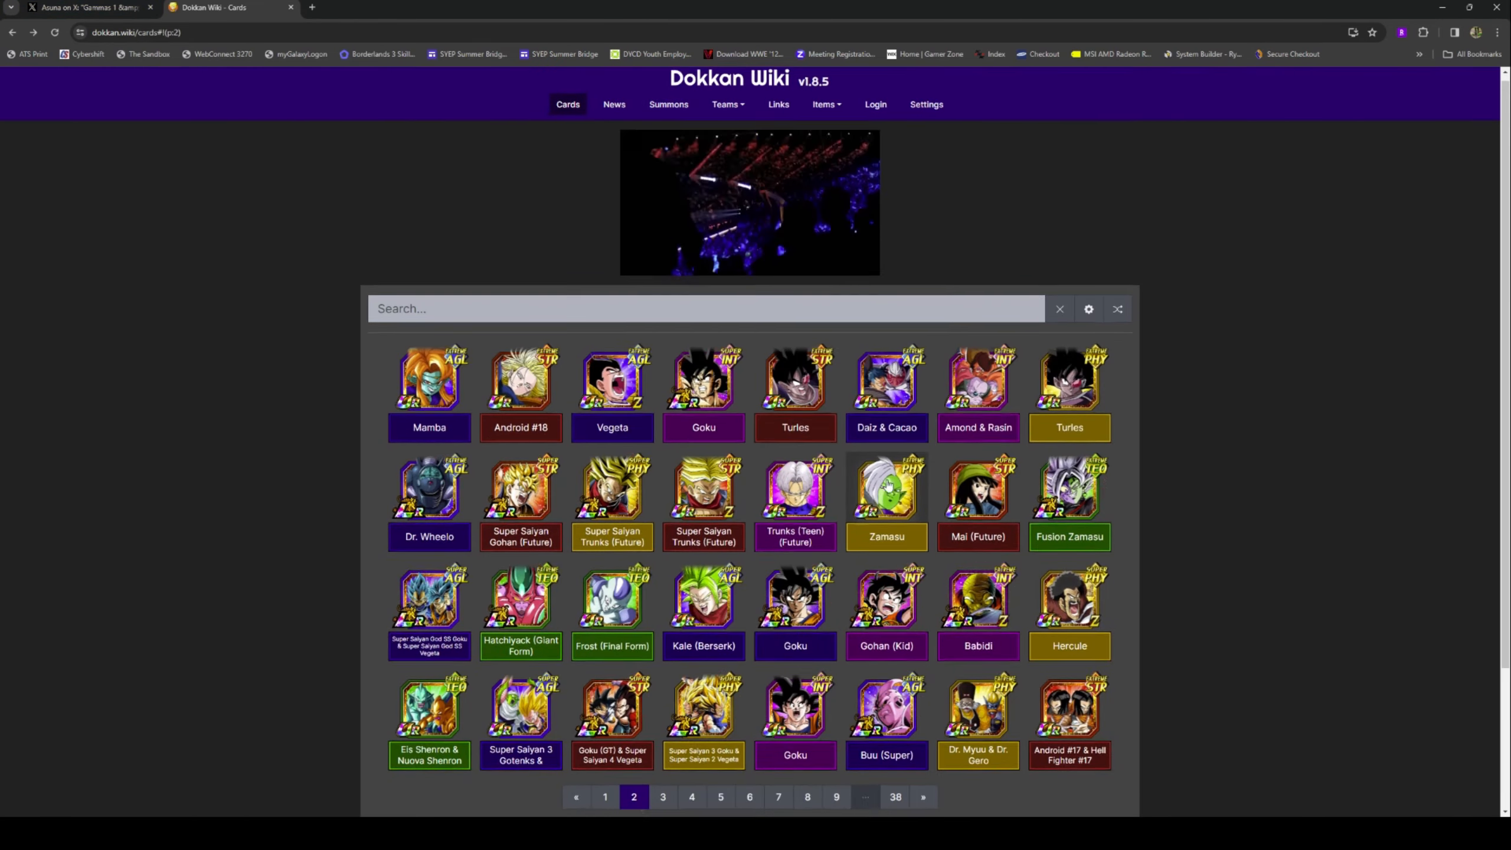
Step: Search the Dokkan Wiki cards for 'bulma'
type("bul")
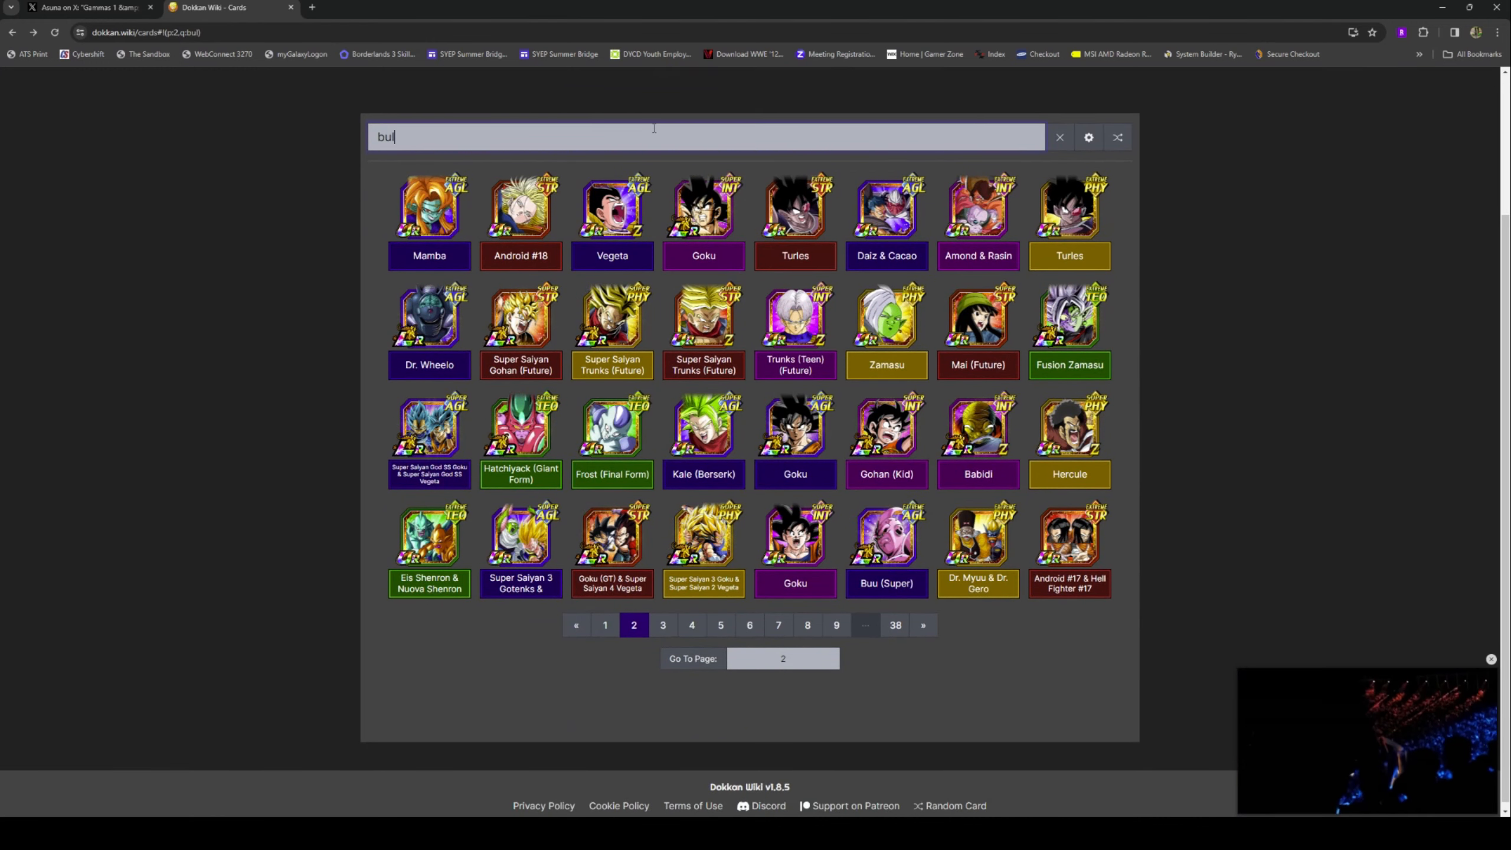
type("ma")
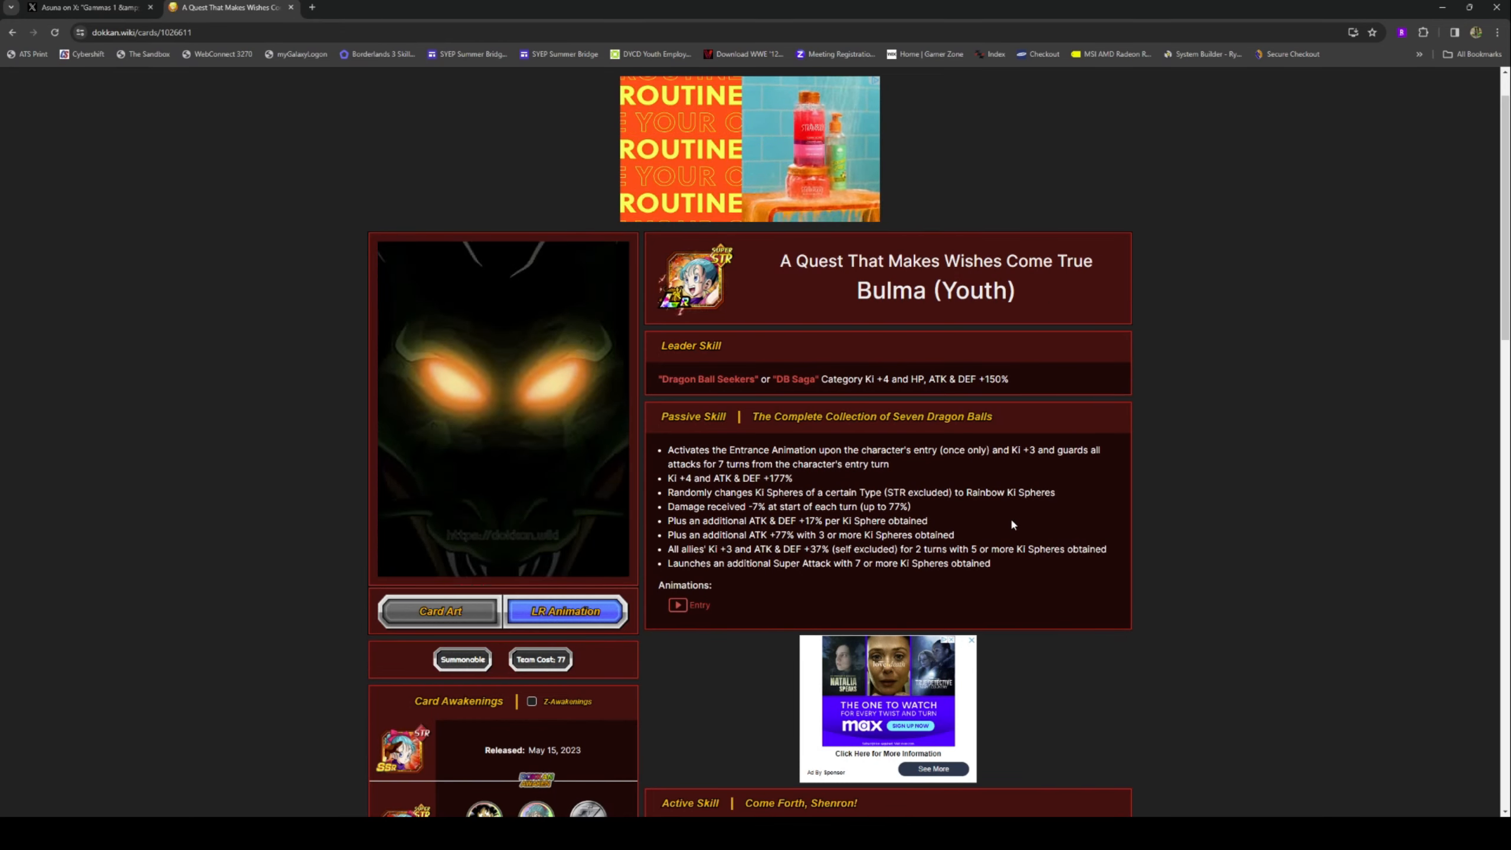
left_click(439, 611)
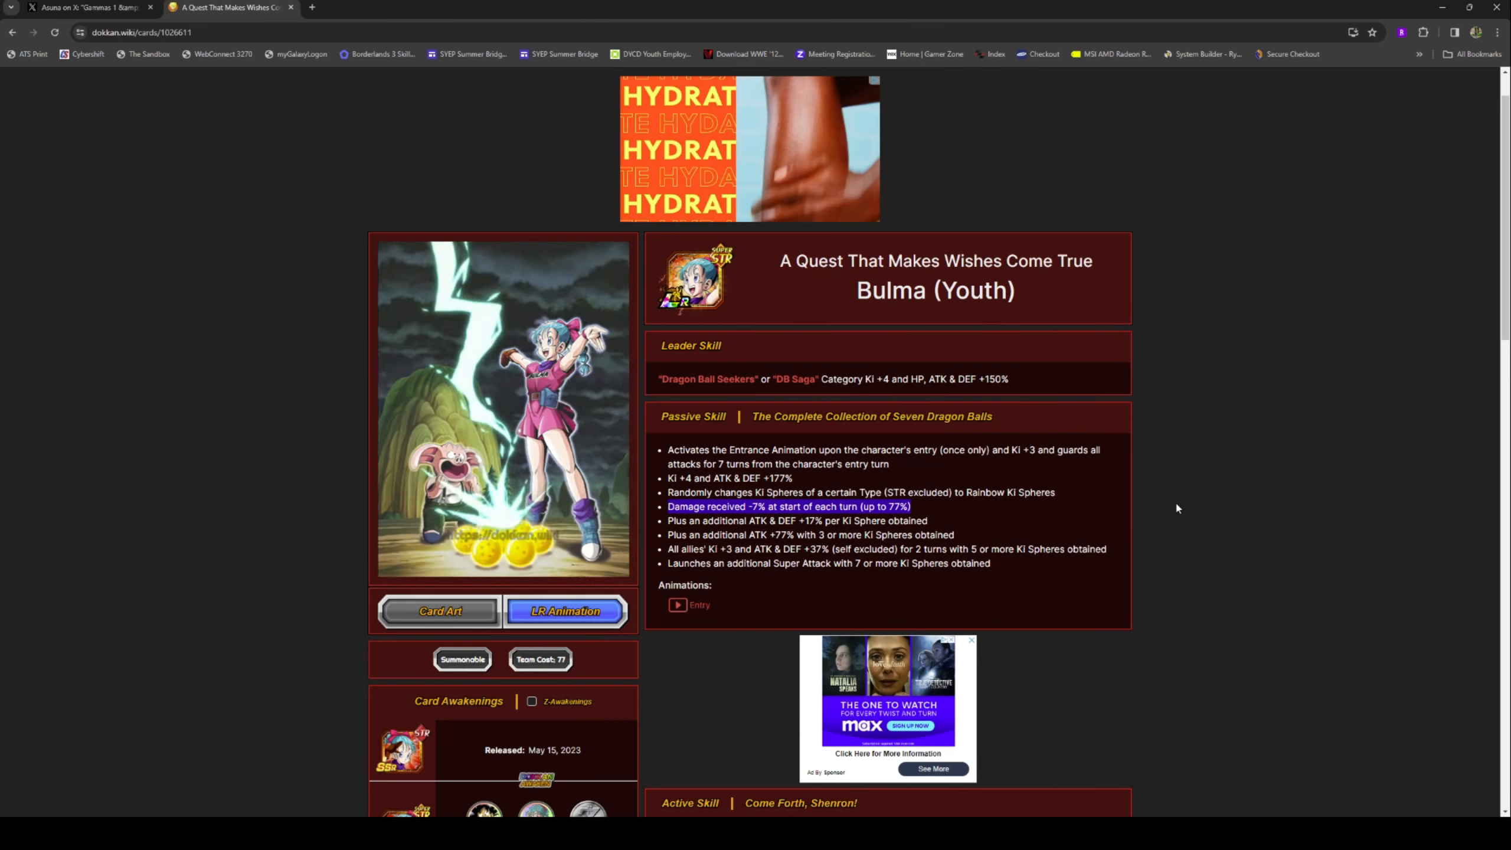
left_click(564, 610)
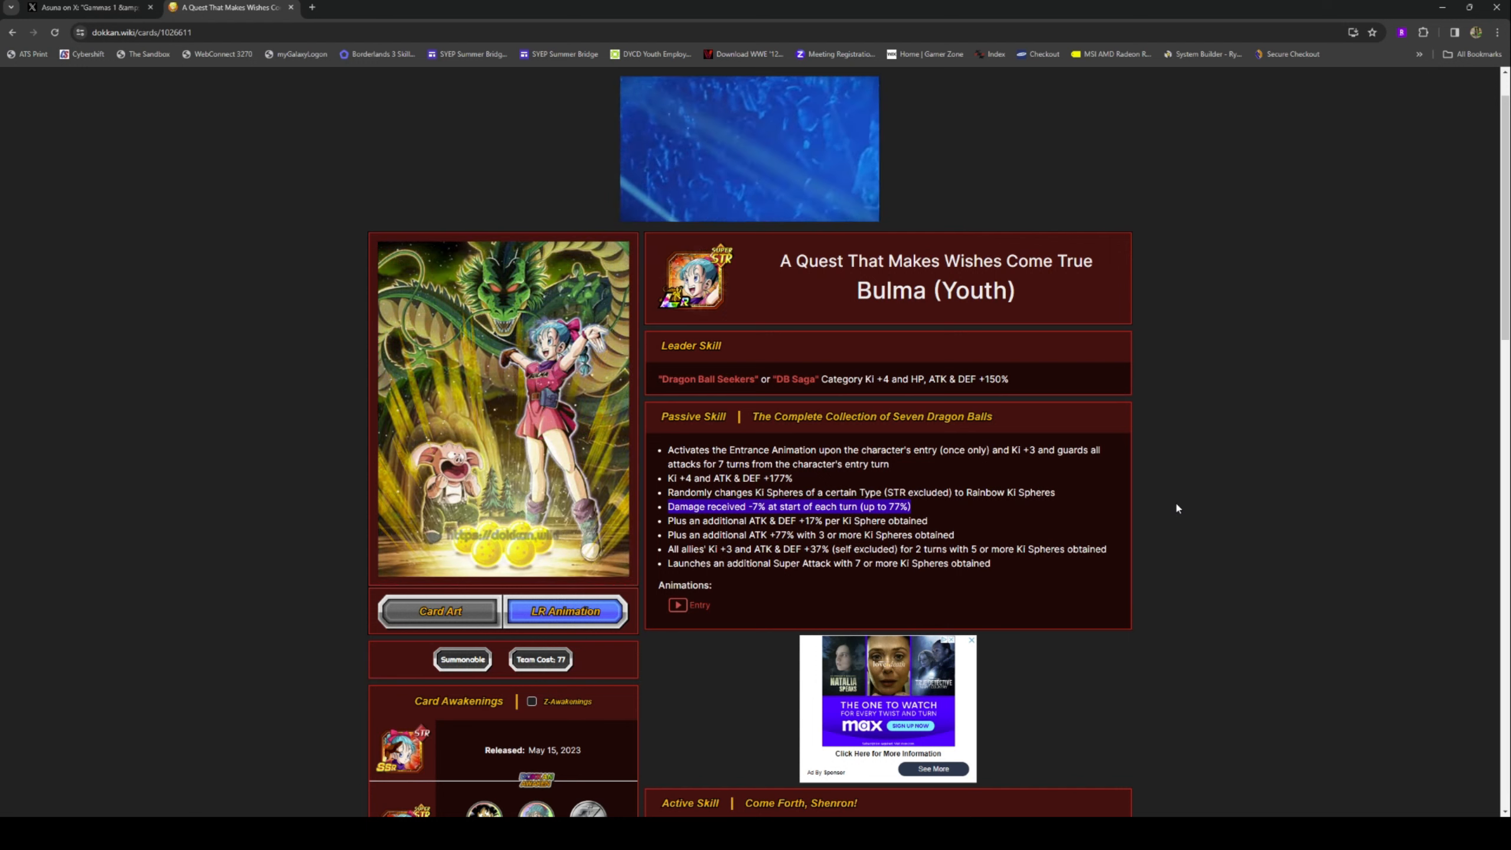
scroll("down", 3)
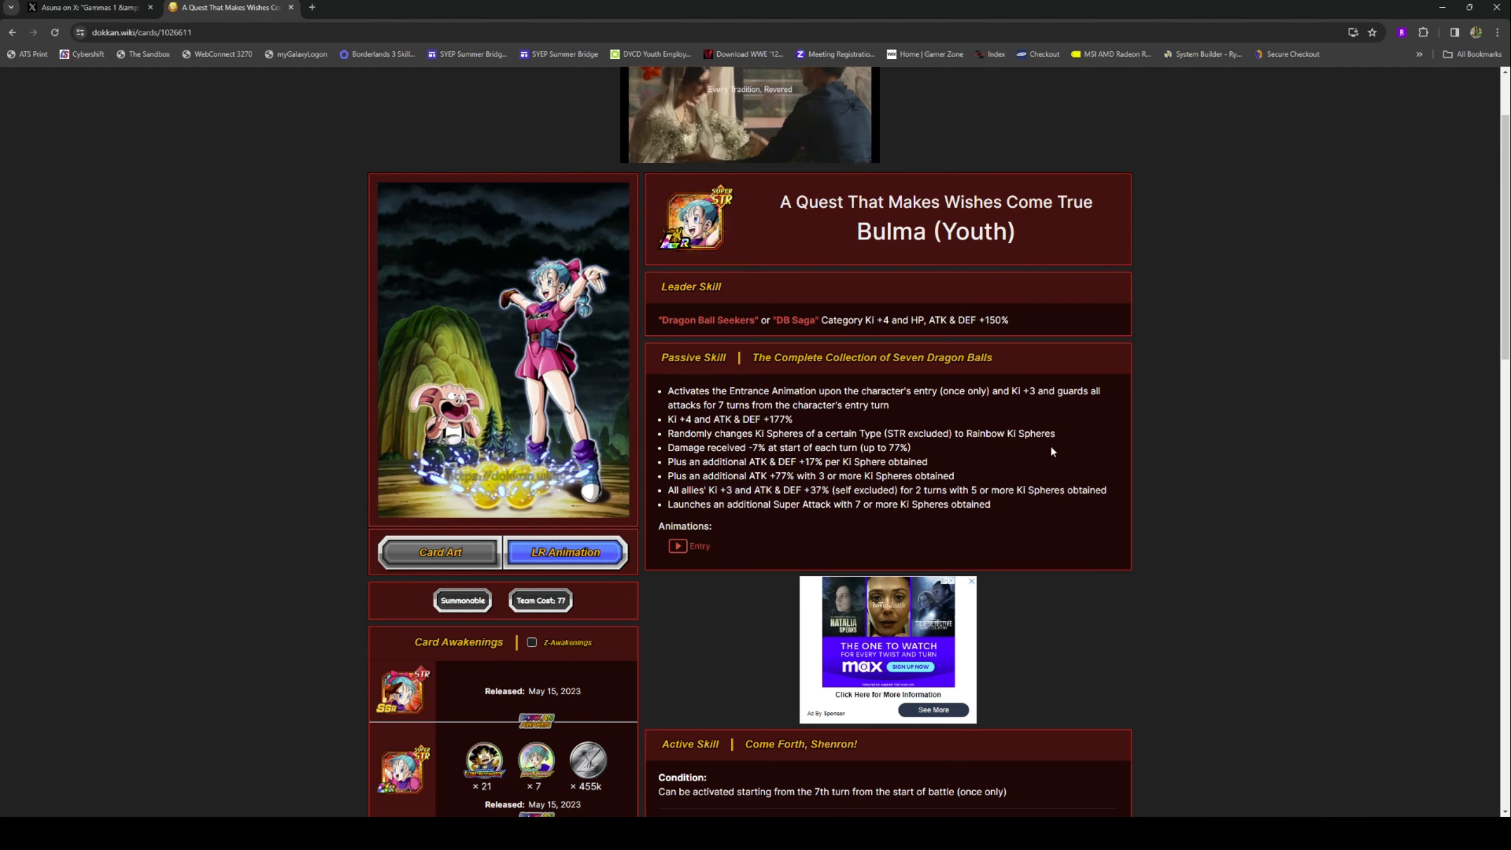
scroll("down", 3)
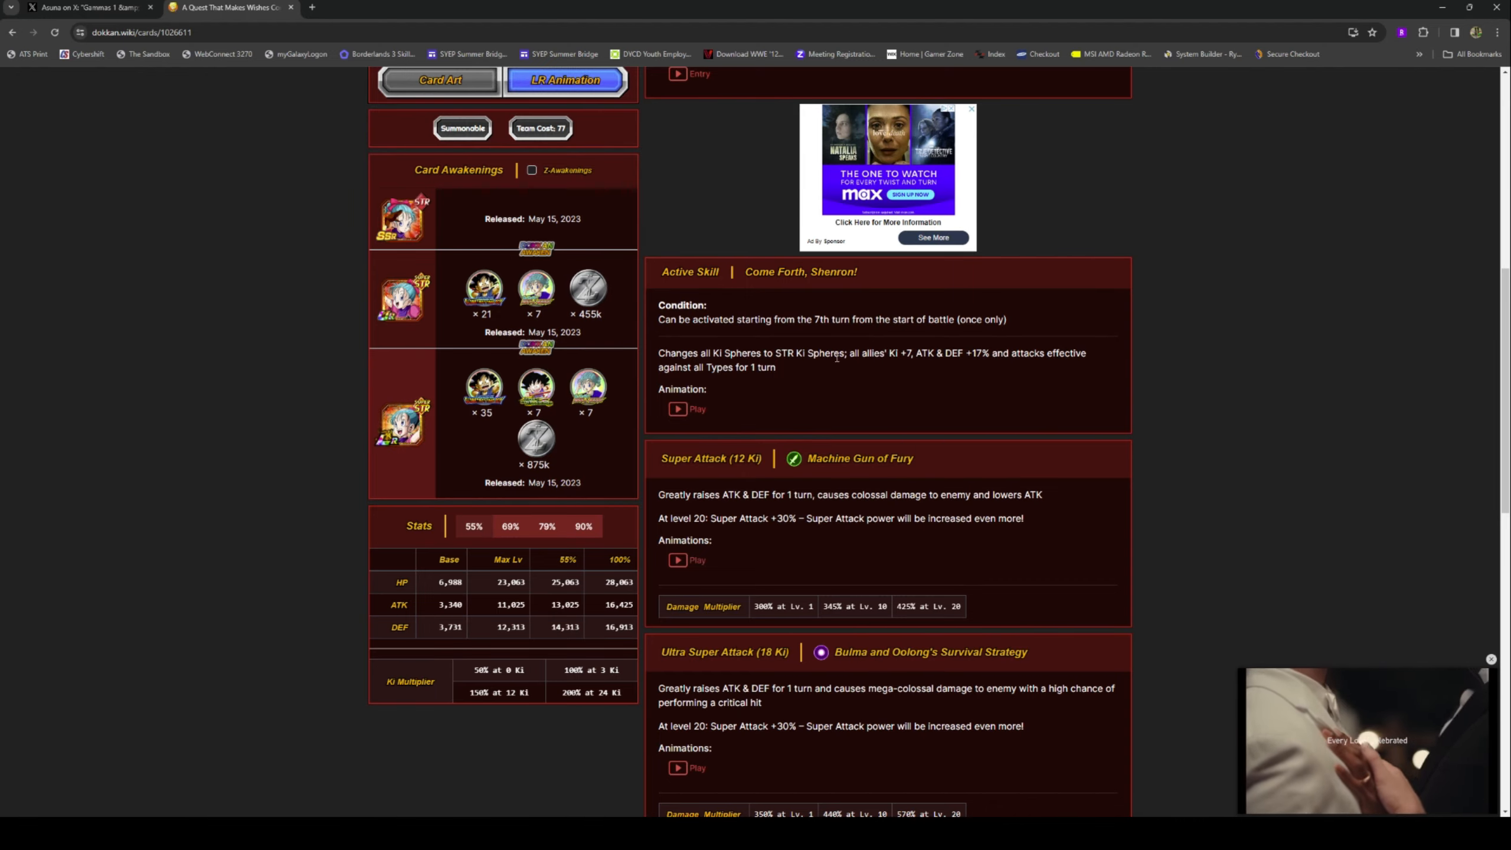
scroll("up", 3)
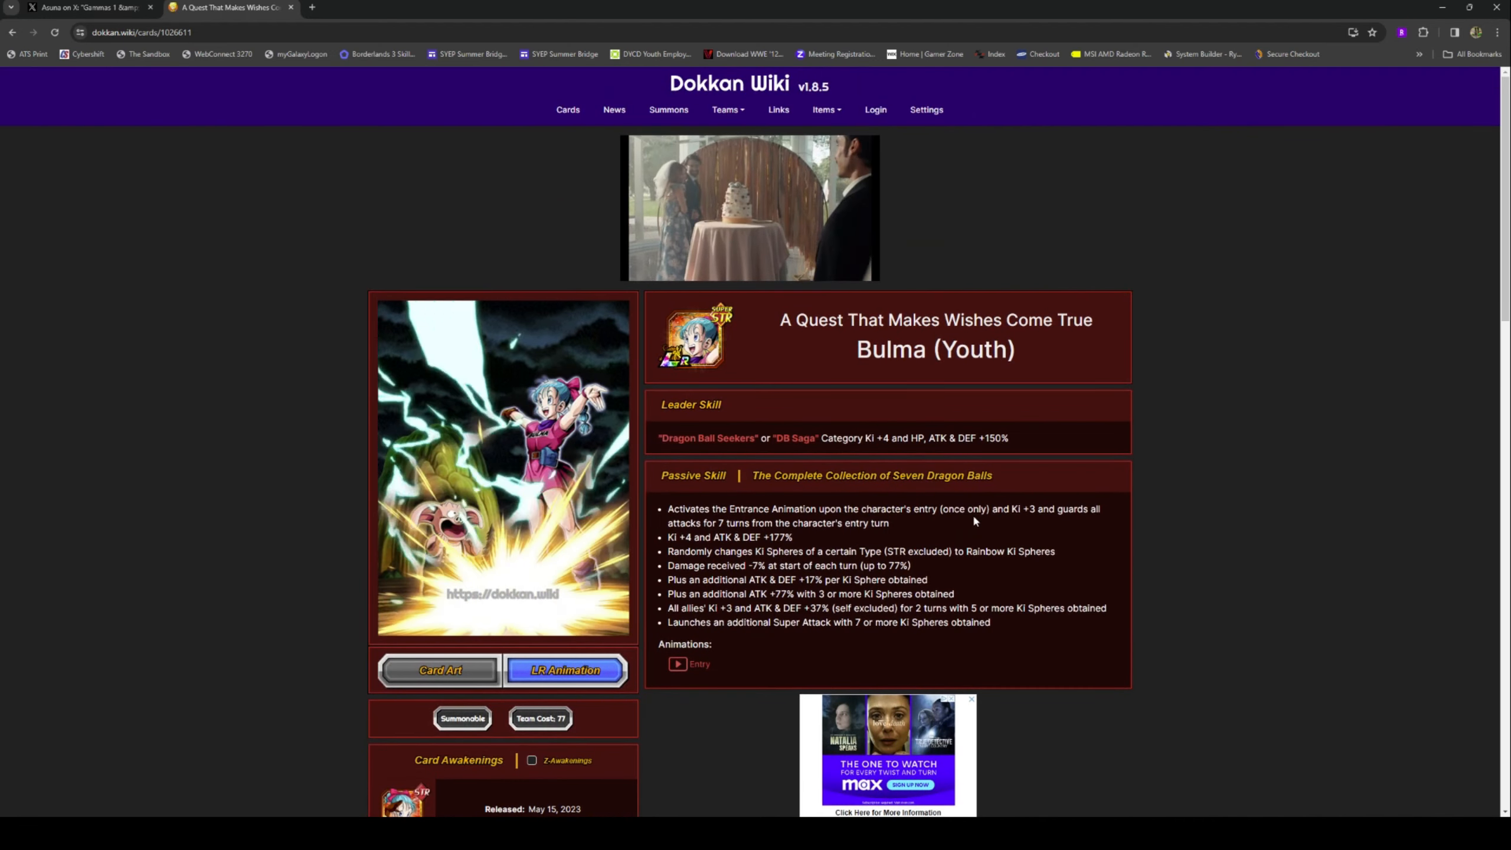
scroll("down", 3)
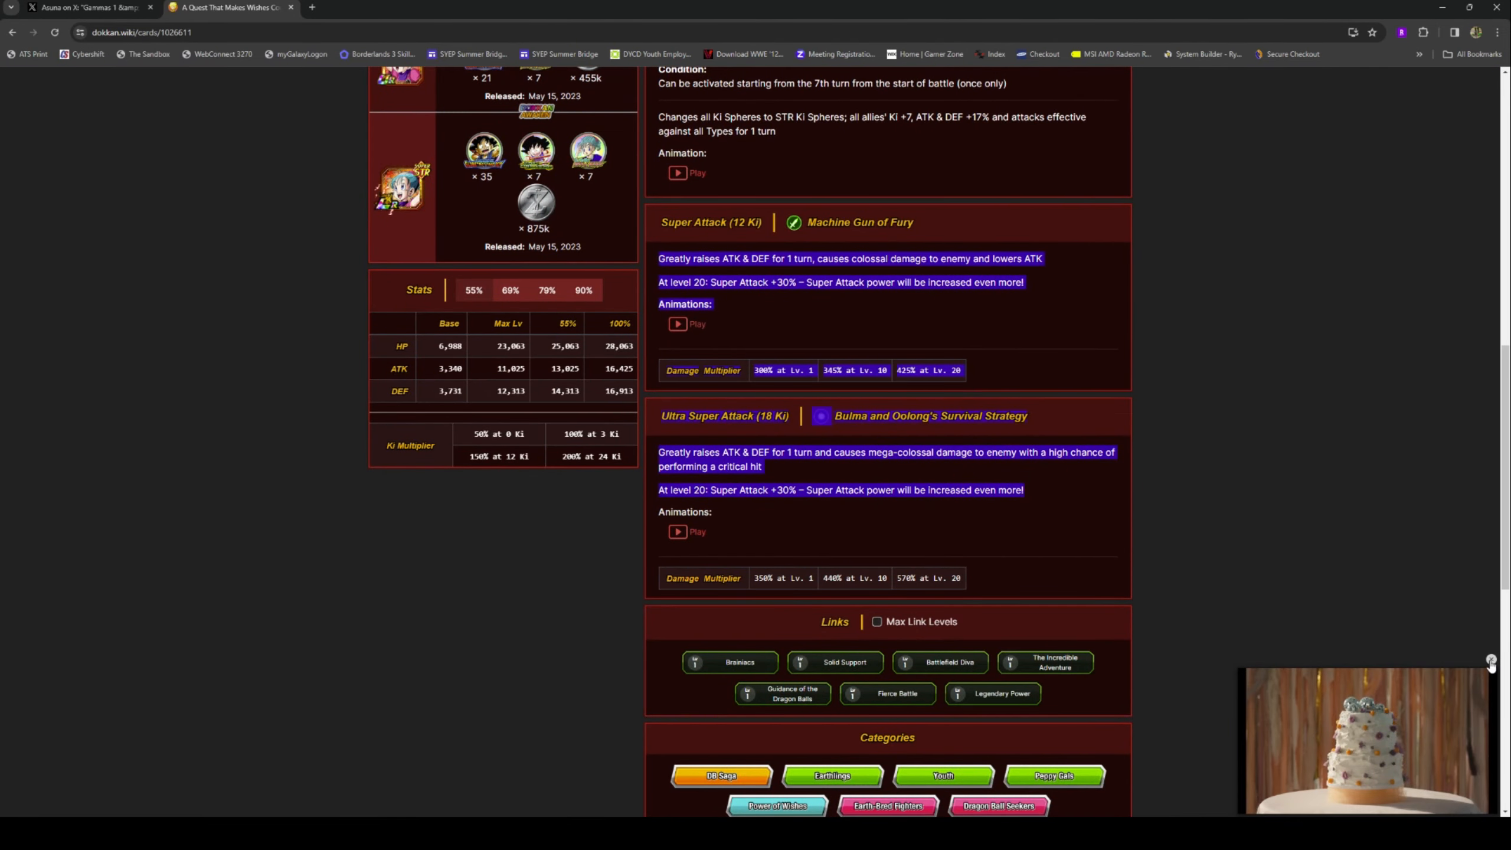
scroll("down", 3)
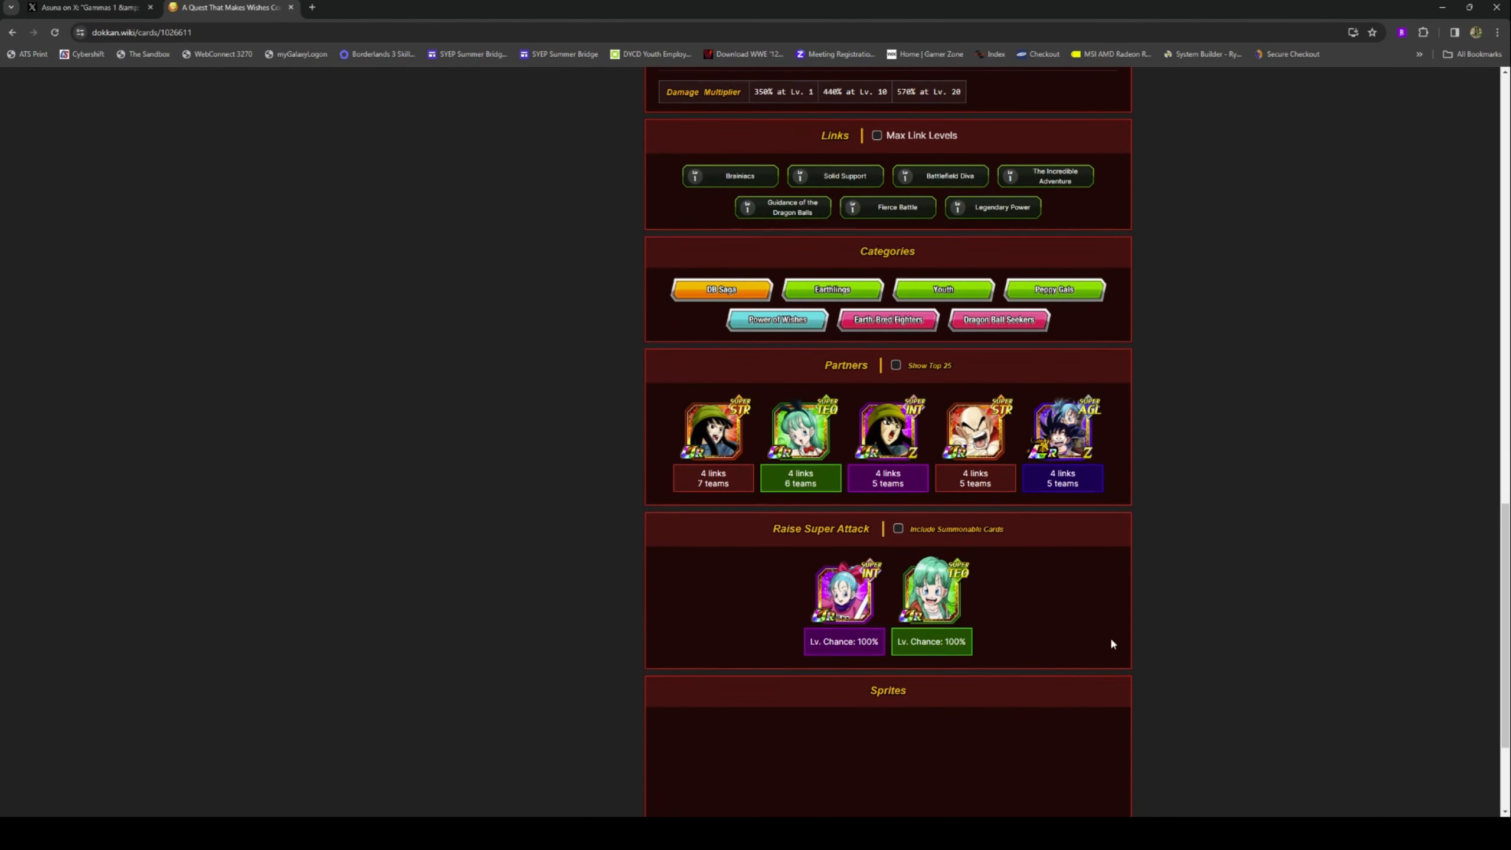
scroll("up", 3)
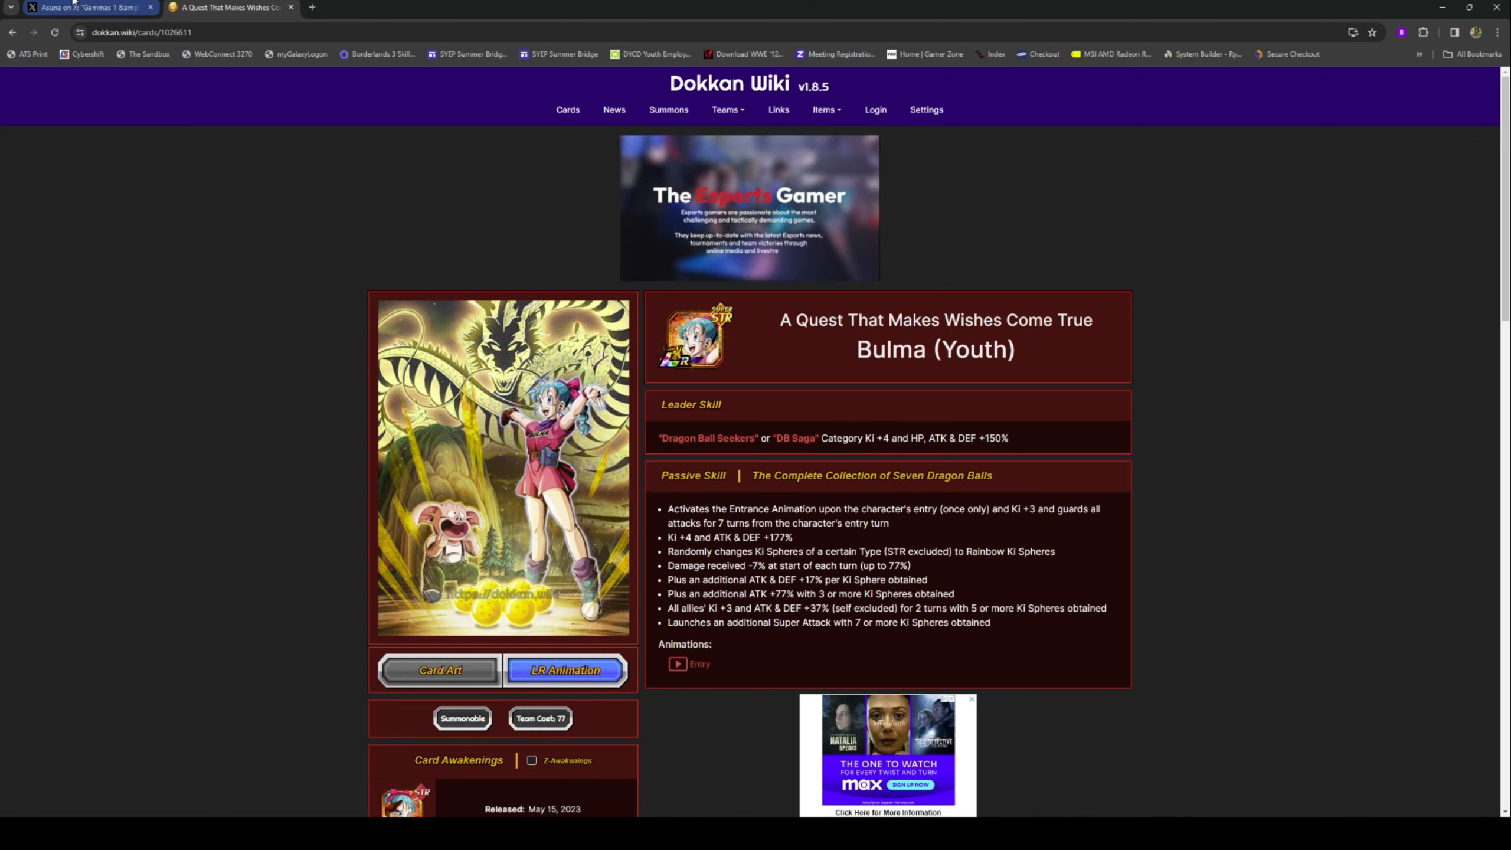
Step: Revisit the Gammas 1 & 2 Banner post on X, then return to the Bulma search results
left_click(565, 671)
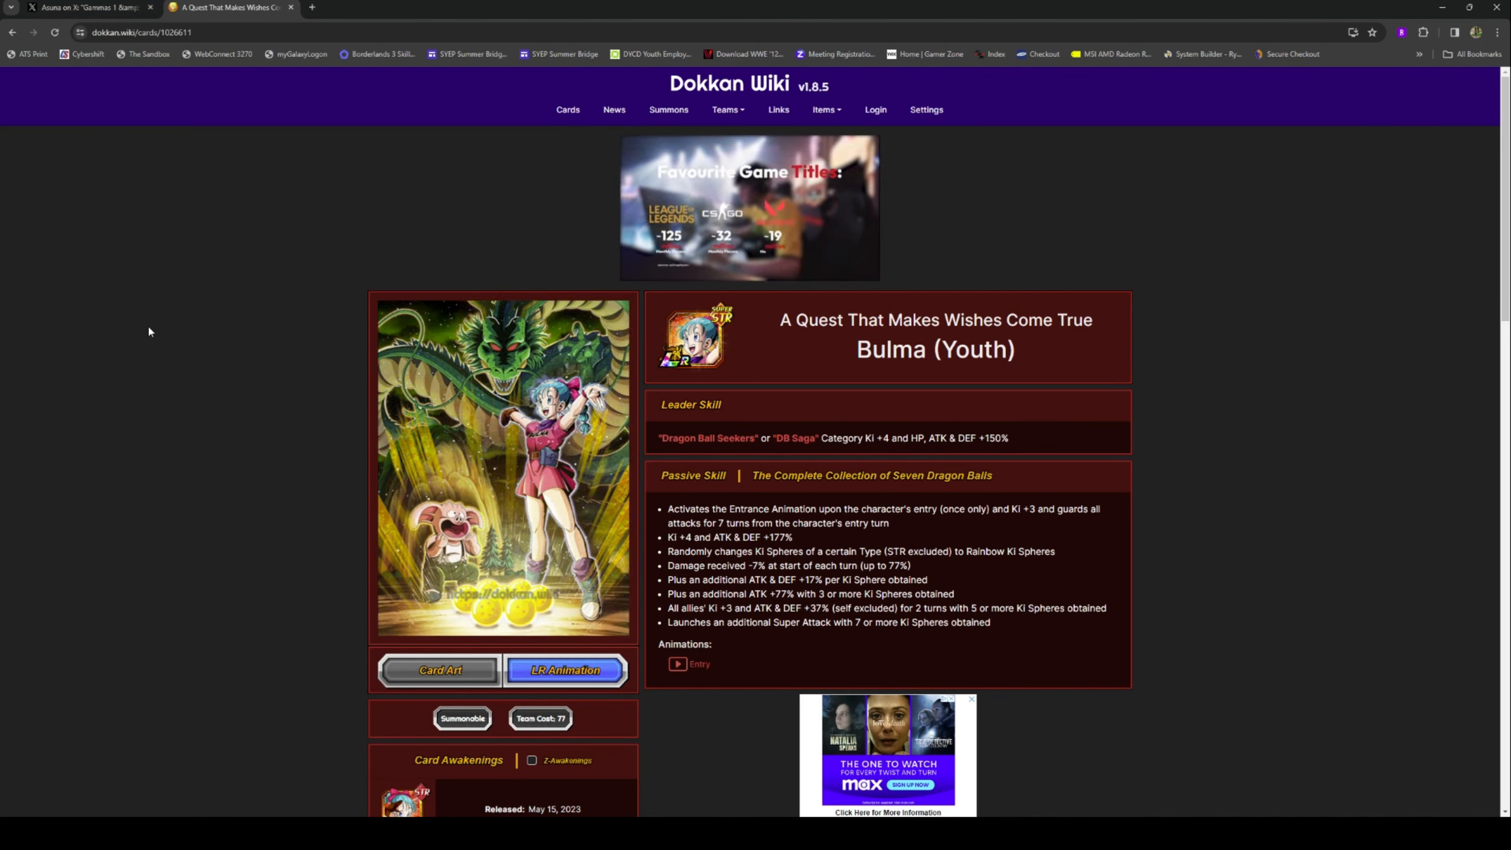
mouse_move(108, 125)
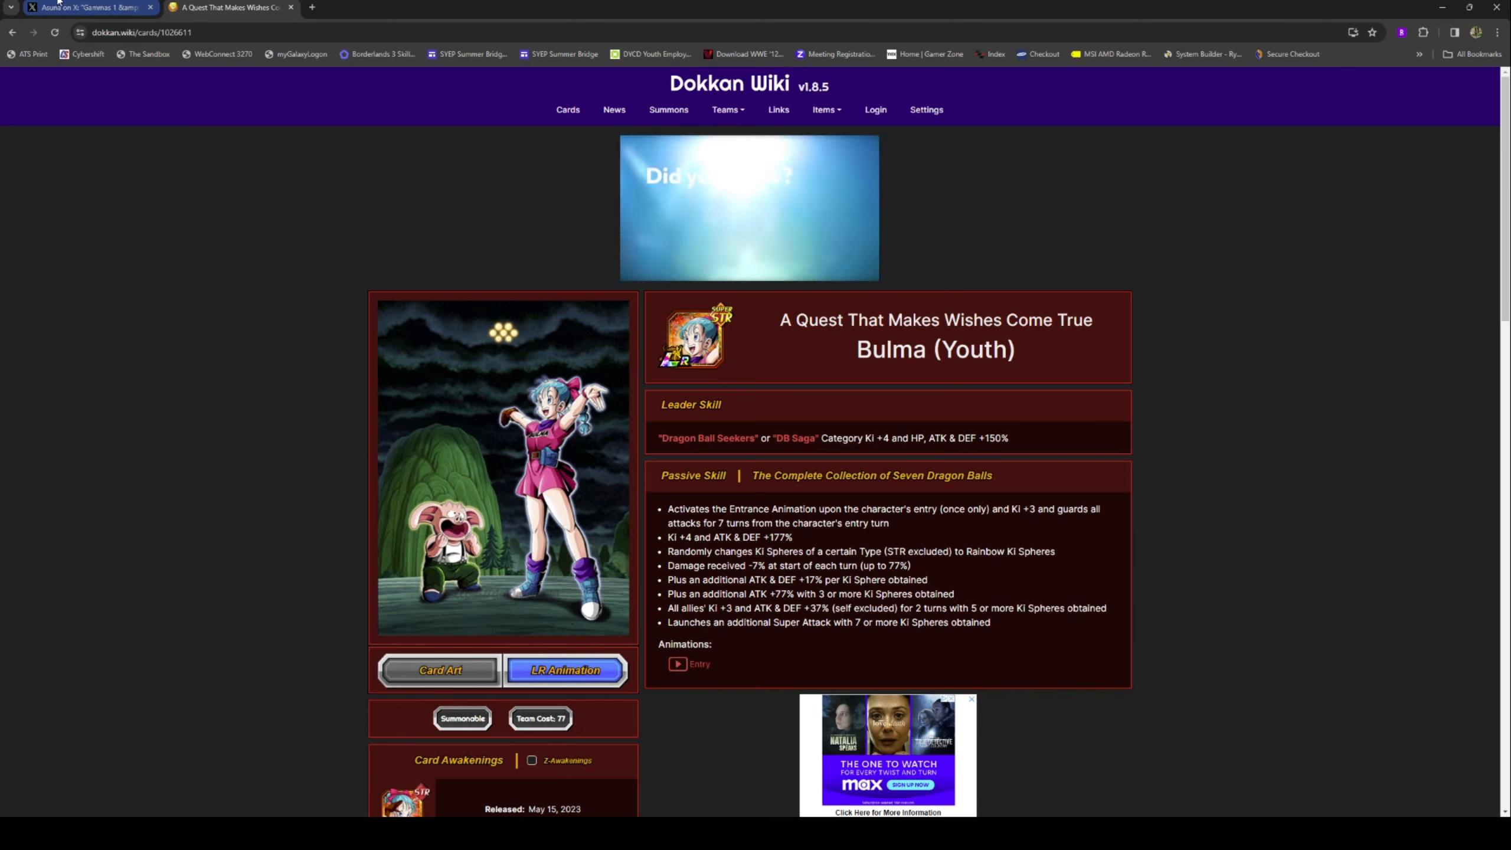
left_click(87, 6)
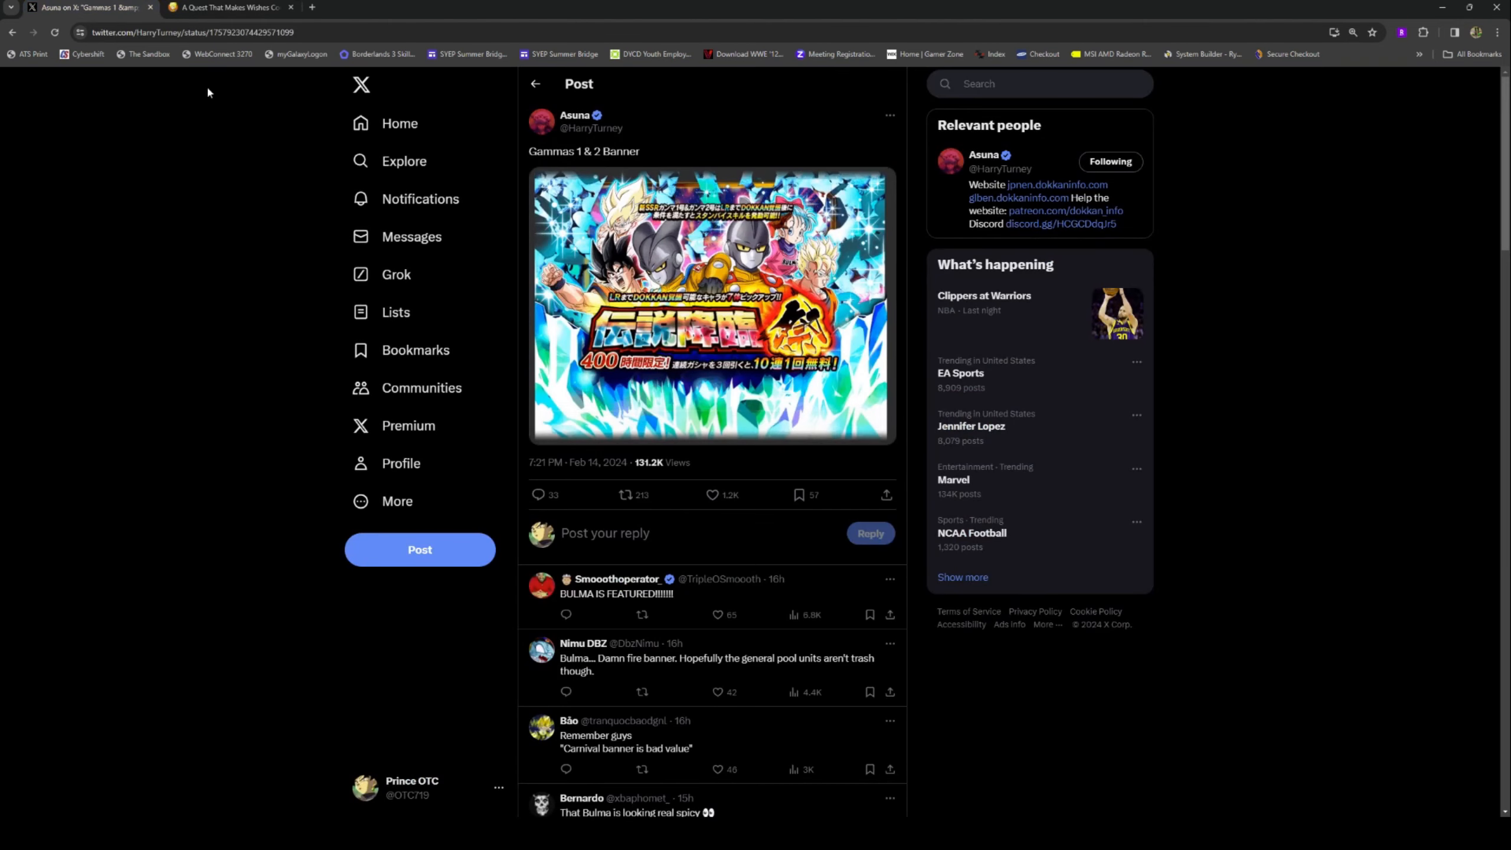
left_click(231, 7)
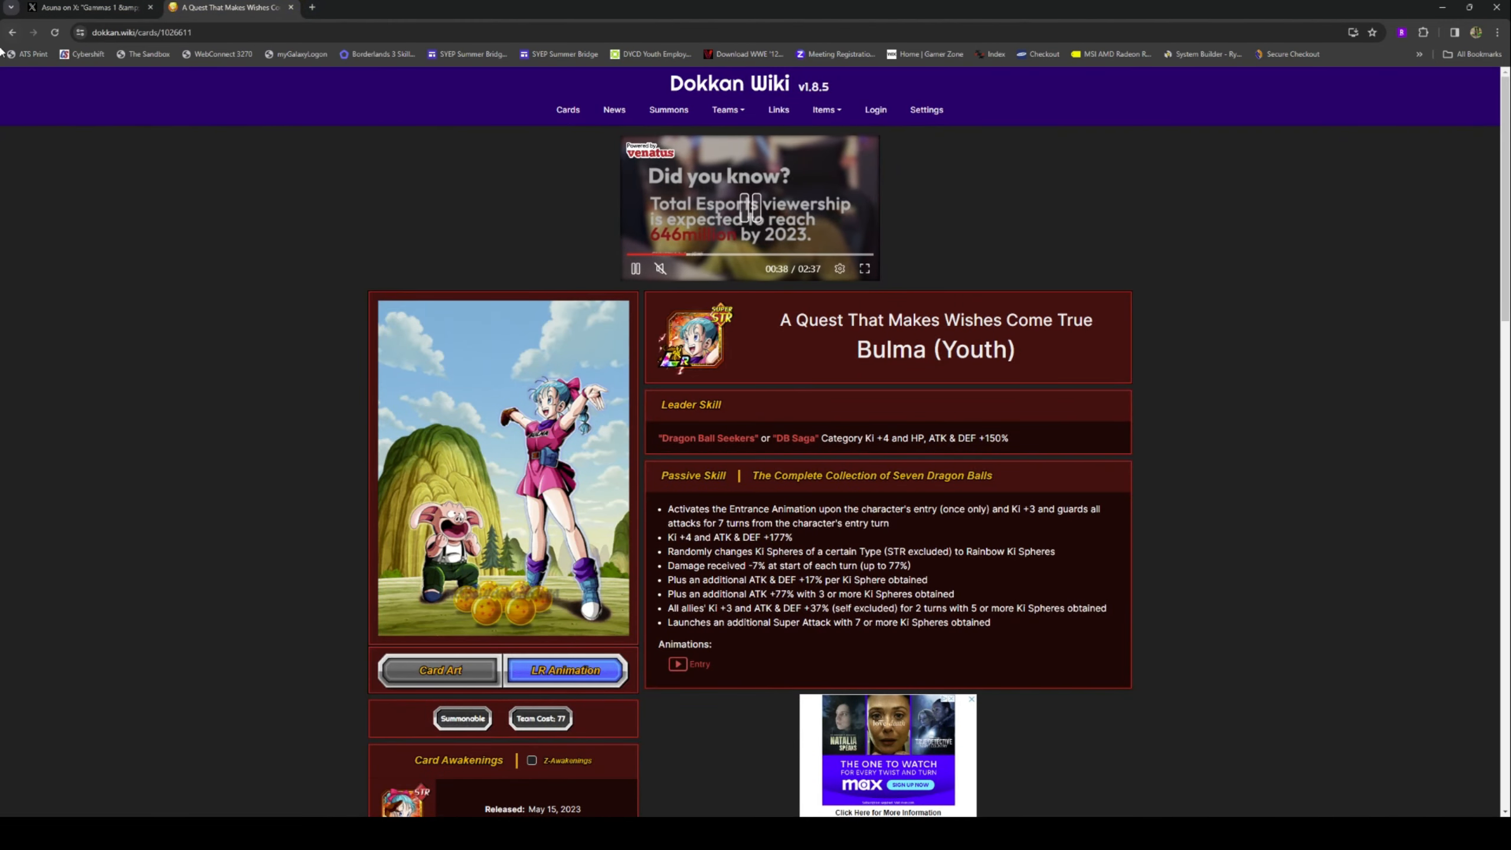
left_click(573, 108)
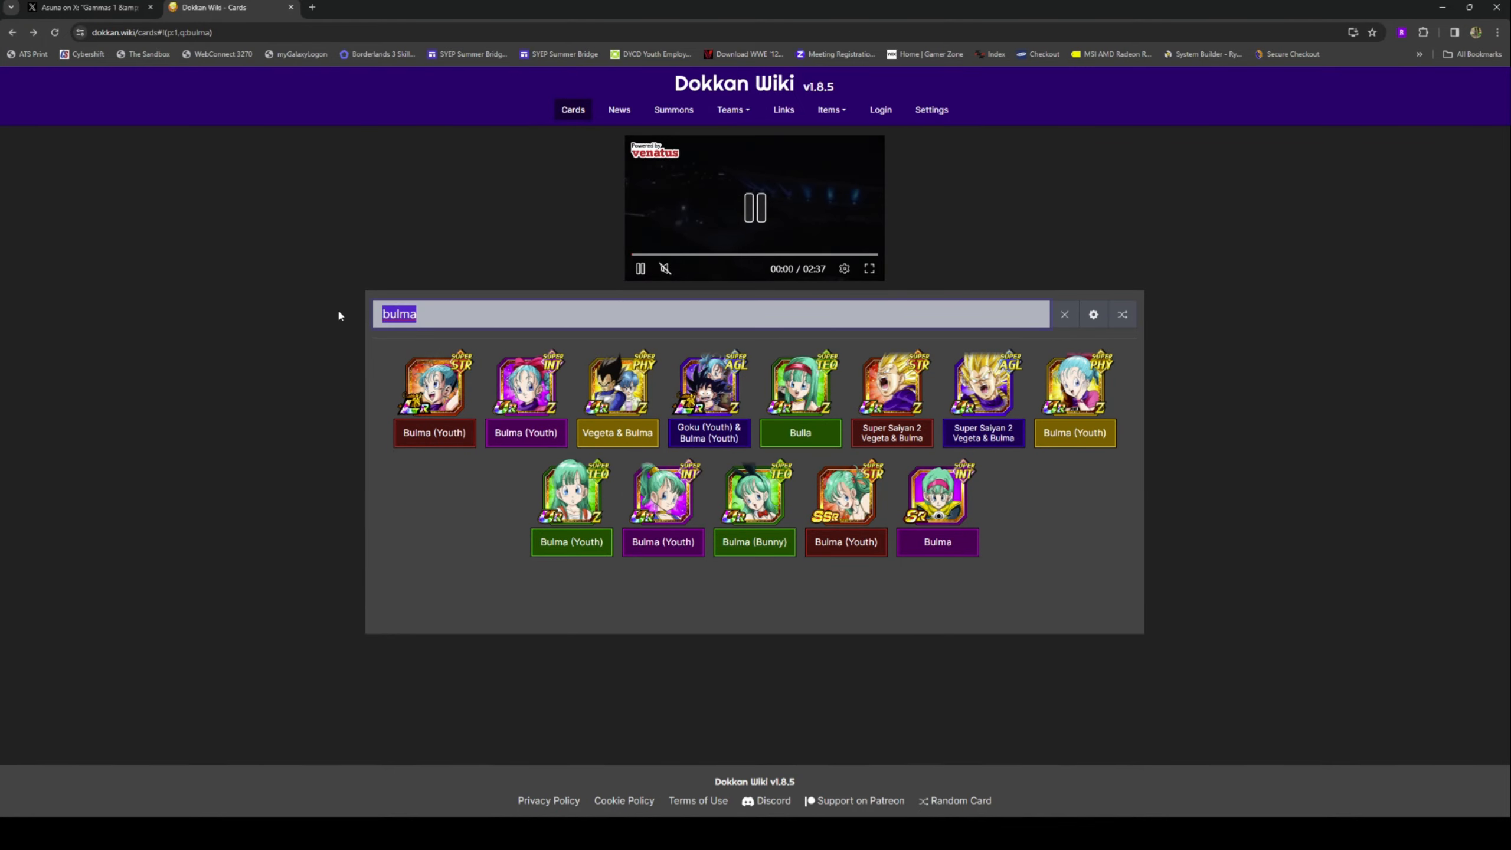
Step: Search the Dokkan Wiki cards for 'super saiyan goku'
type("super saiyan go")
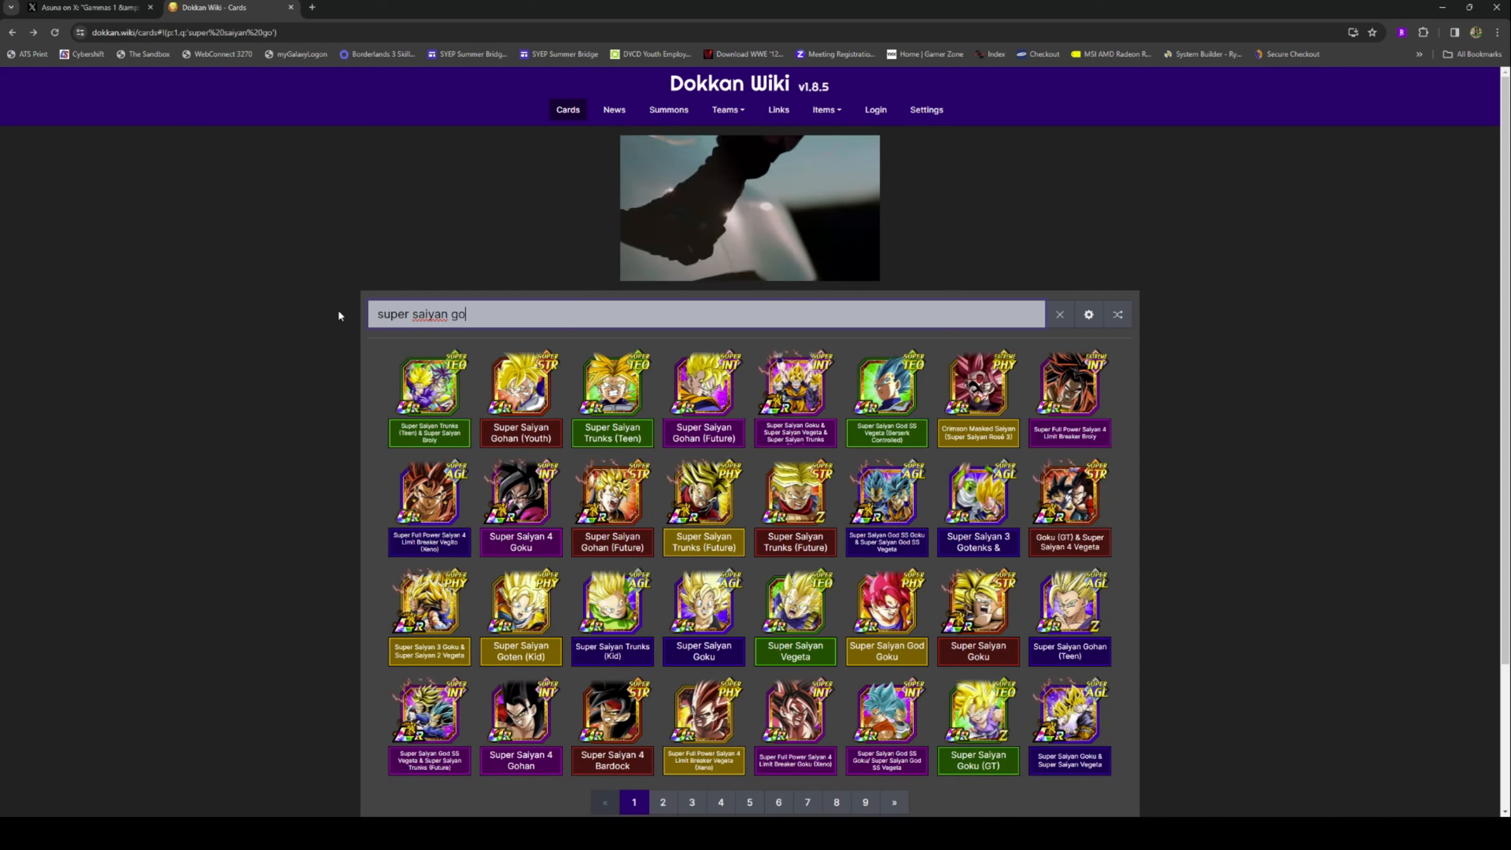
type("ku")
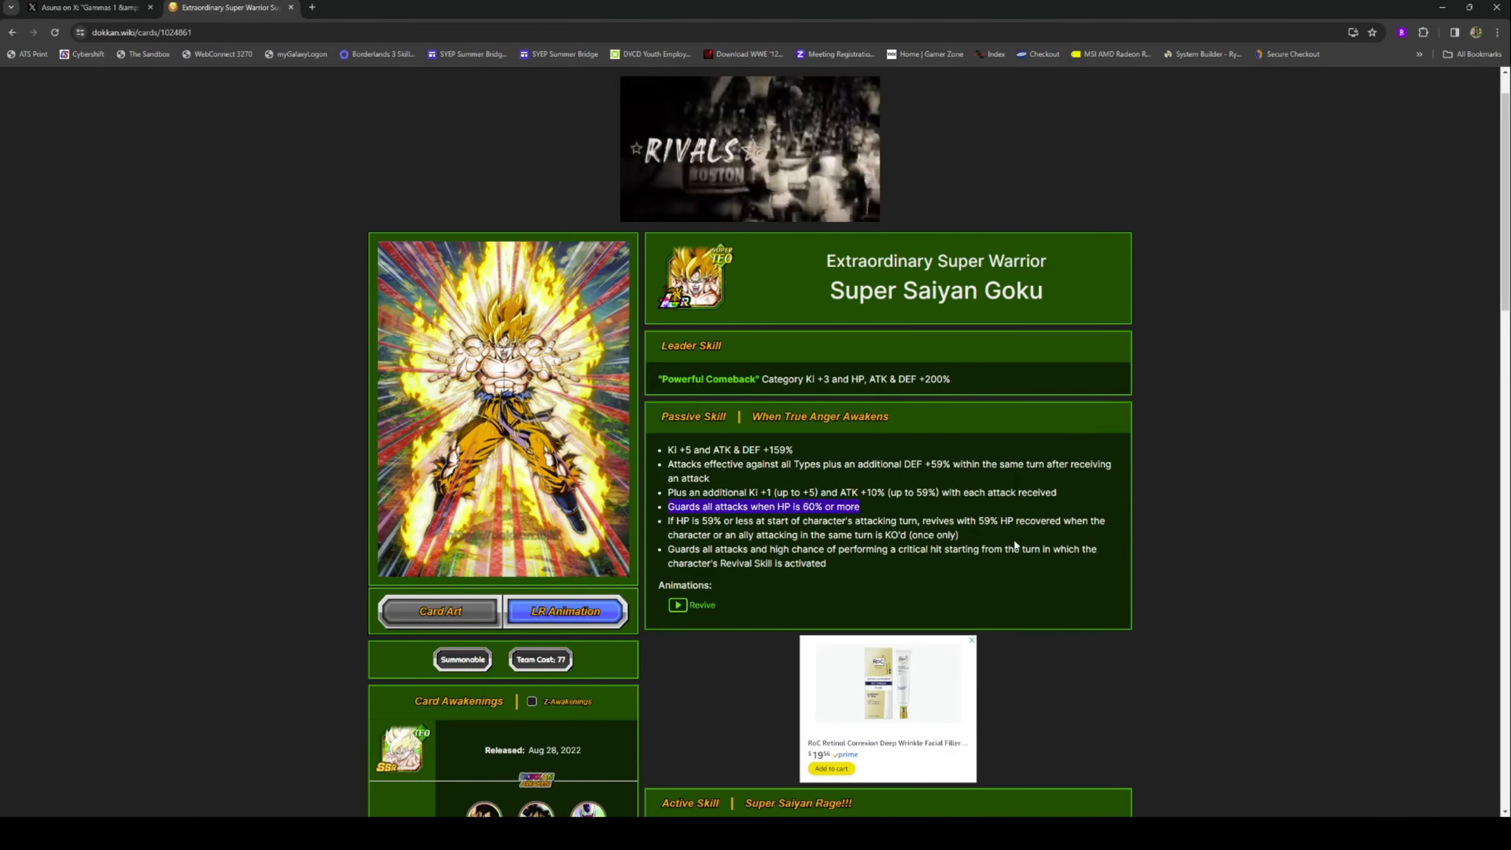
Step: Review the Super Saiyan Goku card's skills and awakenings, then play the Gammas 1 & 2 banner video on X
scroll("down", 3)
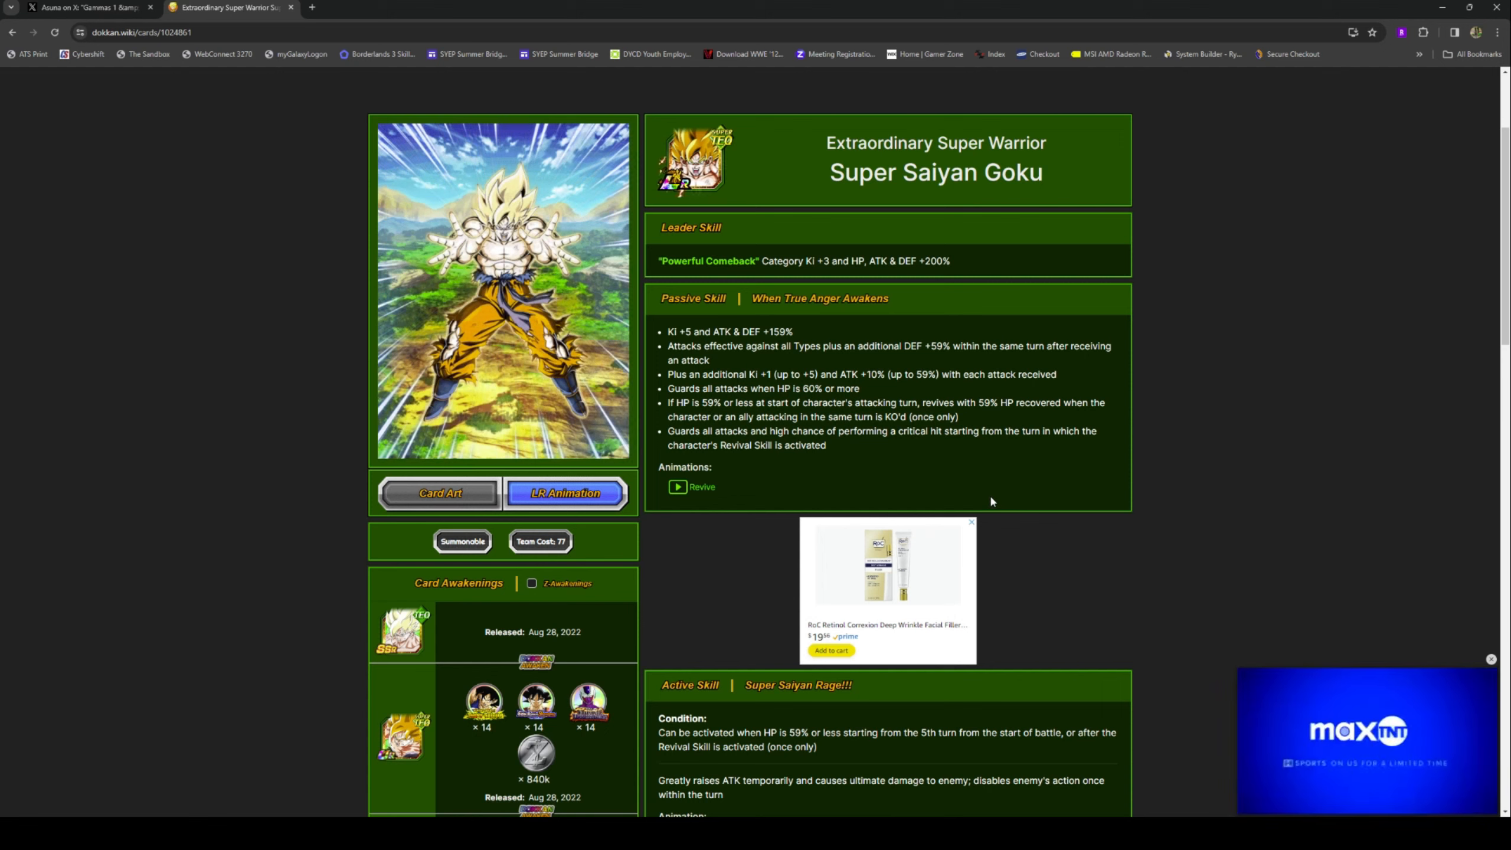
scroll("down", 3)
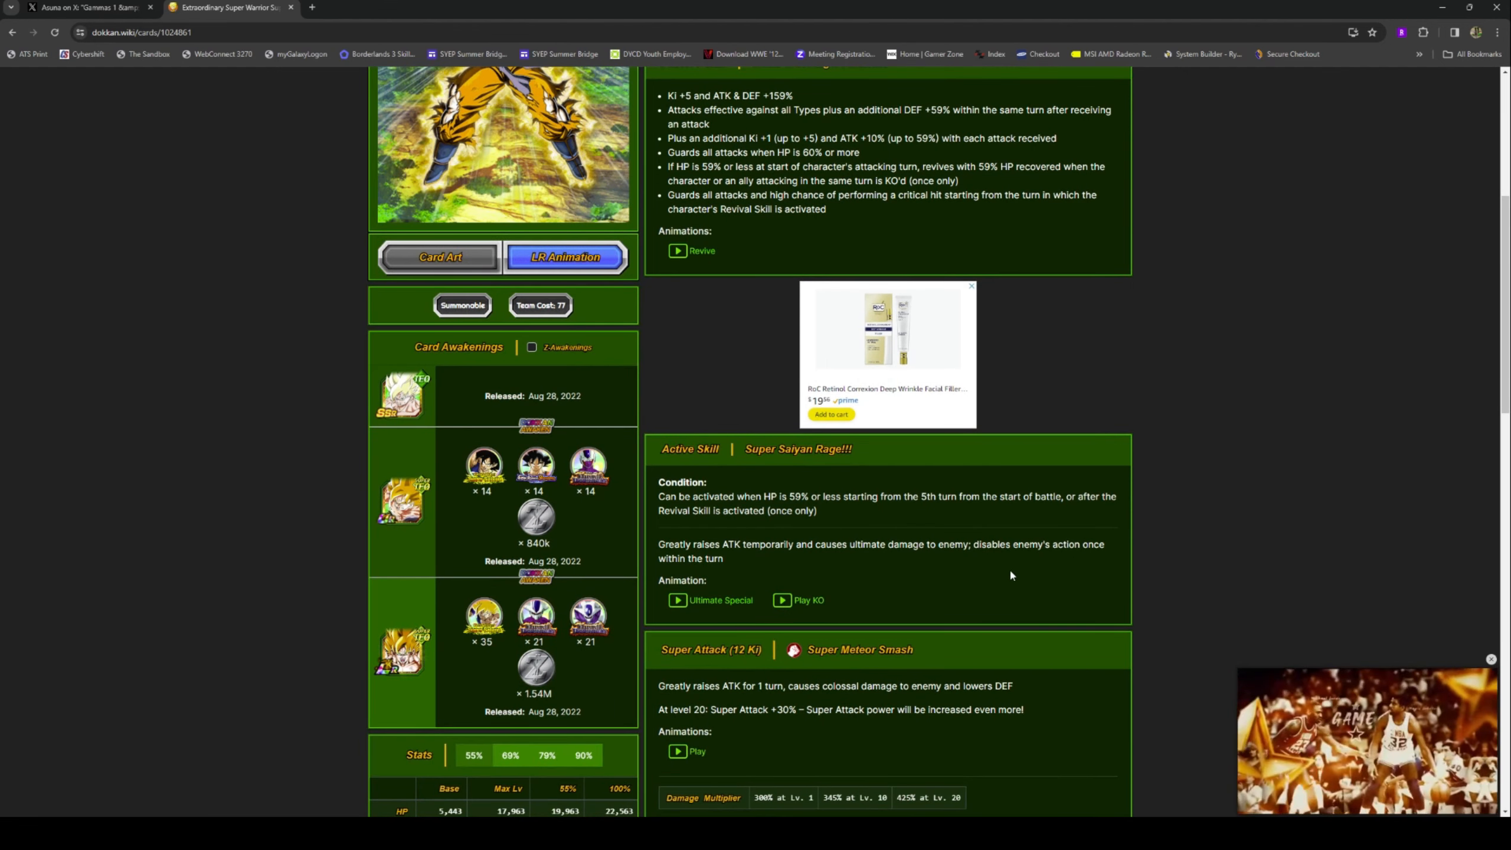
scroll("up", 3)
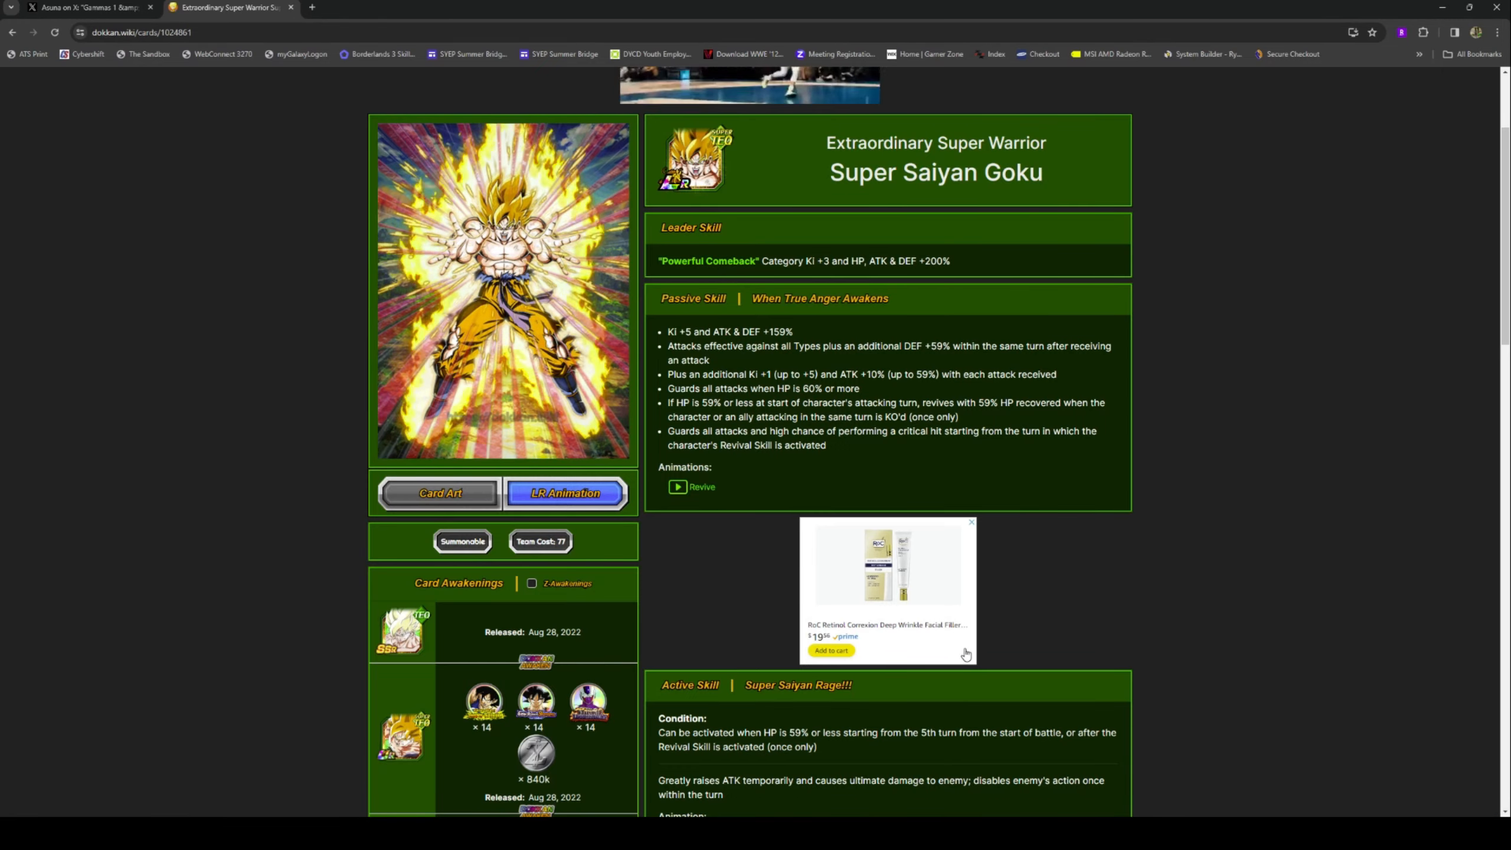
scroll("down", 3)
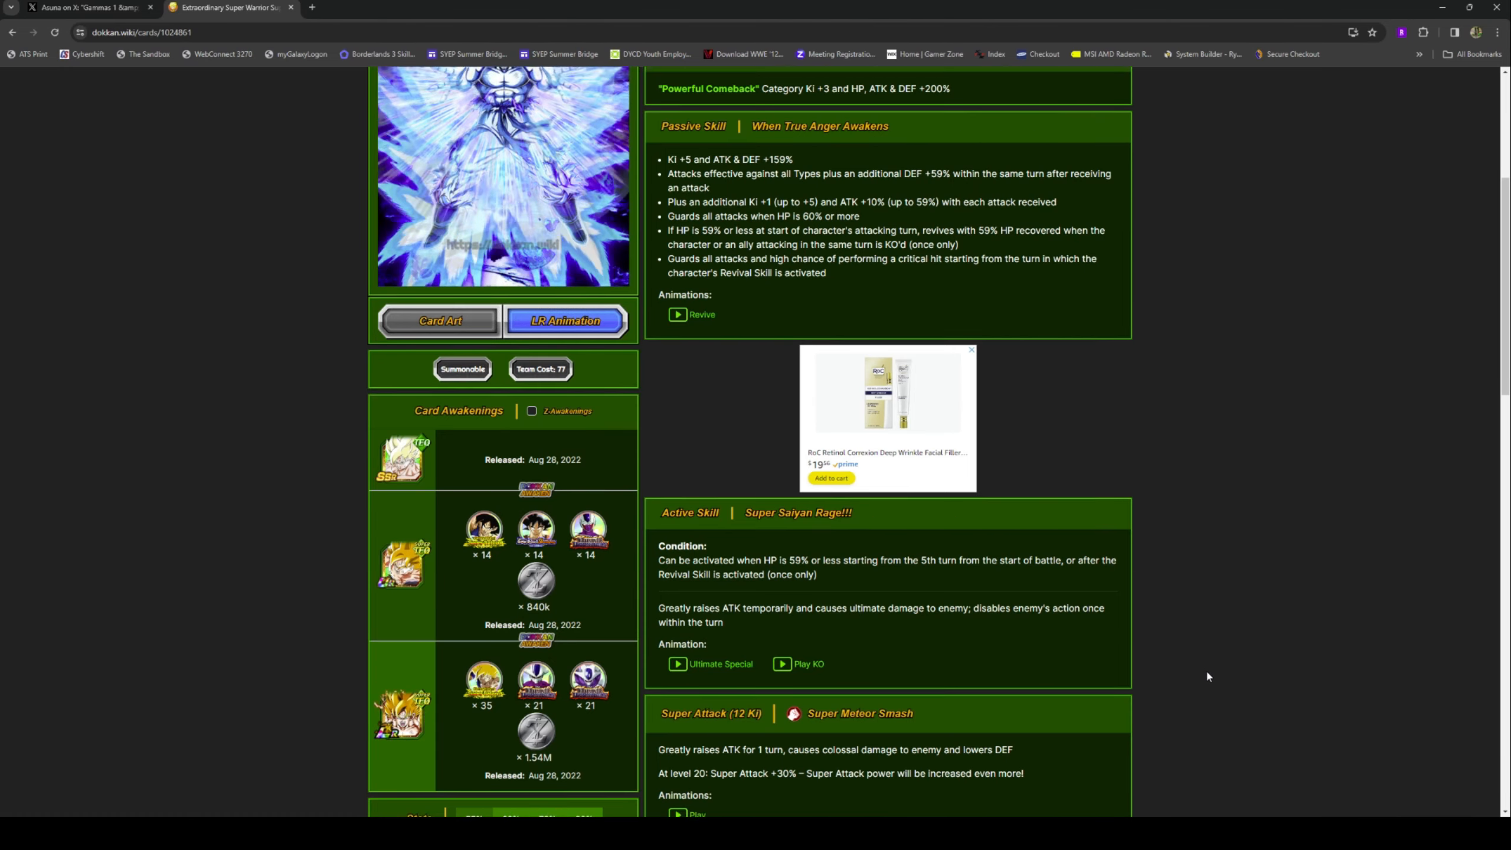
scroll("up", 3)
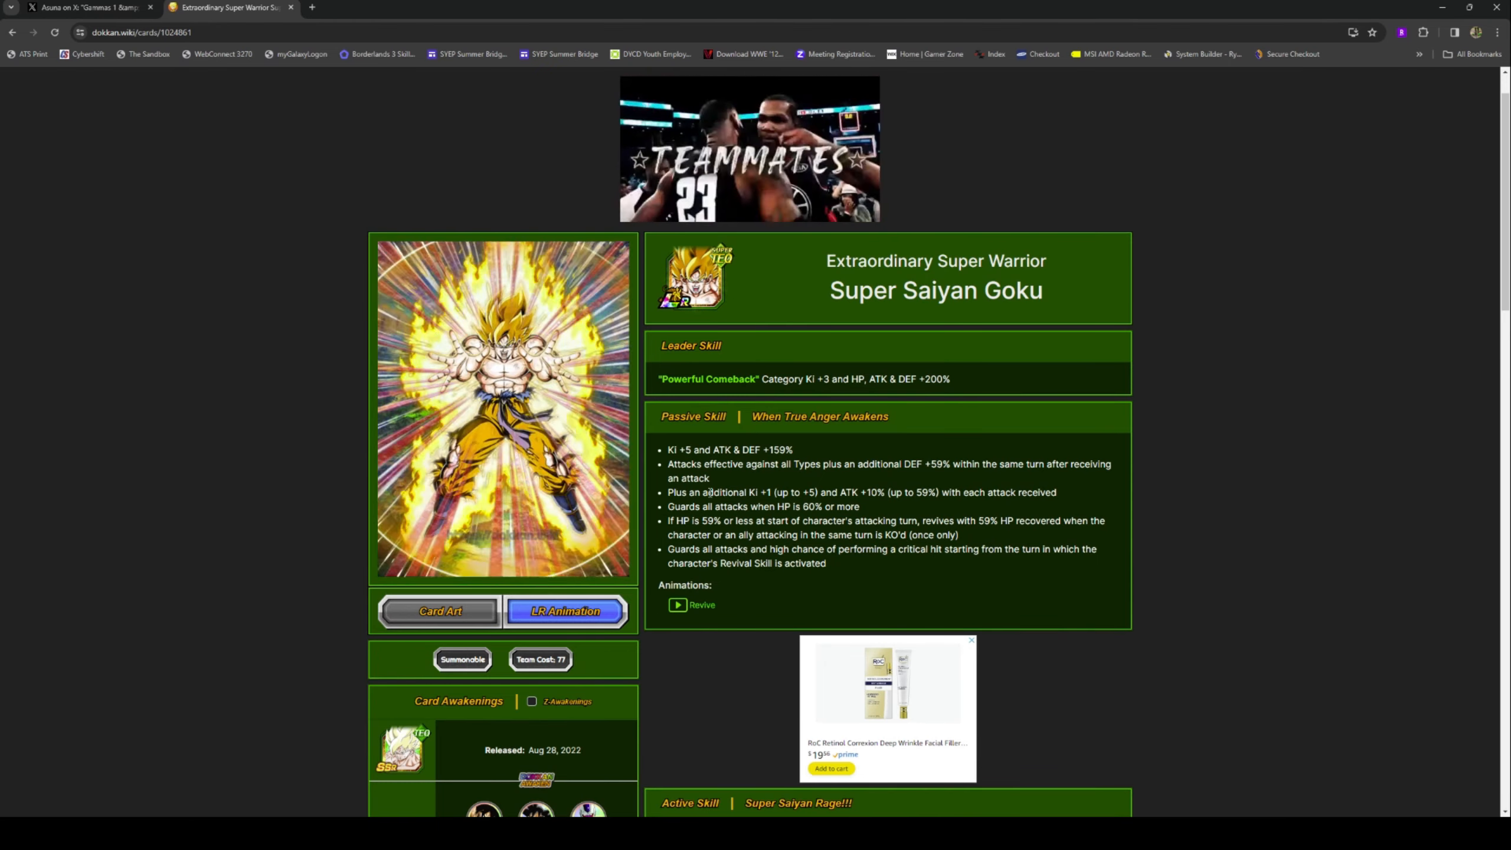
left_click(87, 8)
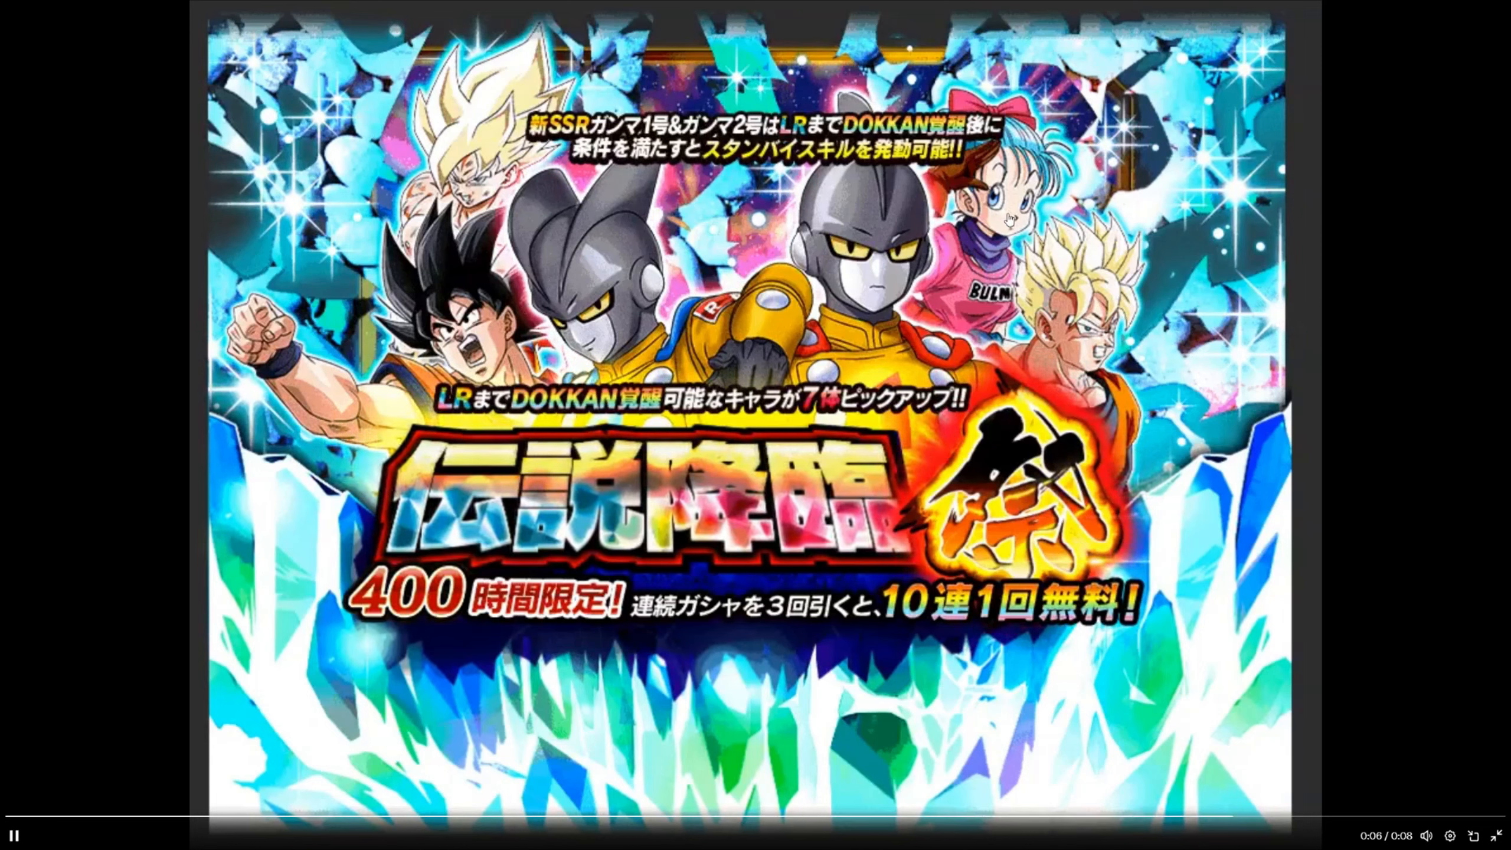
Step: Exit full screen, open the poster's banner timeline, and play the Gammas 1 & 2 video
left_click(125, 835)
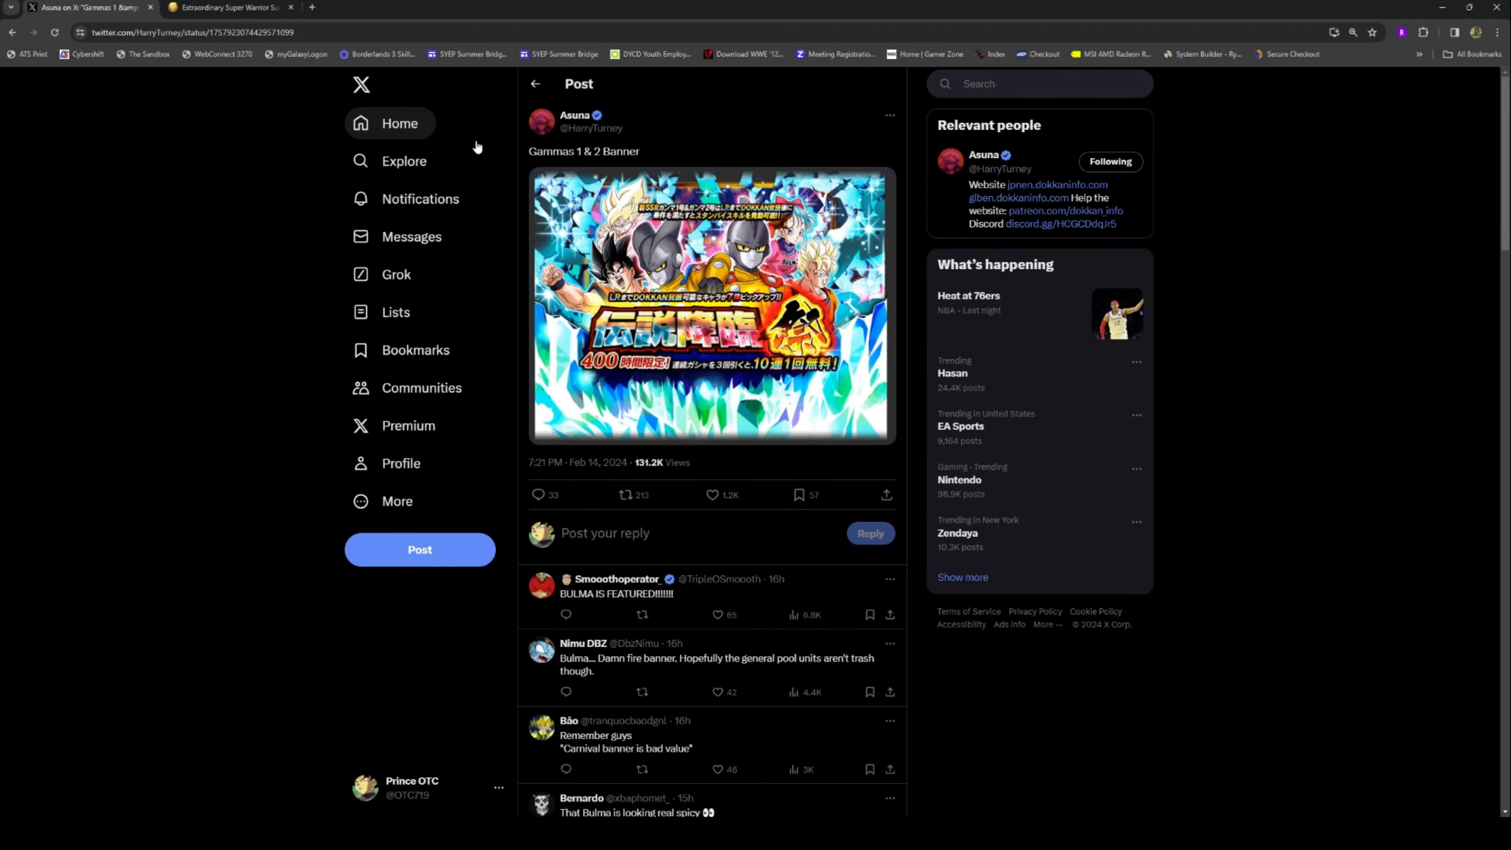
mouse_move(689, 597)
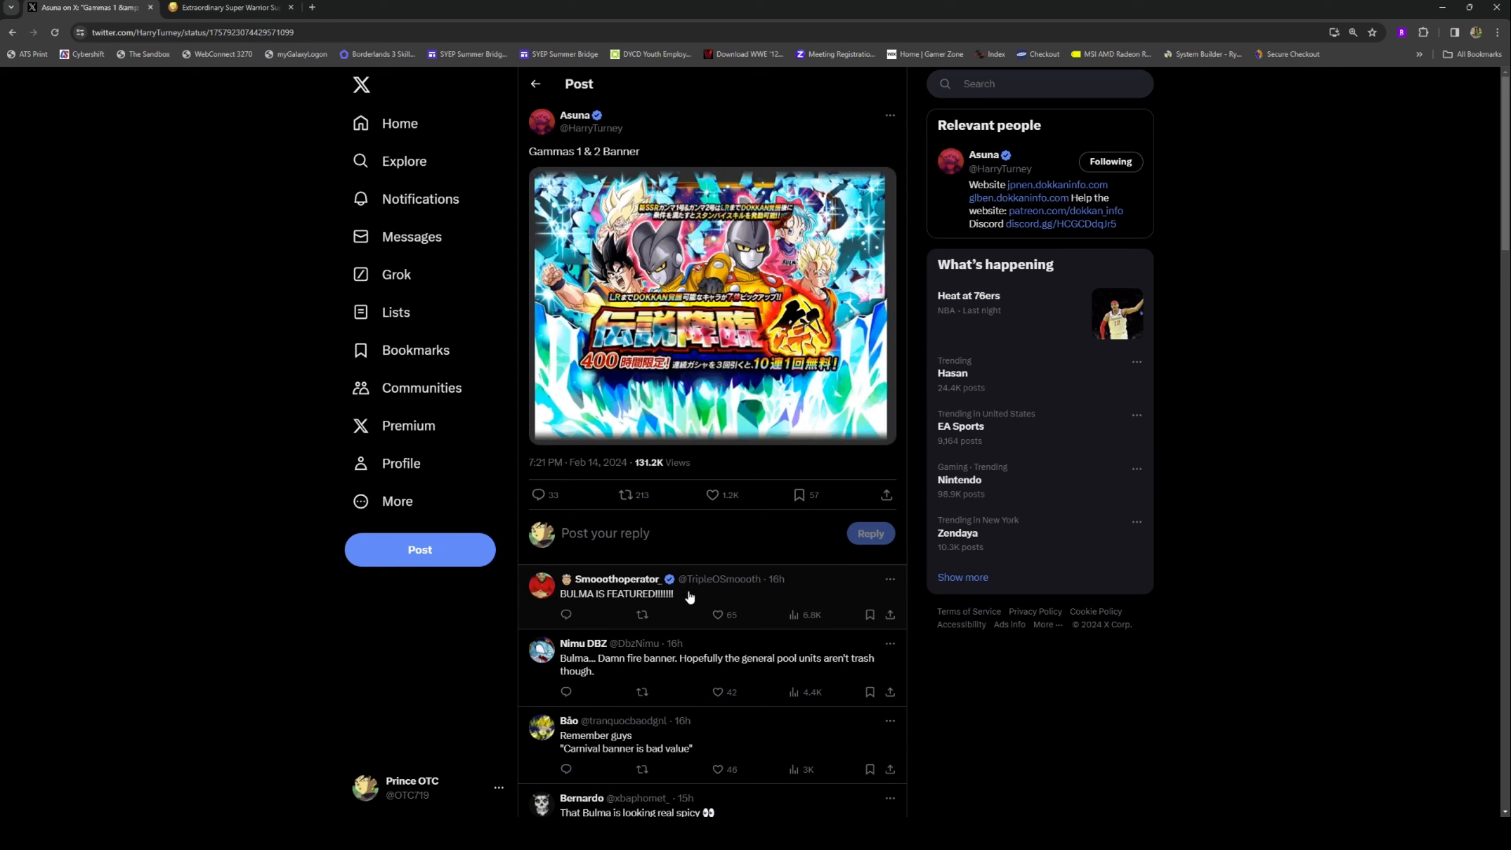
mouse_move(688, 597)
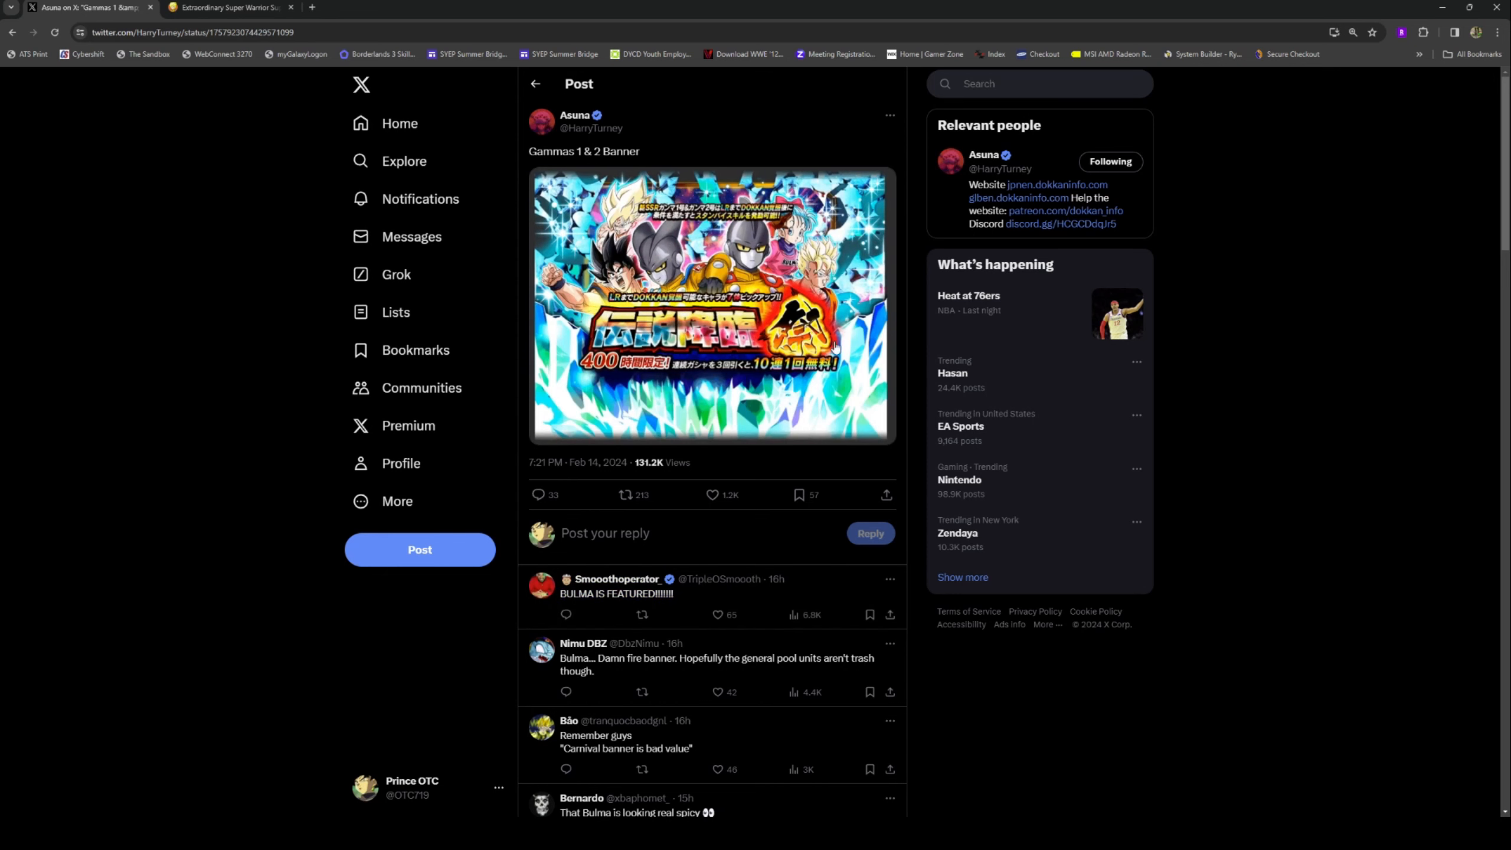
left_click(573, 114)
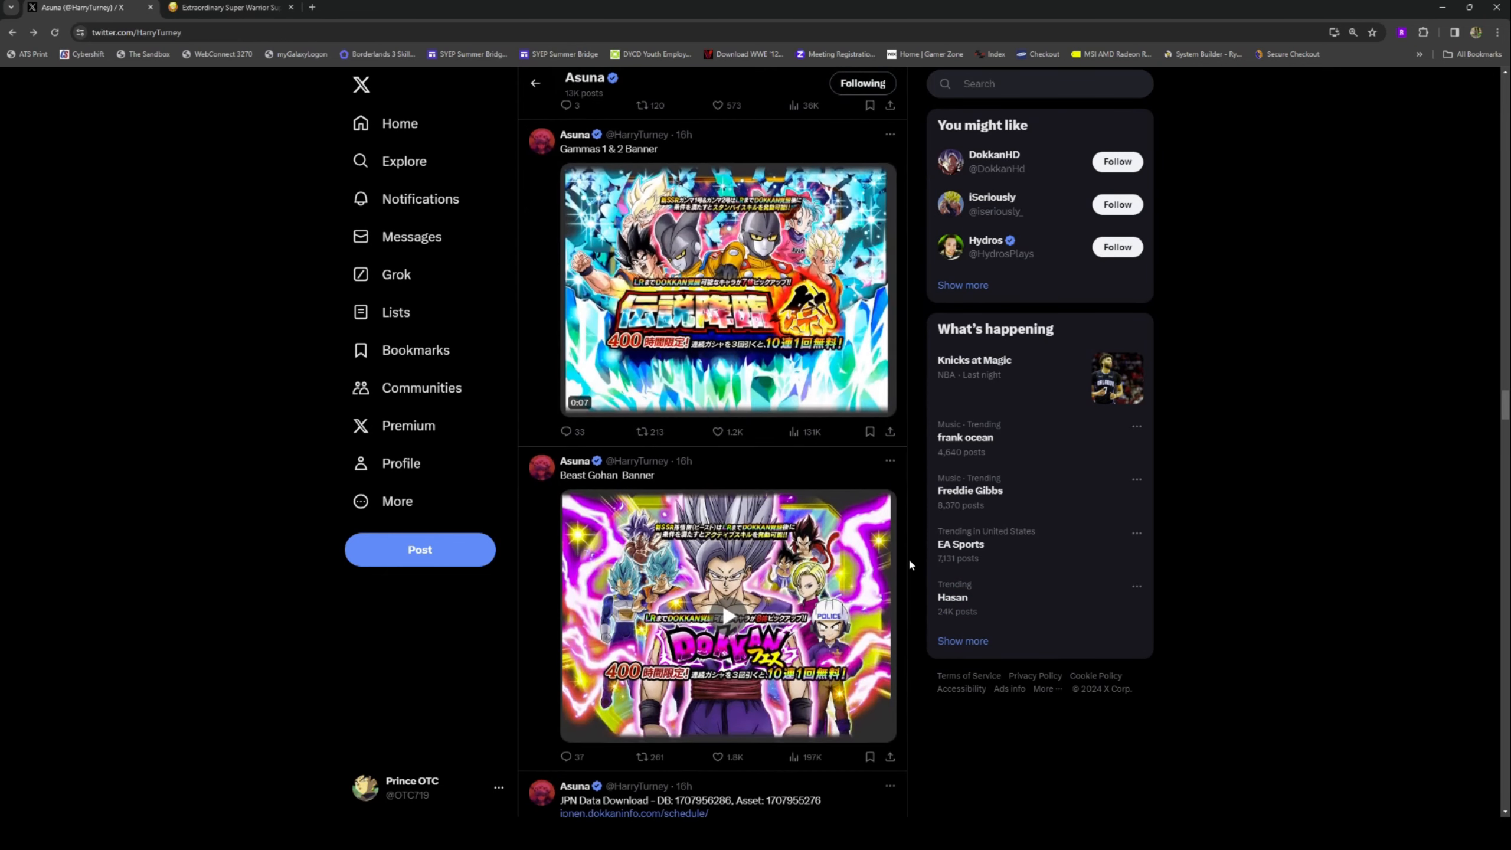
left_click(727, 290)
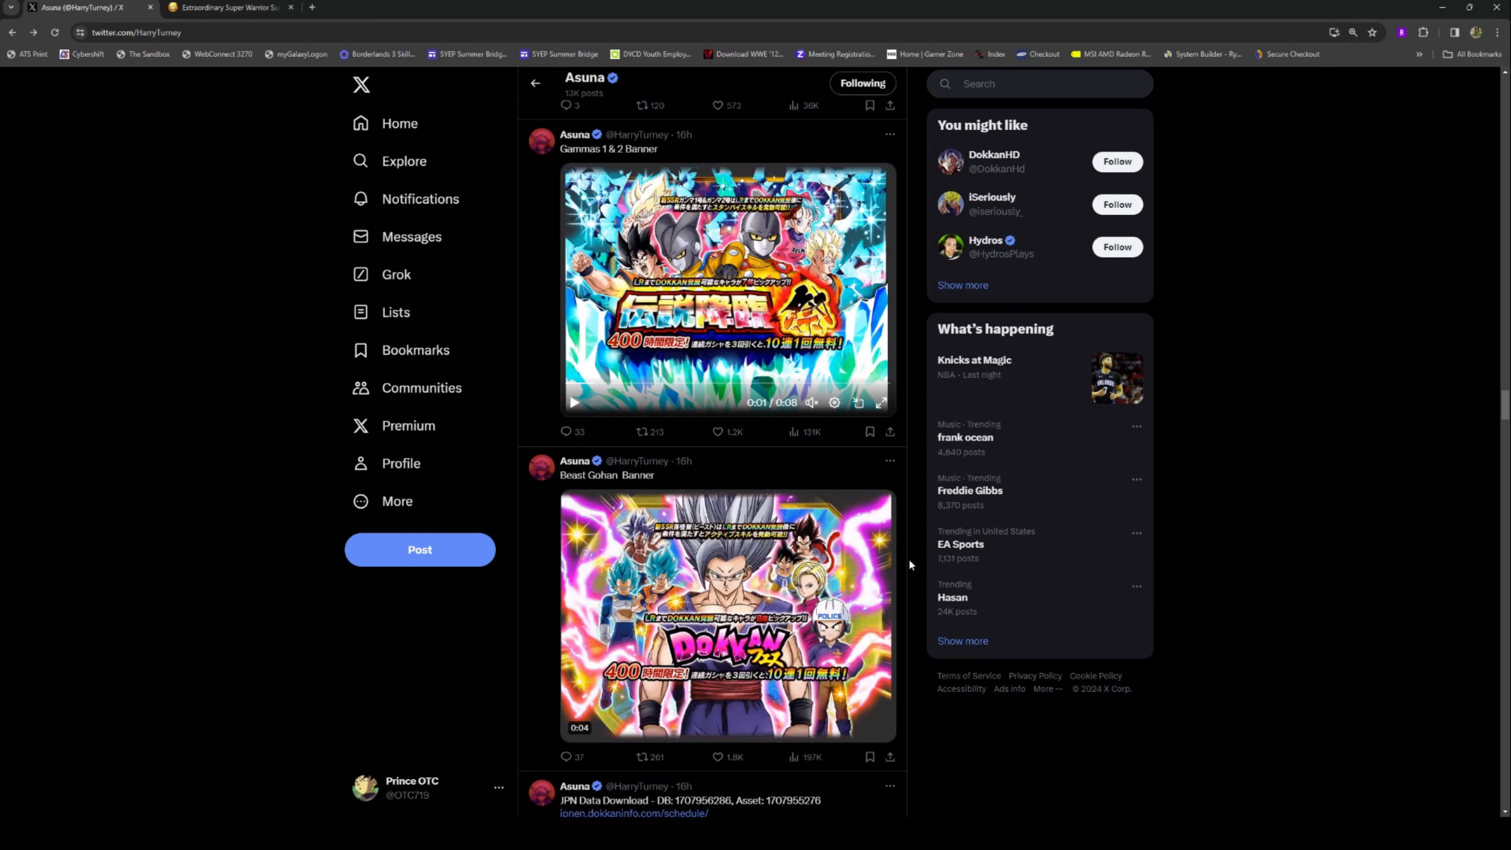